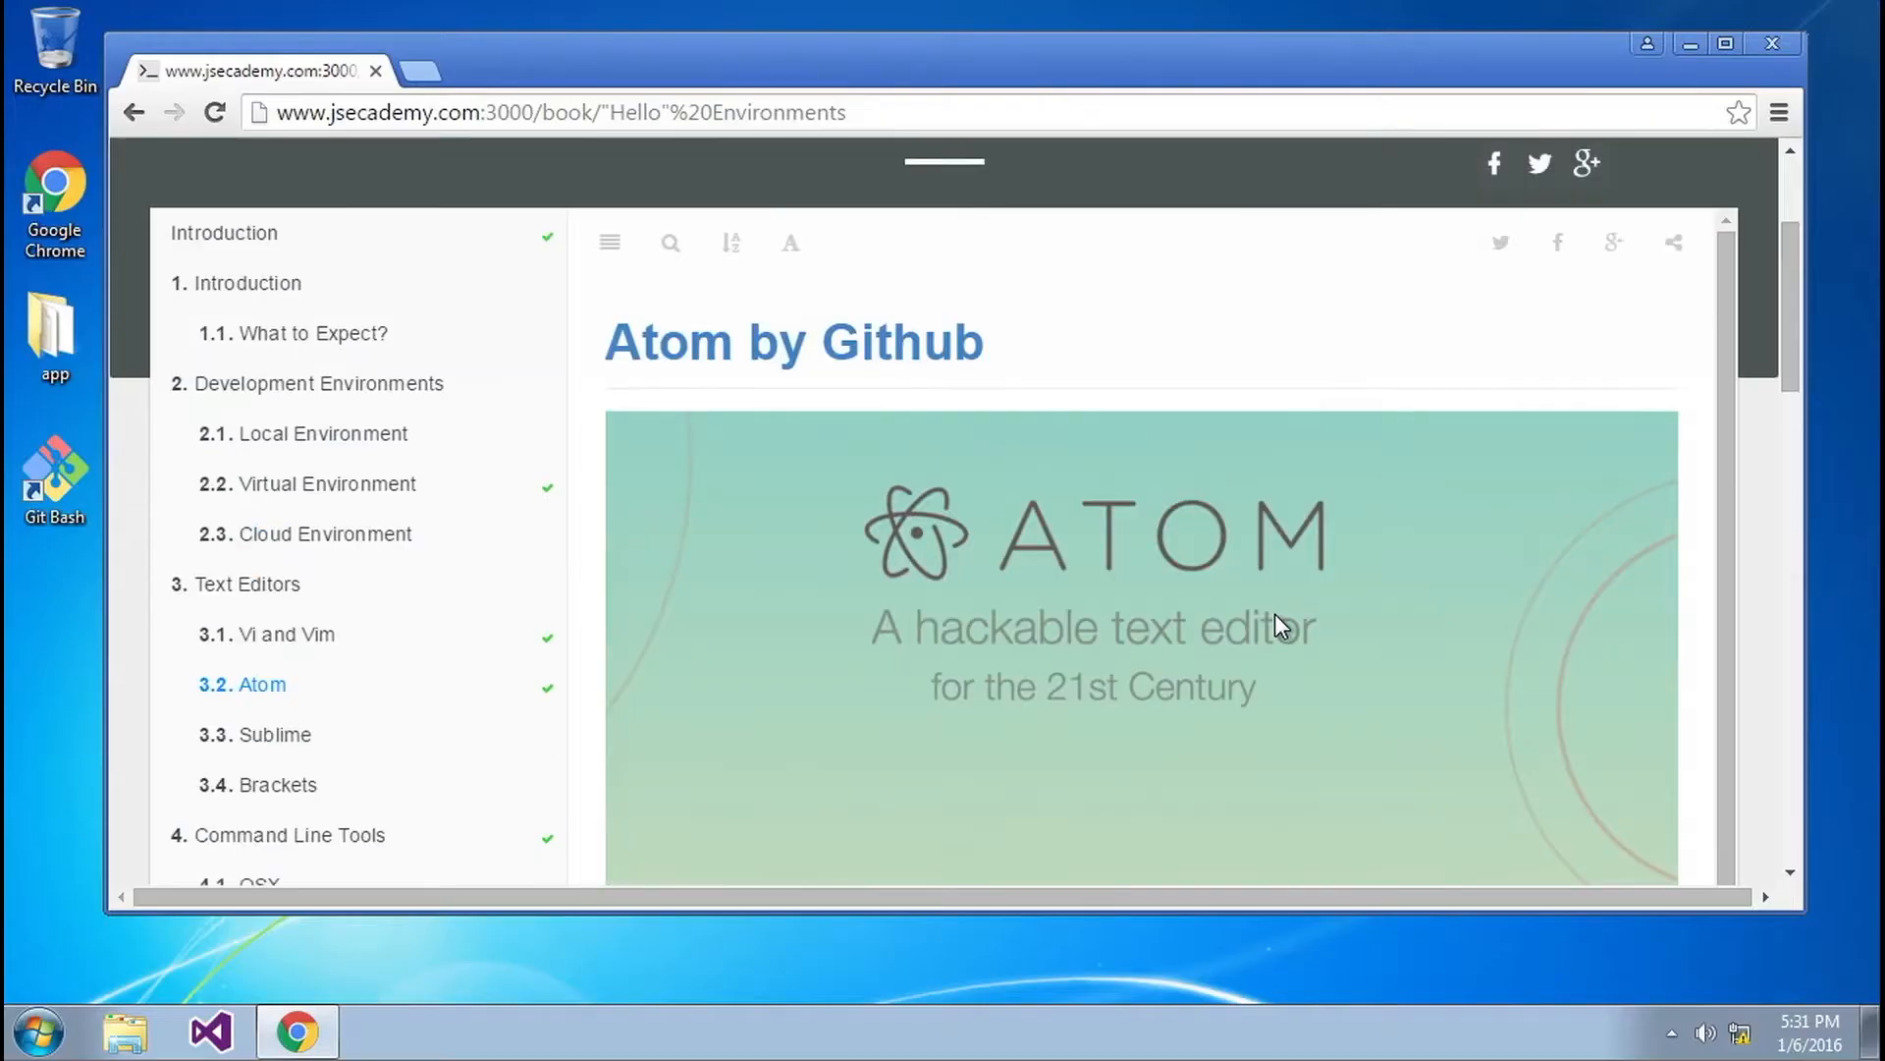
{"action": "mouse_move", "coordinate": [741, 300]}
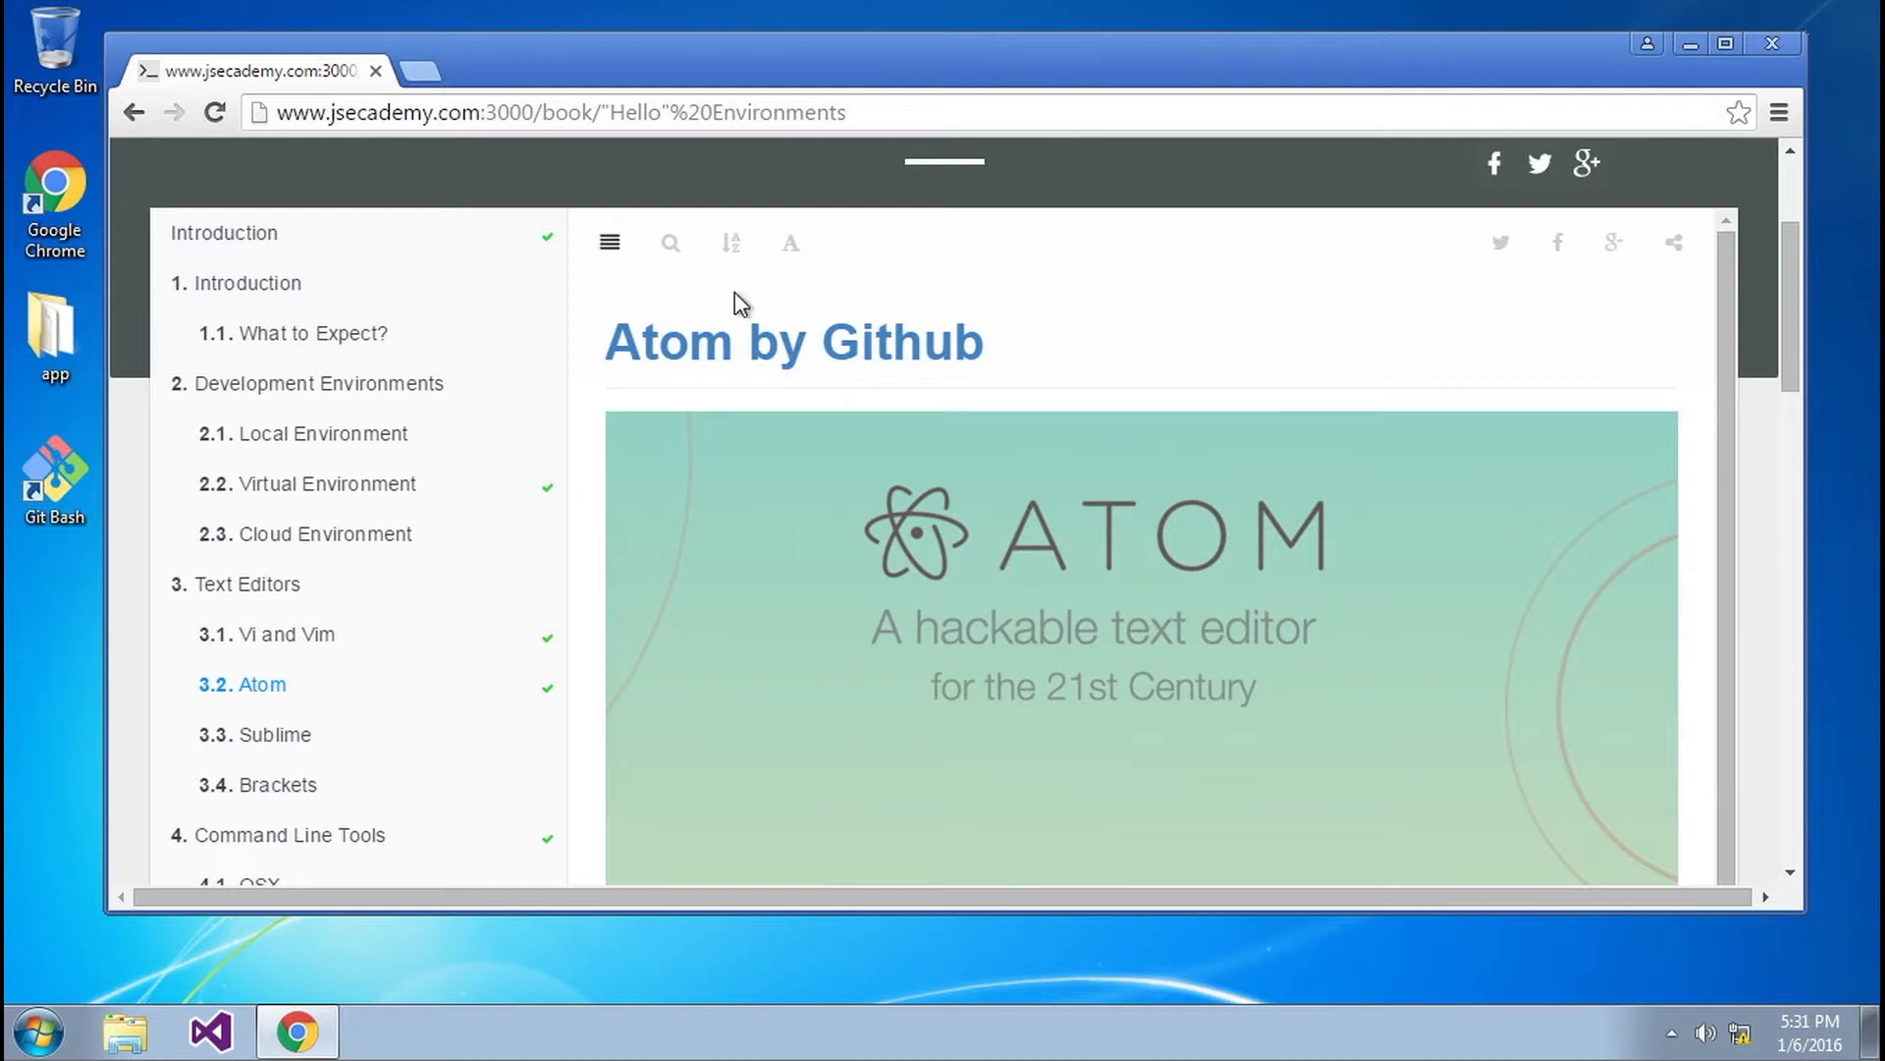
- Download the Atom Windows installer (AtomSetup.exe) from atom.io
{"action": "scroll", "scroll_direction": "up", "scroll_amount": 3}
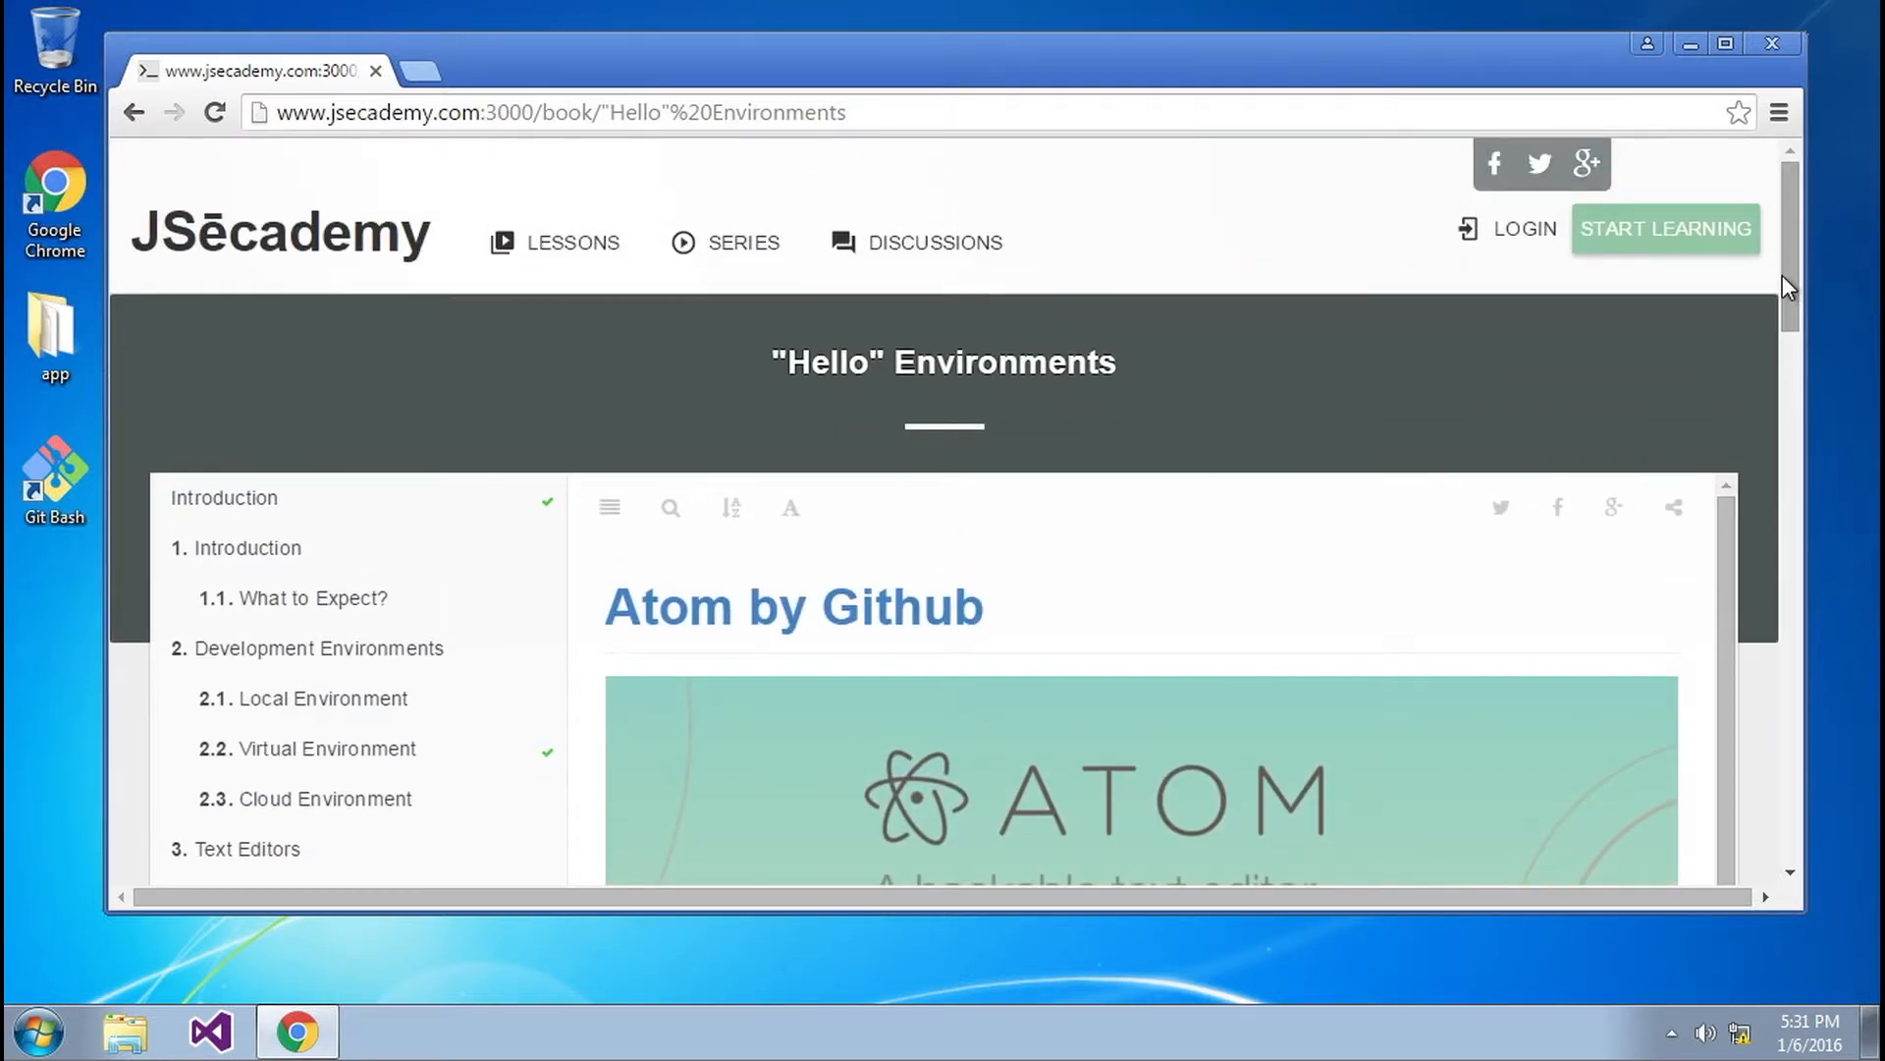
{"action": "scroll", "scroll_direction": "down", "scroll_amount": 3}
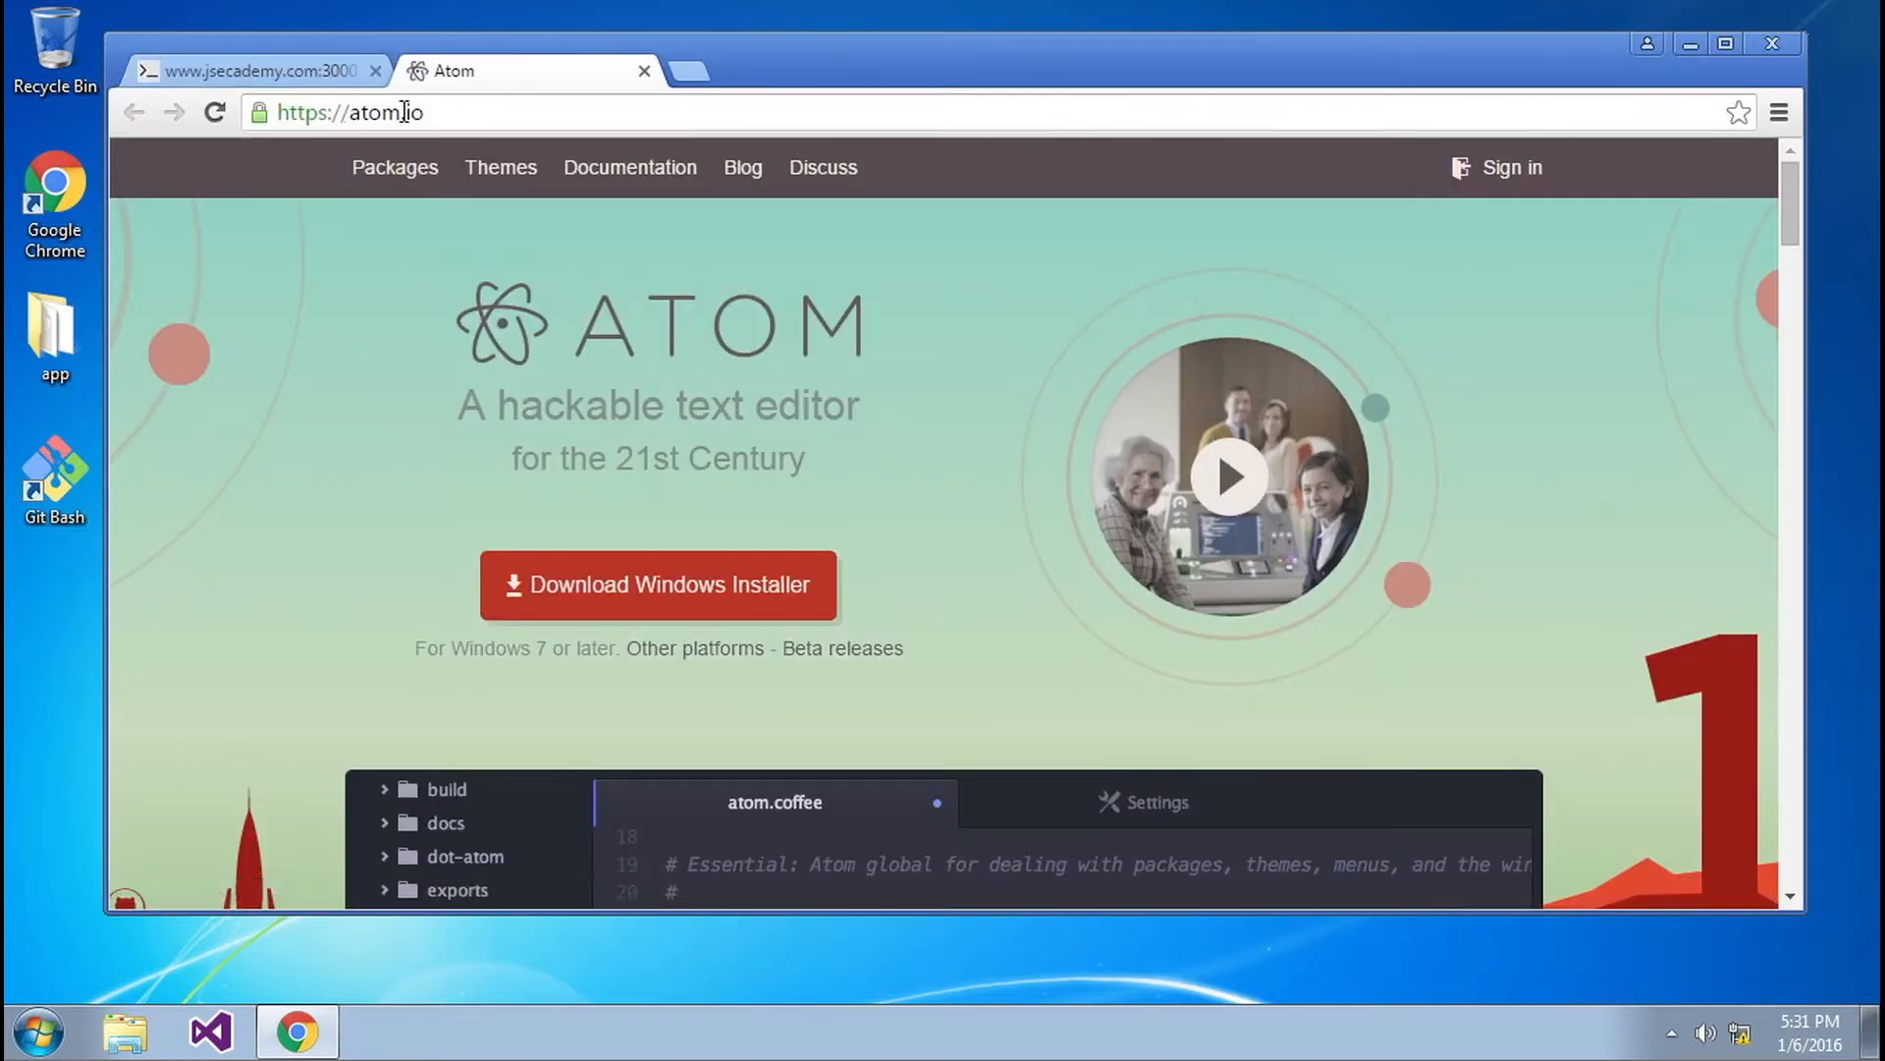
{"action": "mouse_move", "coordinate": [754, 612]}
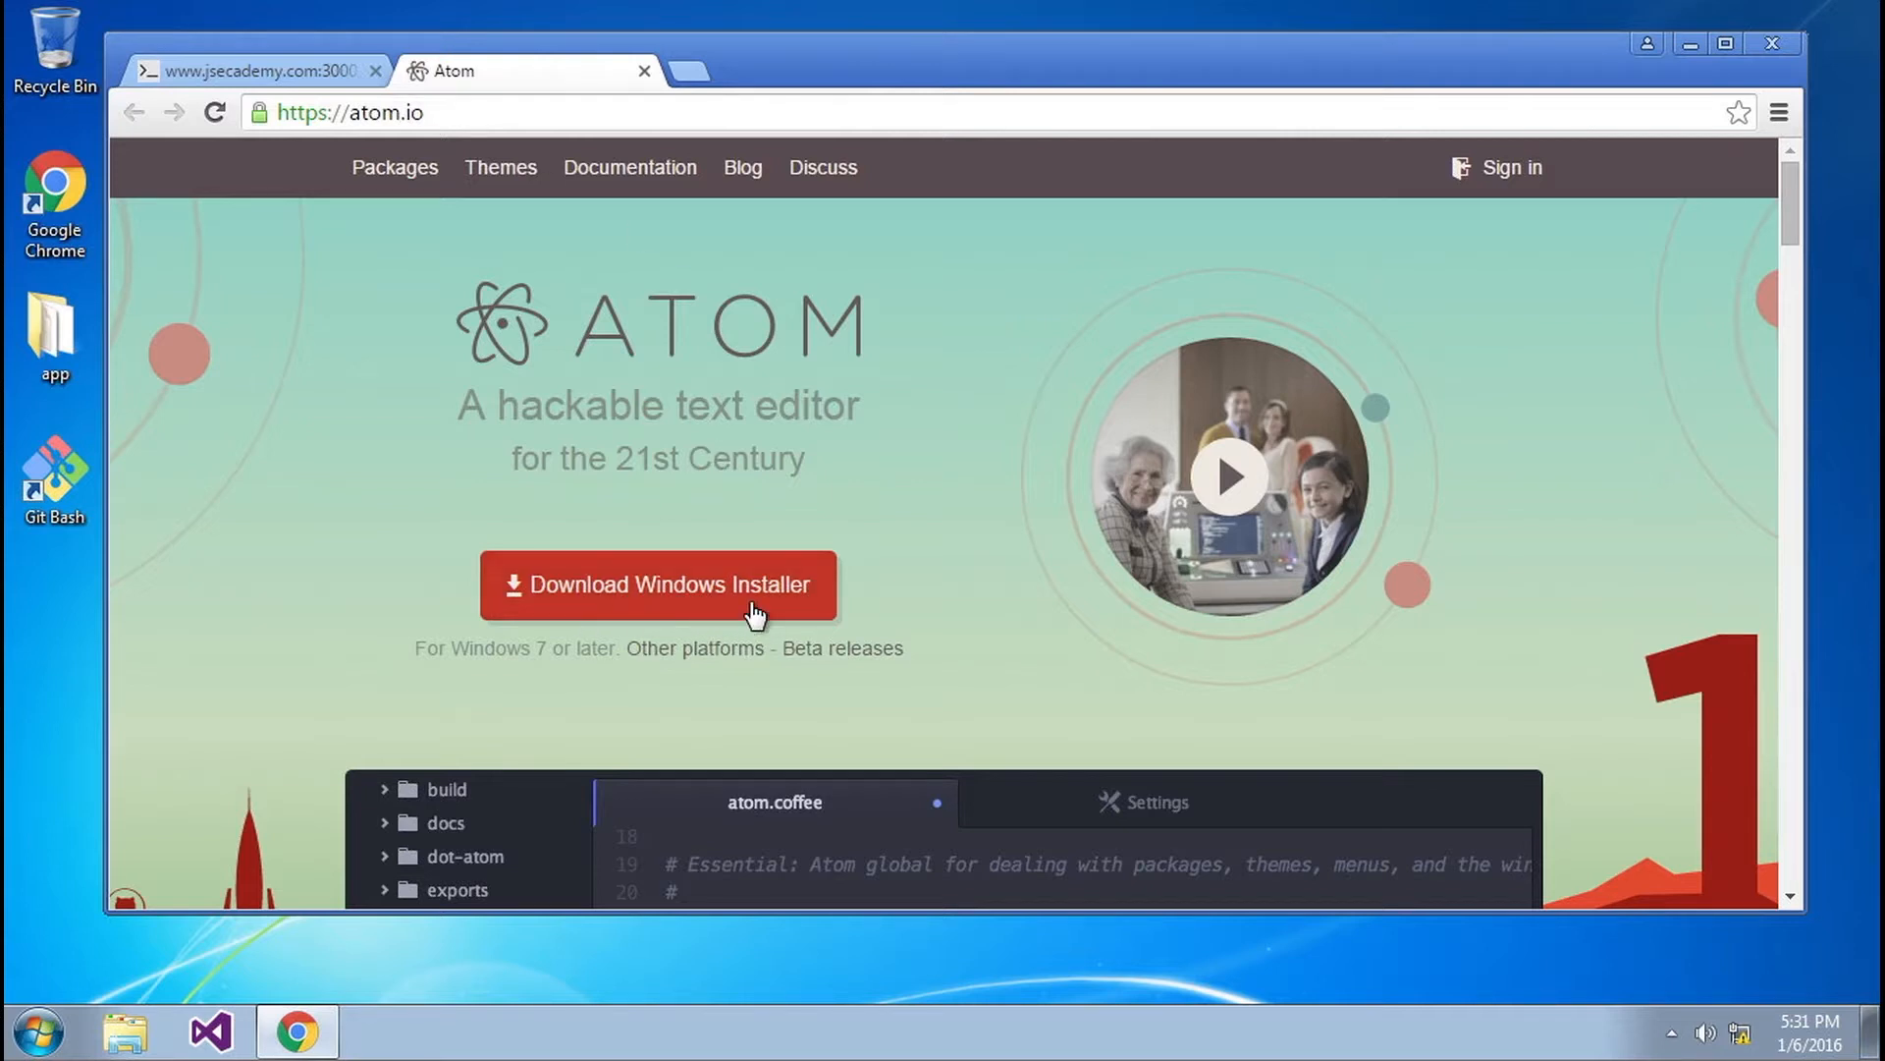
{"action": "mouse_move", "coordinate": [466, 601]}
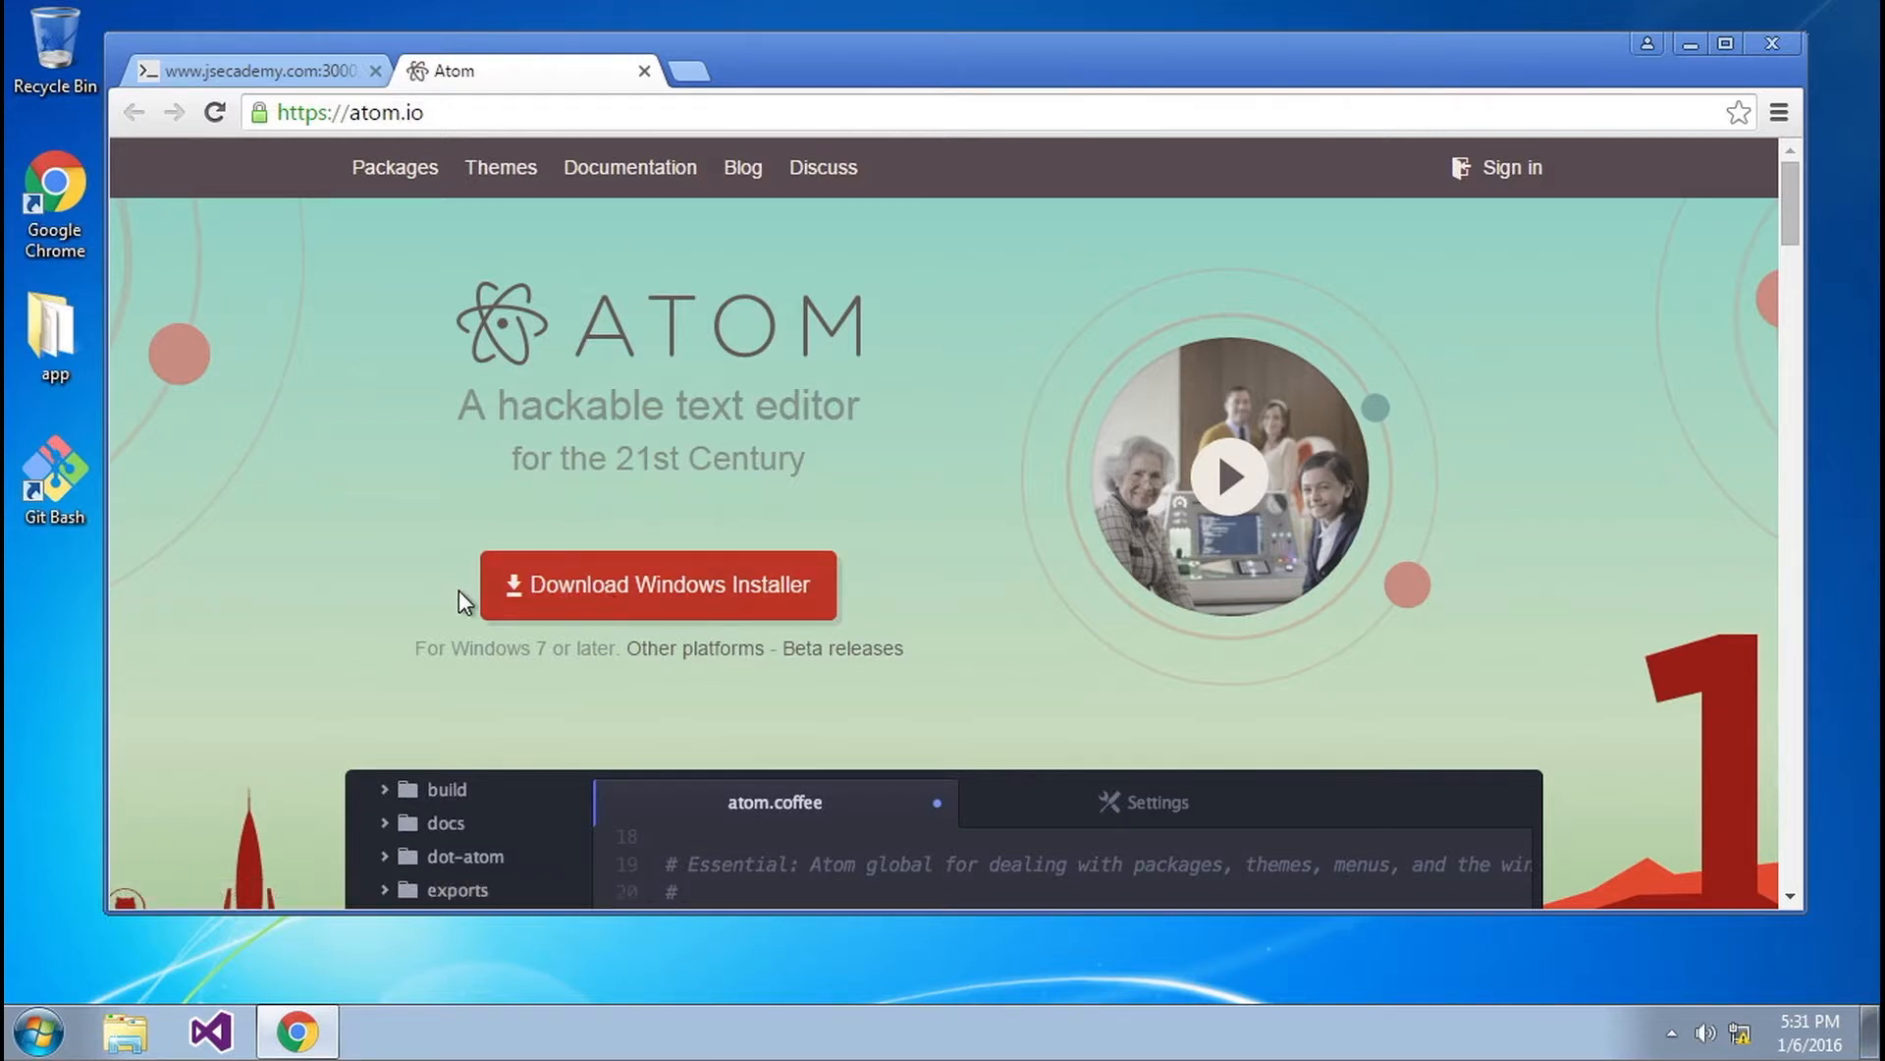
{"action": "mouse_move", "coordinate": [505, 624]}
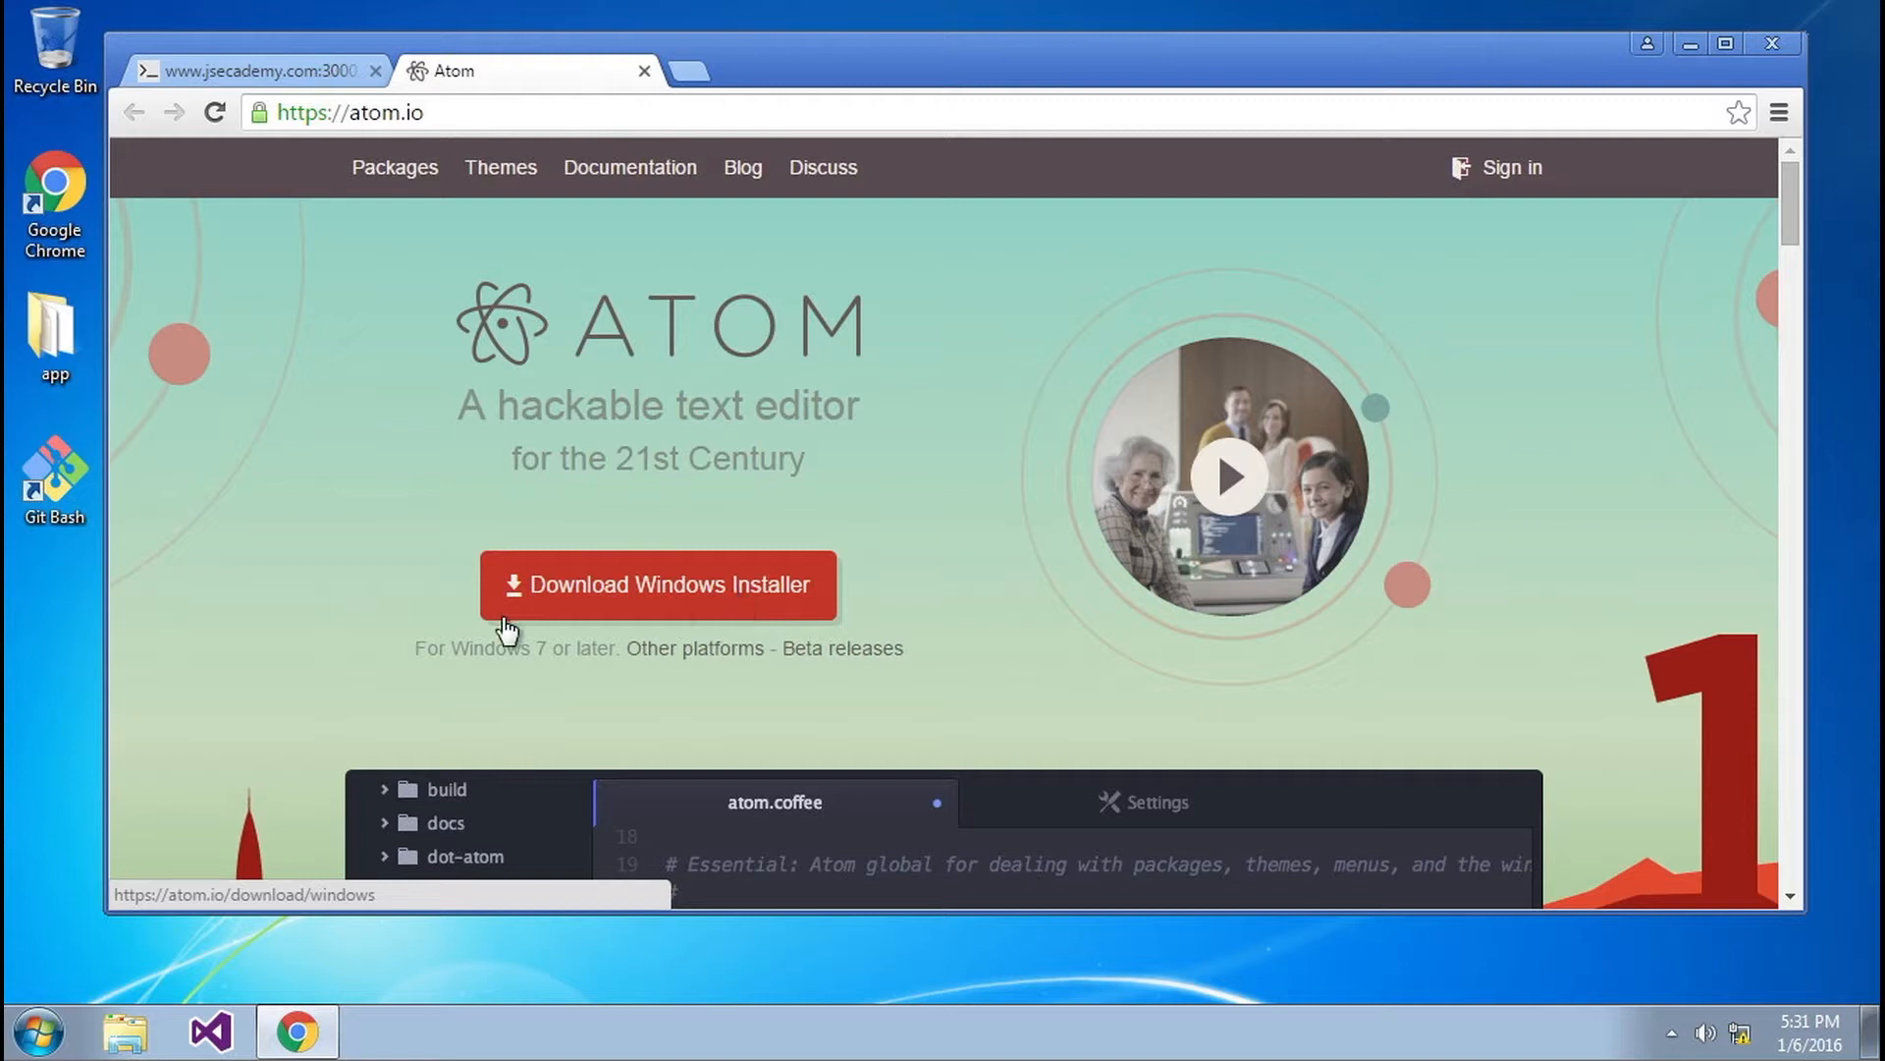
{"action": "mouse_move", "coordinate": [640, 638]}
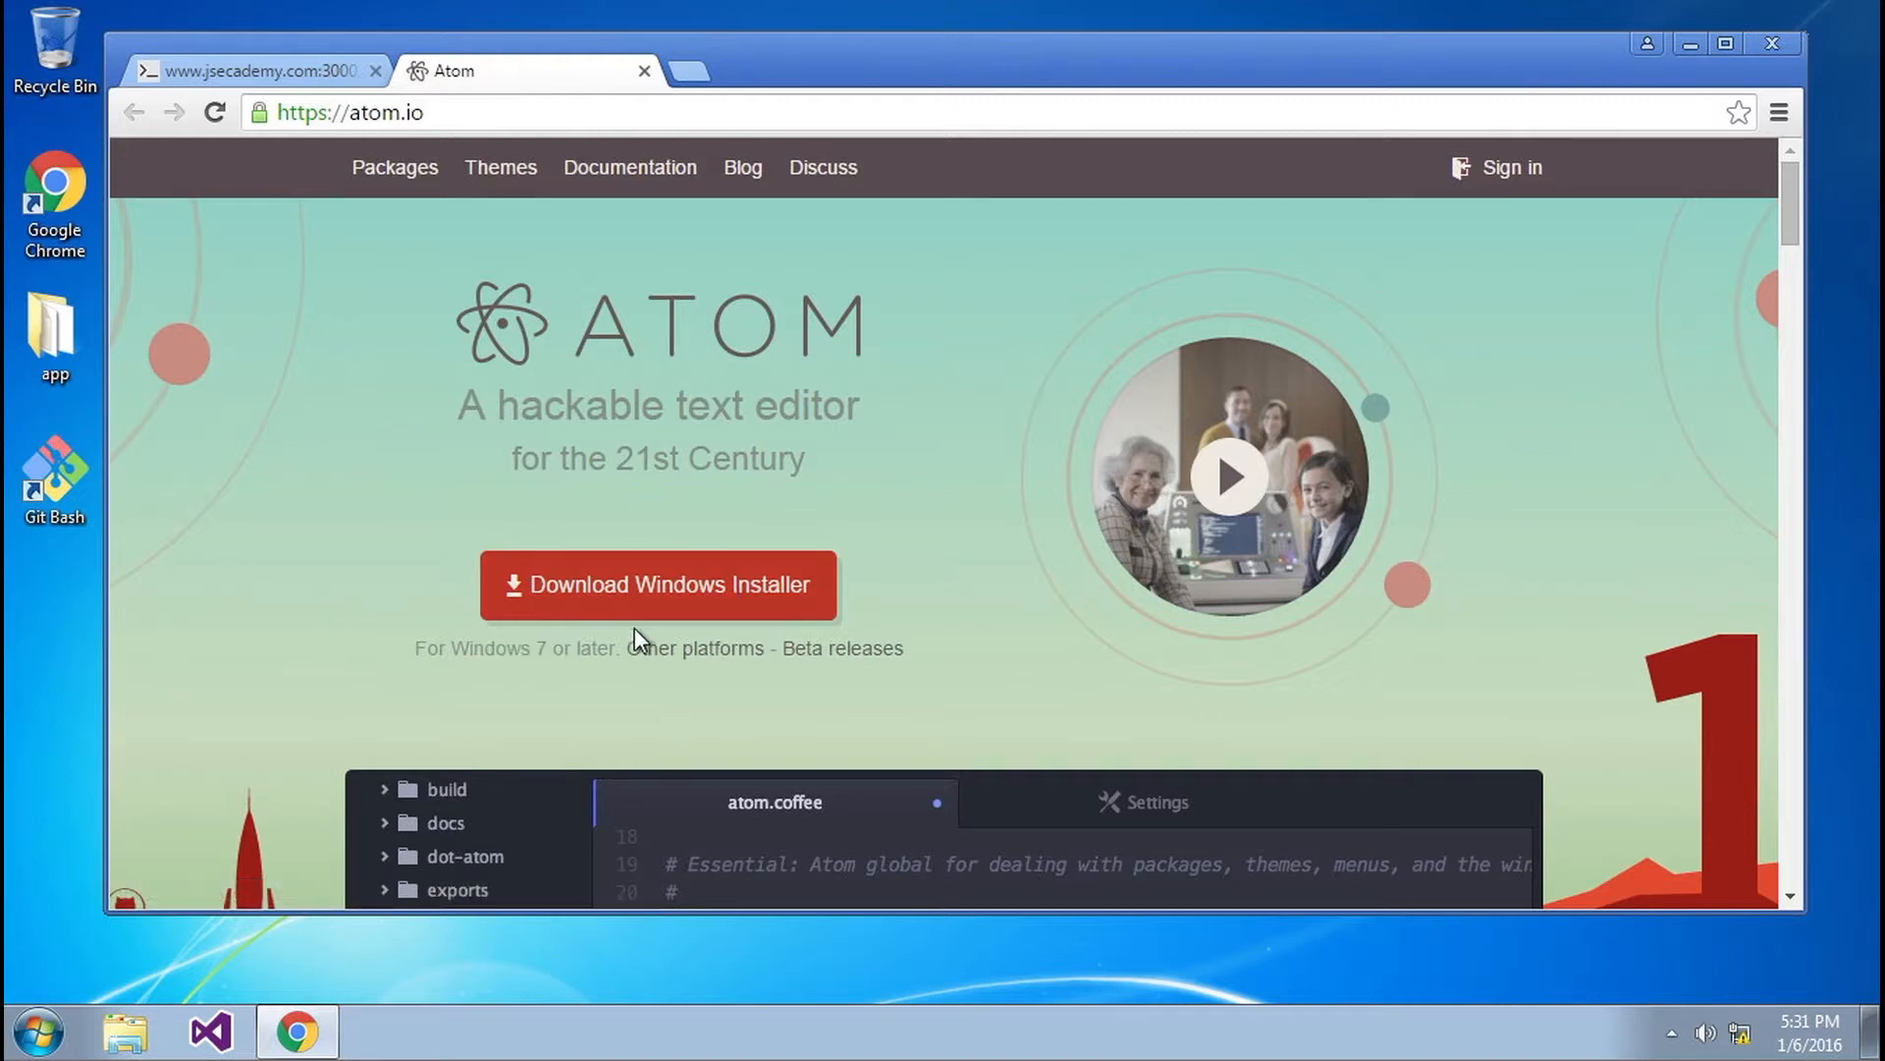
{"action": "left_click", "coordinate": [658, 585]}
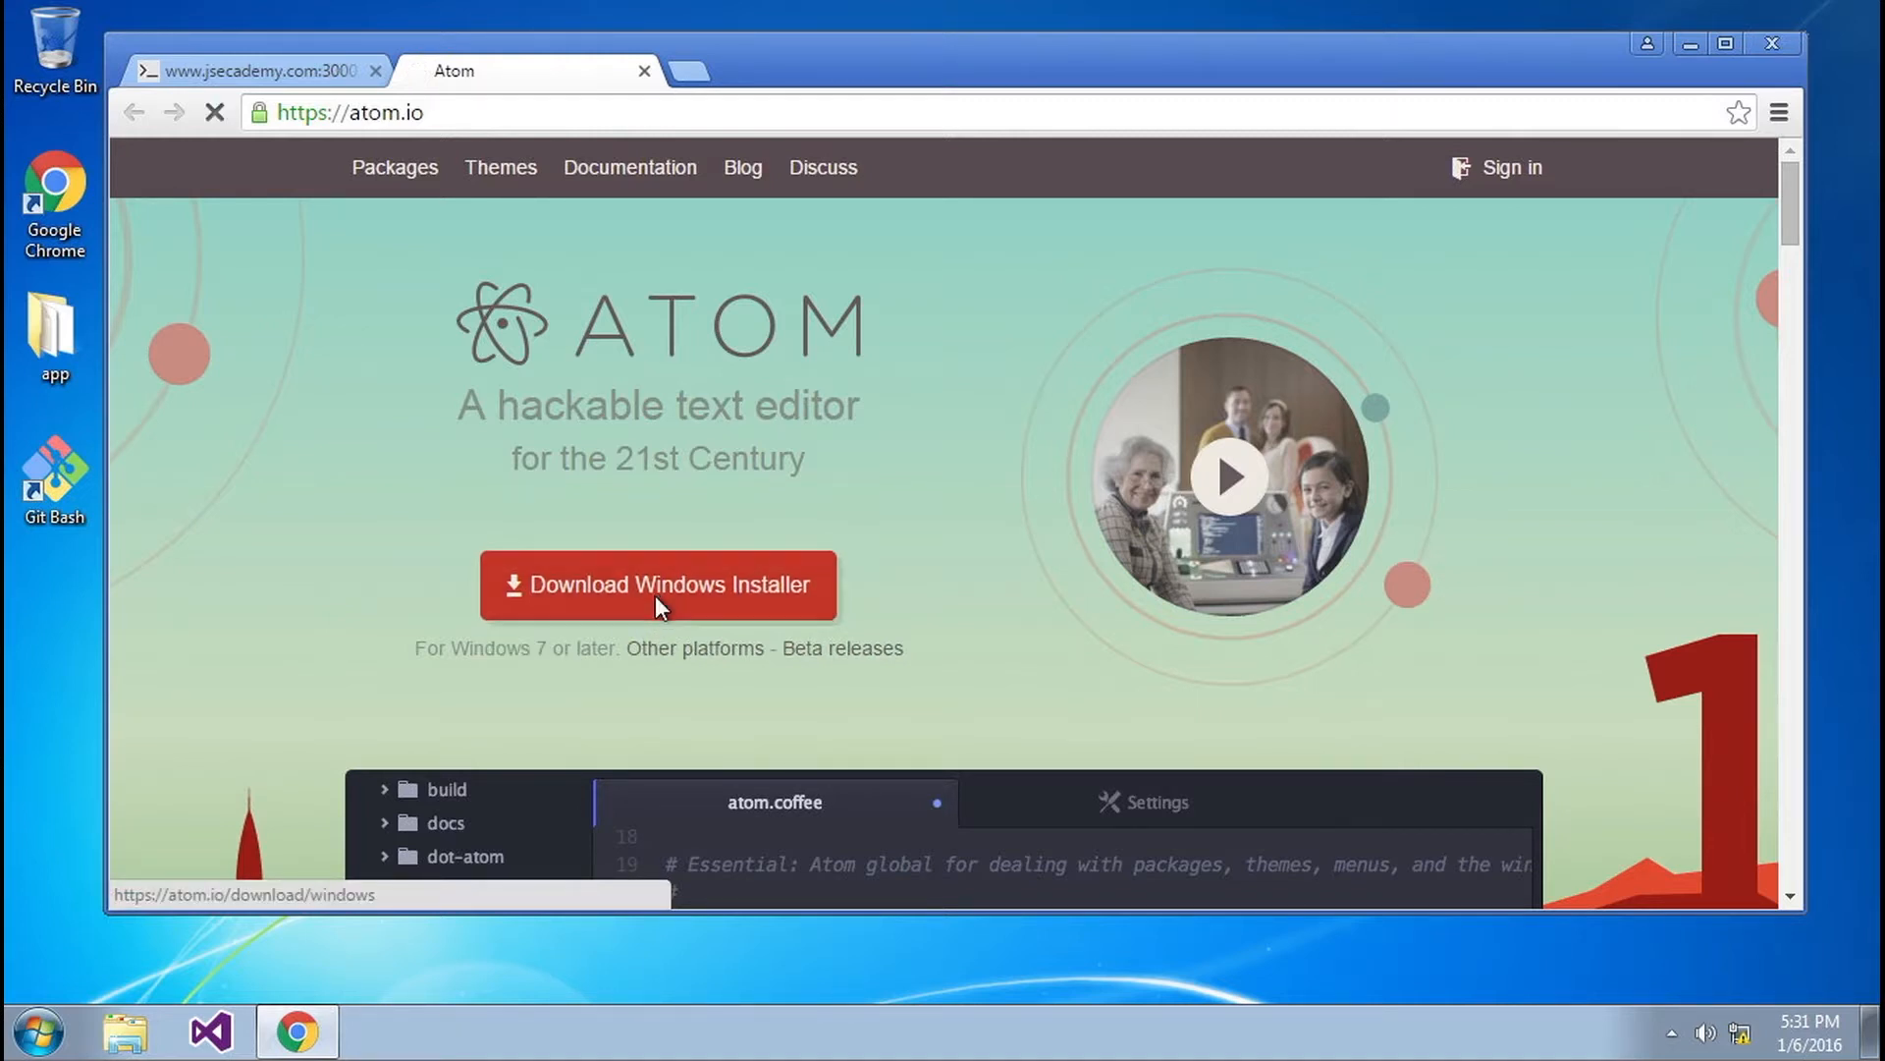
{"action": "left_click", "coordinate": [658, 586]}
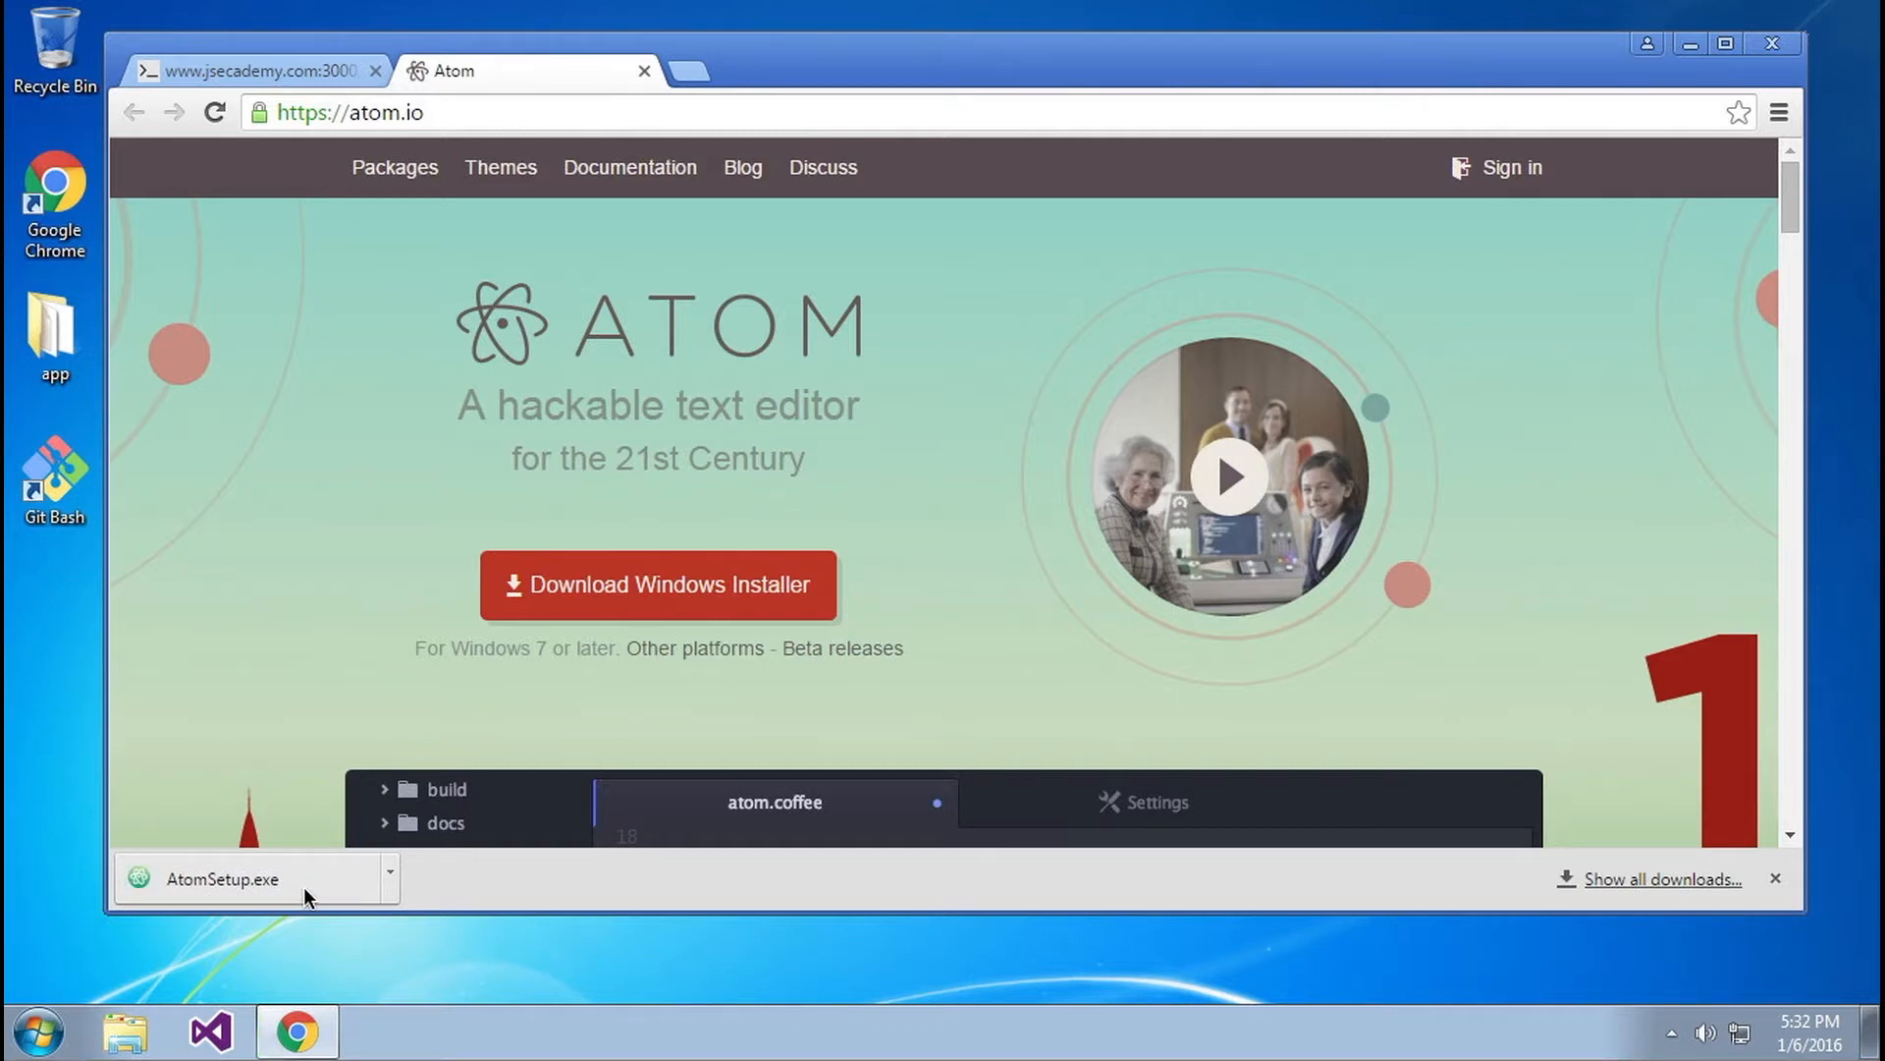
- Run the downloaded AtomSetup.exe, allowing it past the security warning
{"action": "left_click", "coordinate": [222, 880]}
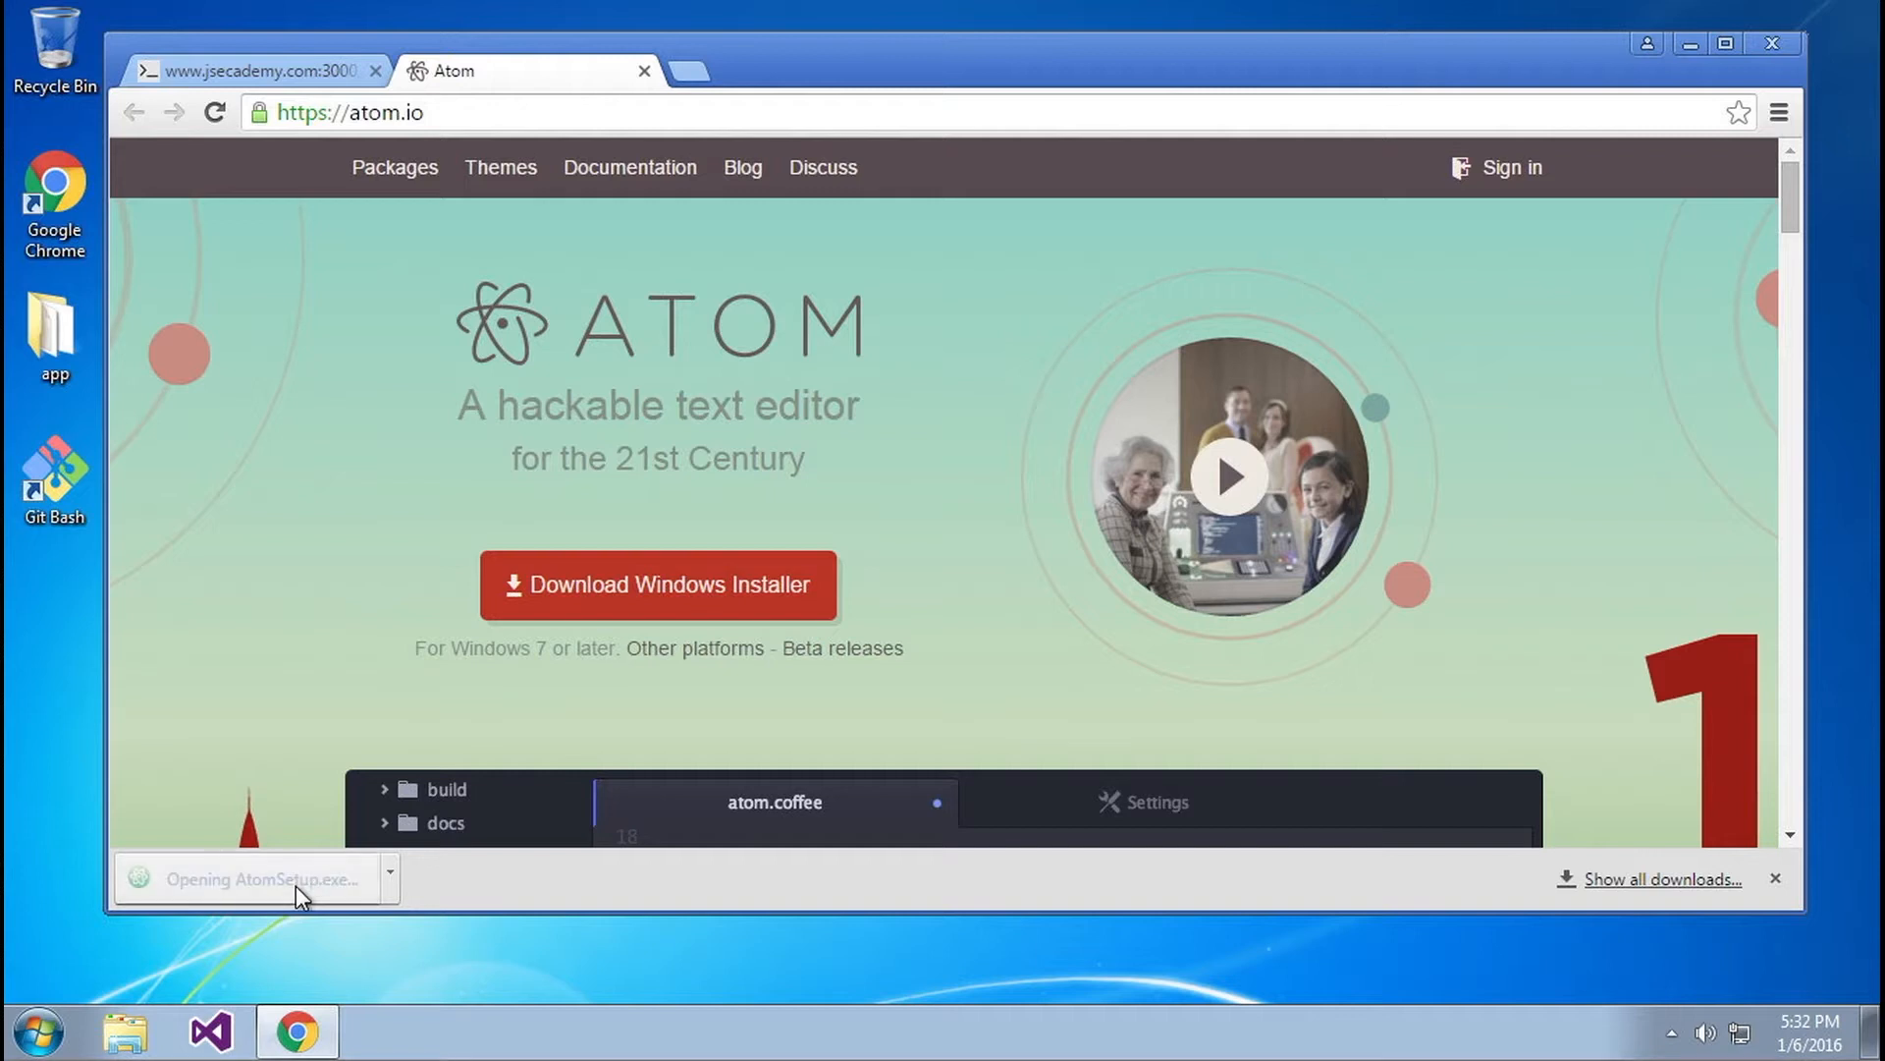
{"action": "left_click", "coordinate": [253, 880]}
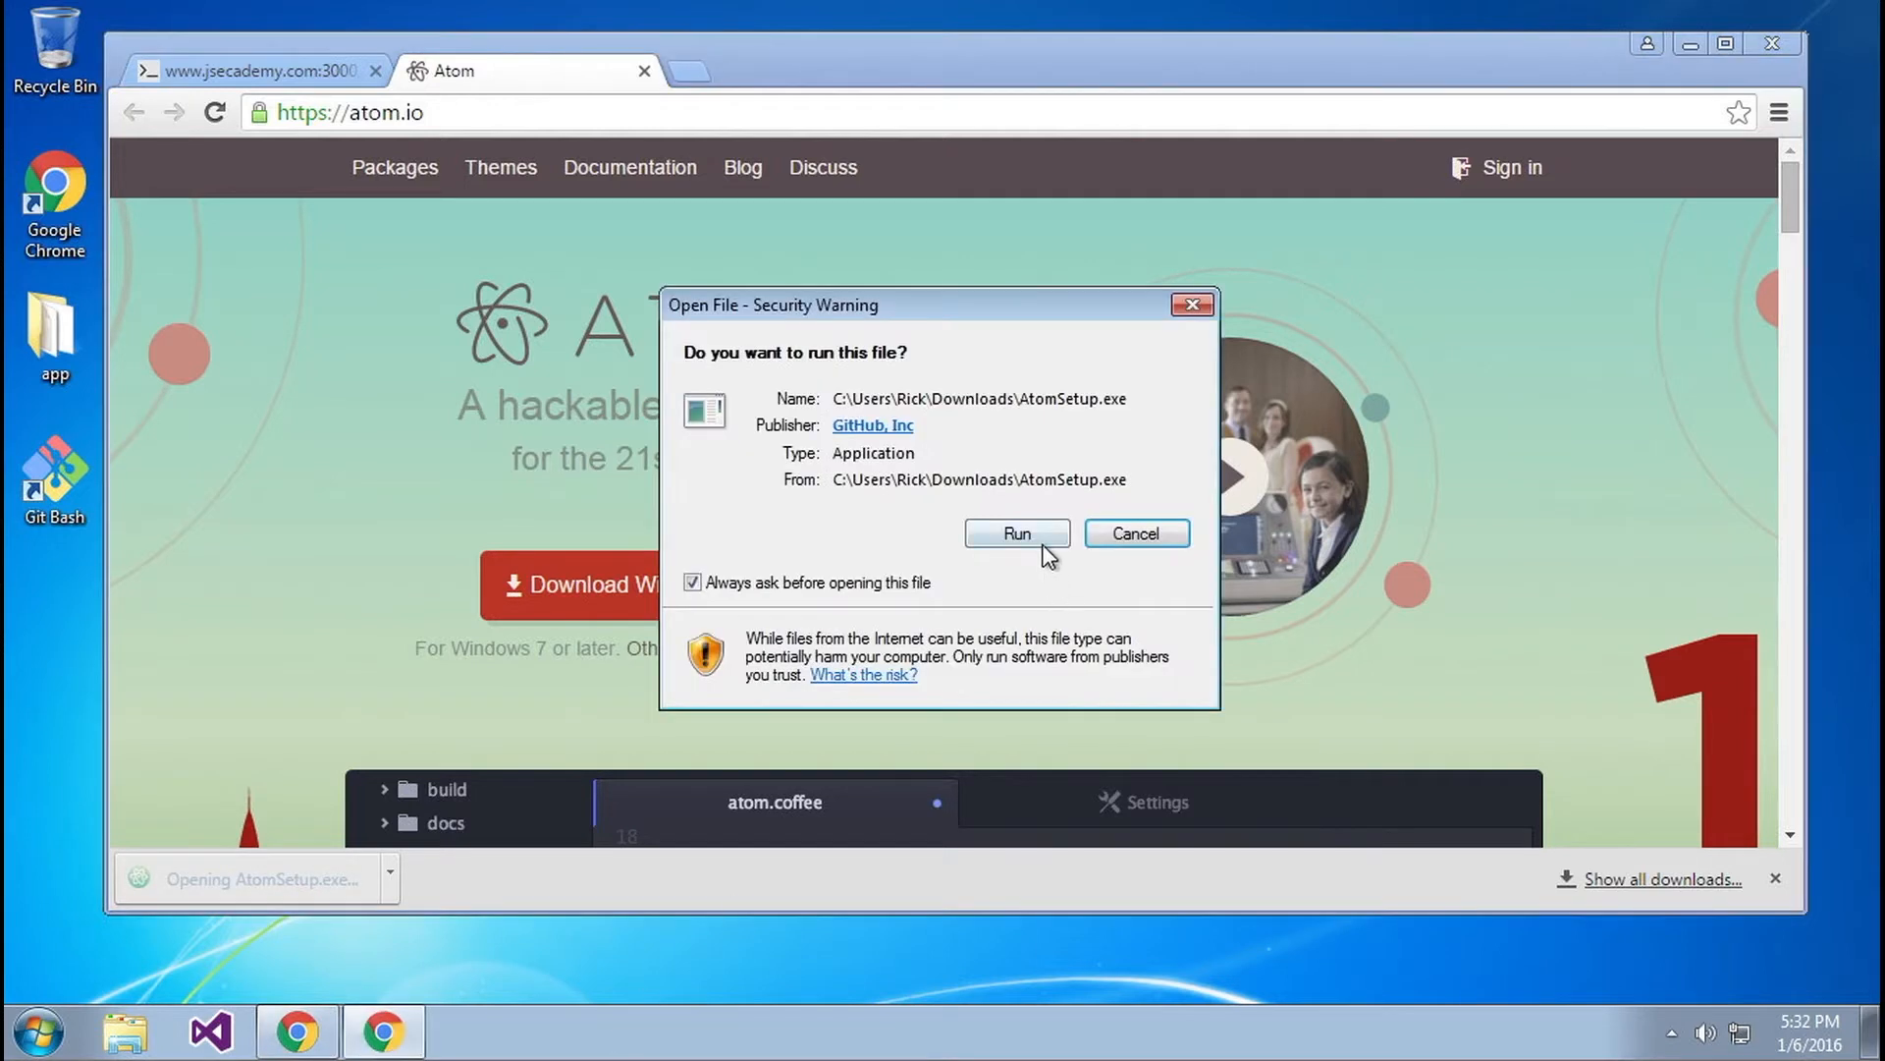
{"action": "left_click", "coordinate": [1015, 532]}
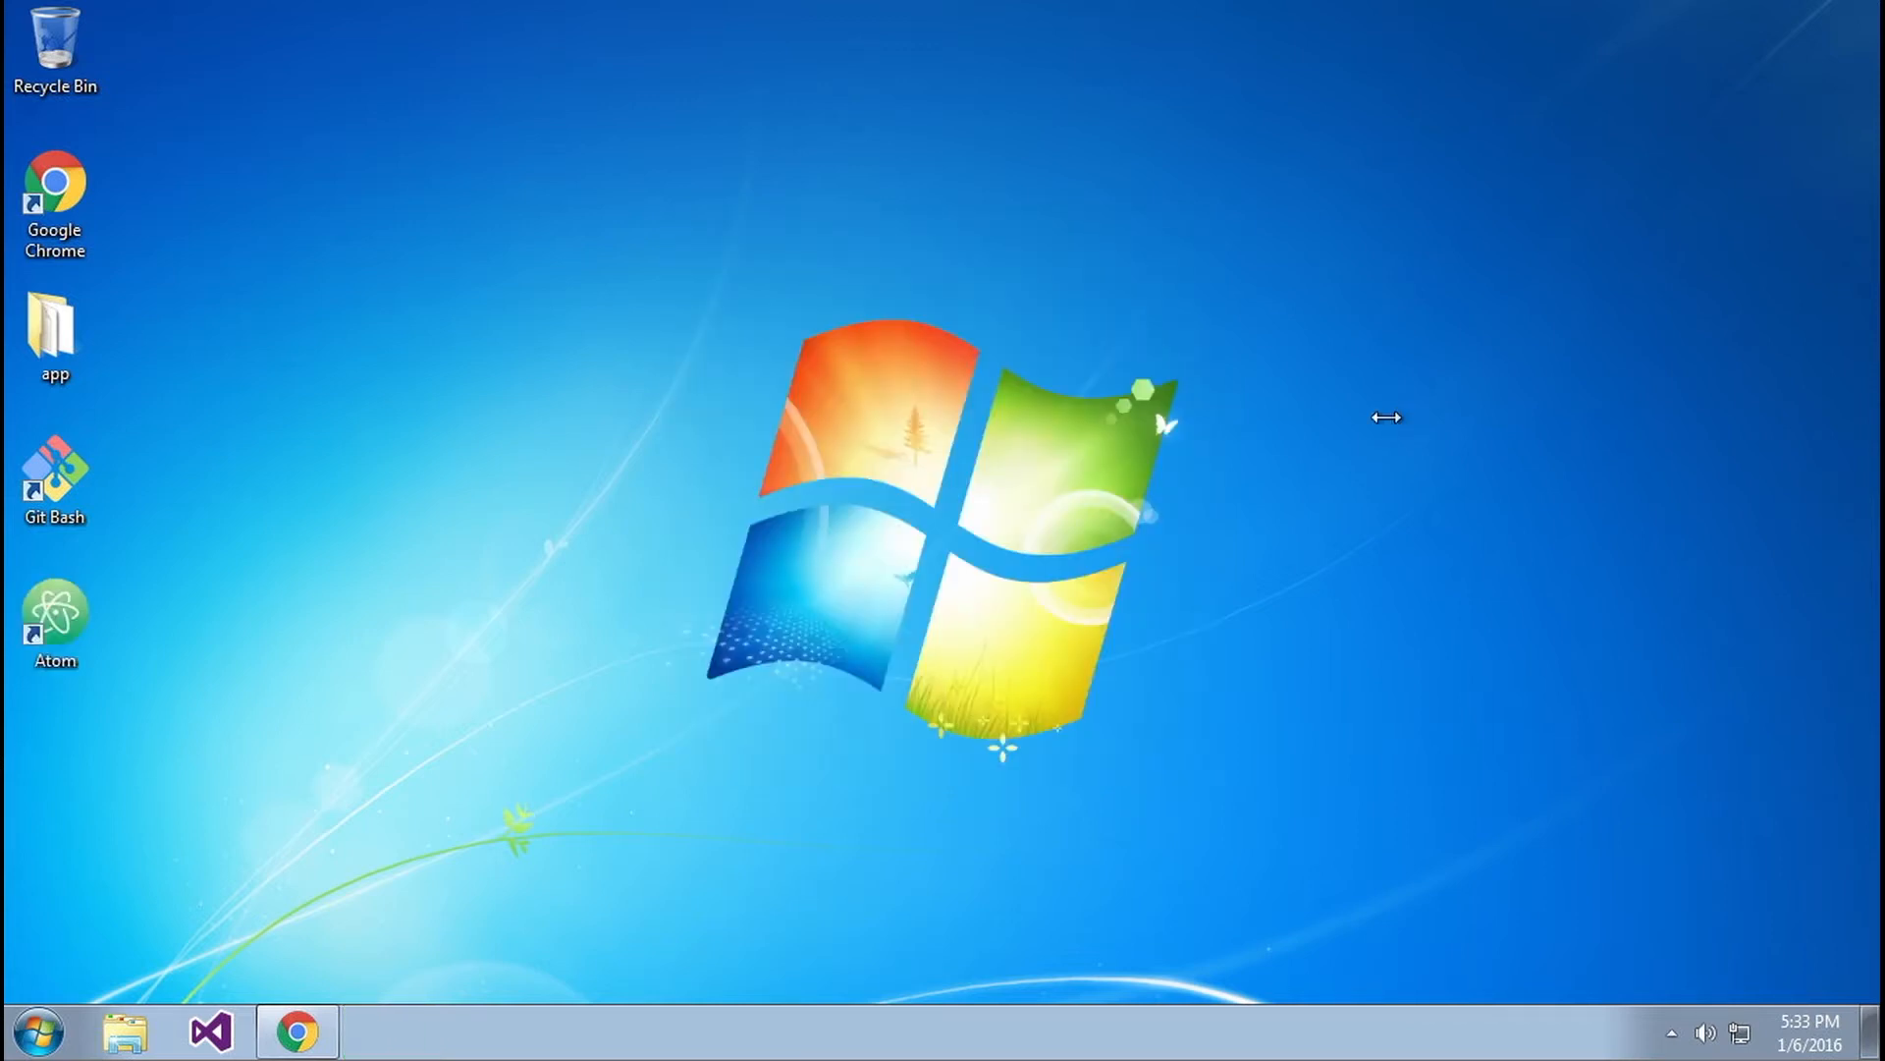
- Launch Atom from the desktop shortcut and bring up its File menu
{"action": "double_click", "coordinate": [55, 613]}
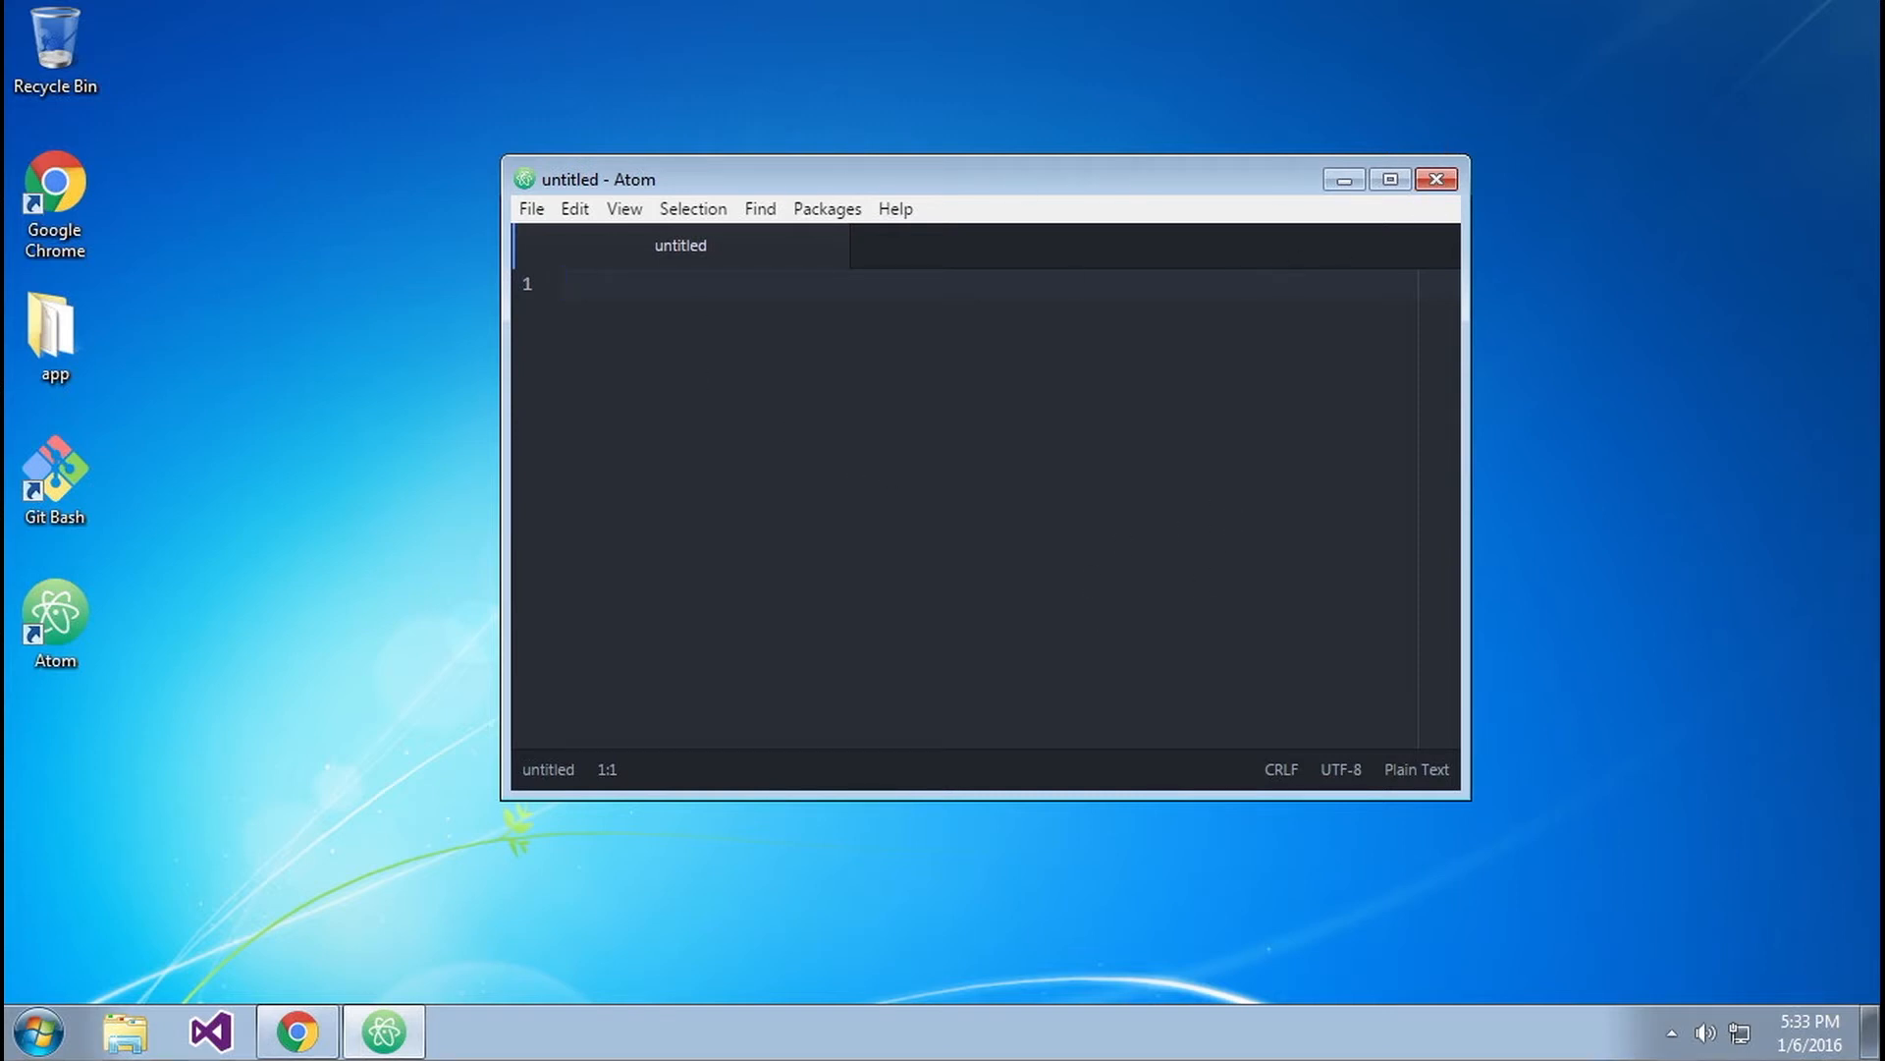
{"action": "left_click", "coordinate": [528, 208]}
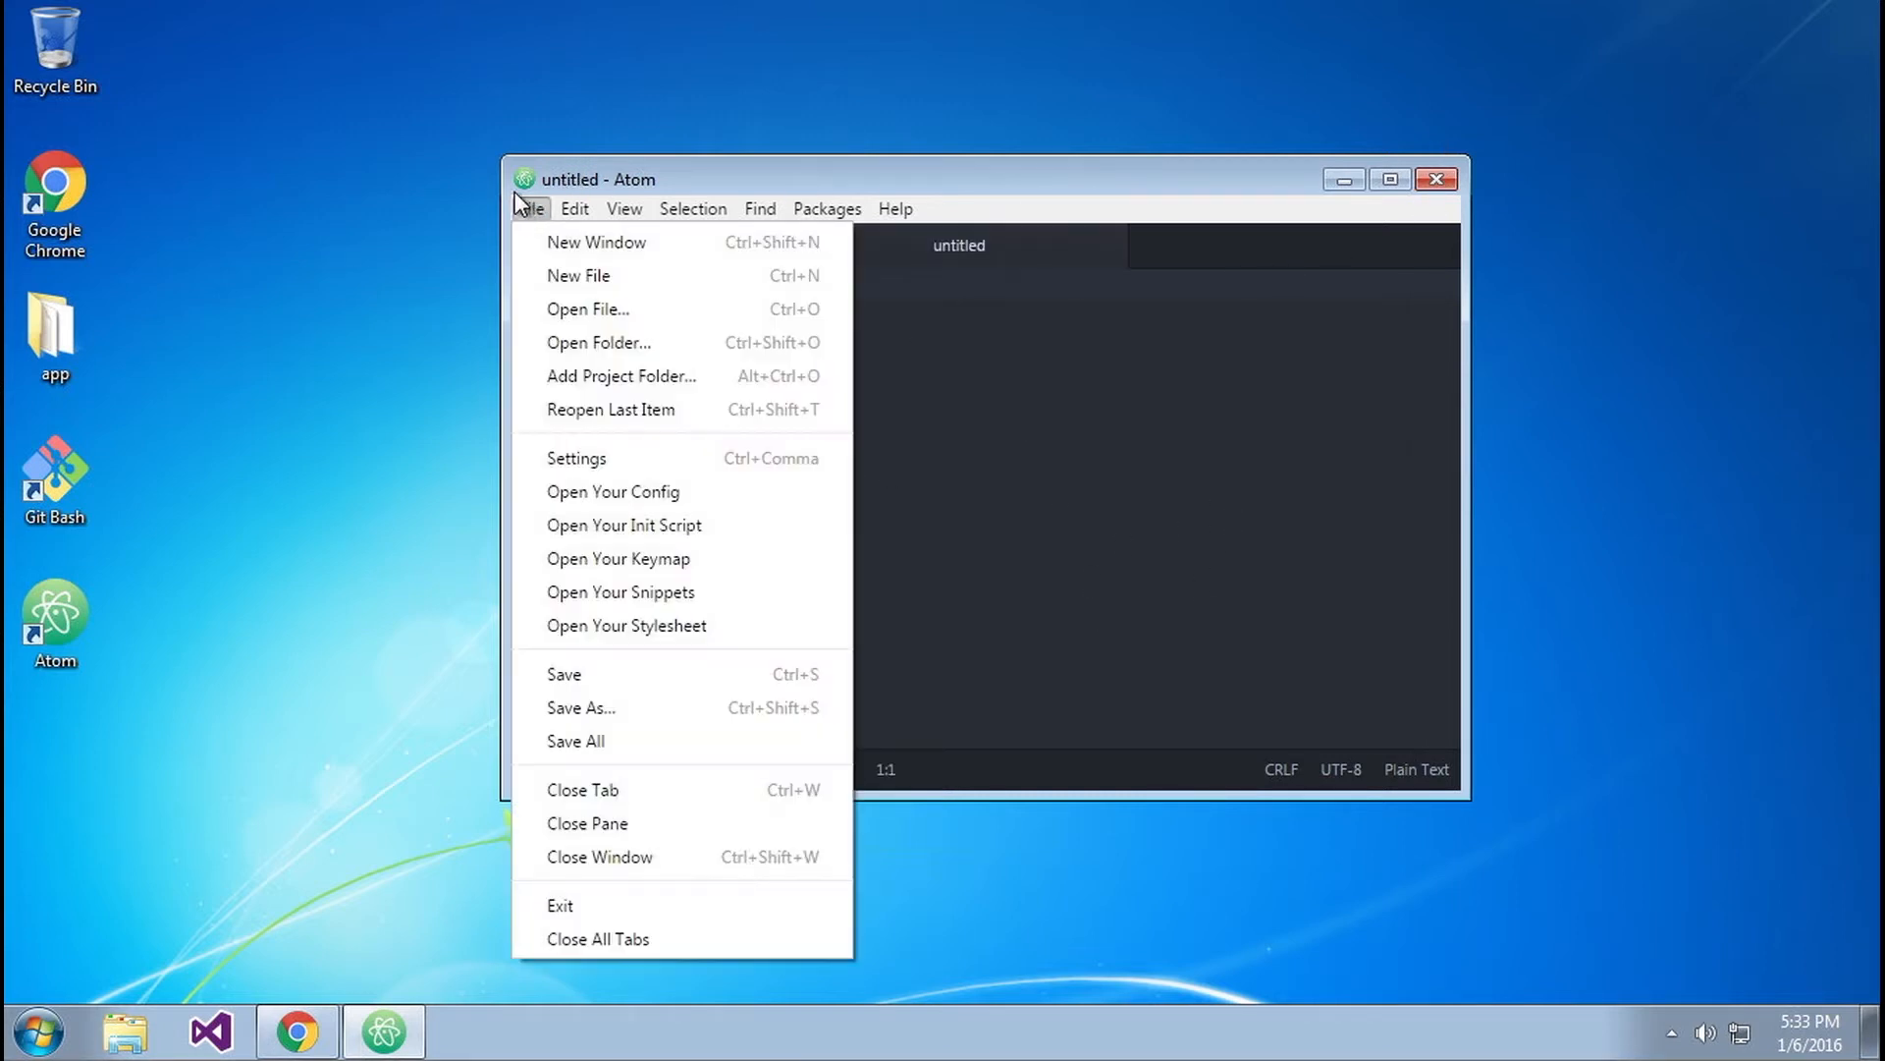
{"action": "mouse_move", "coordinate": [587, 309]}
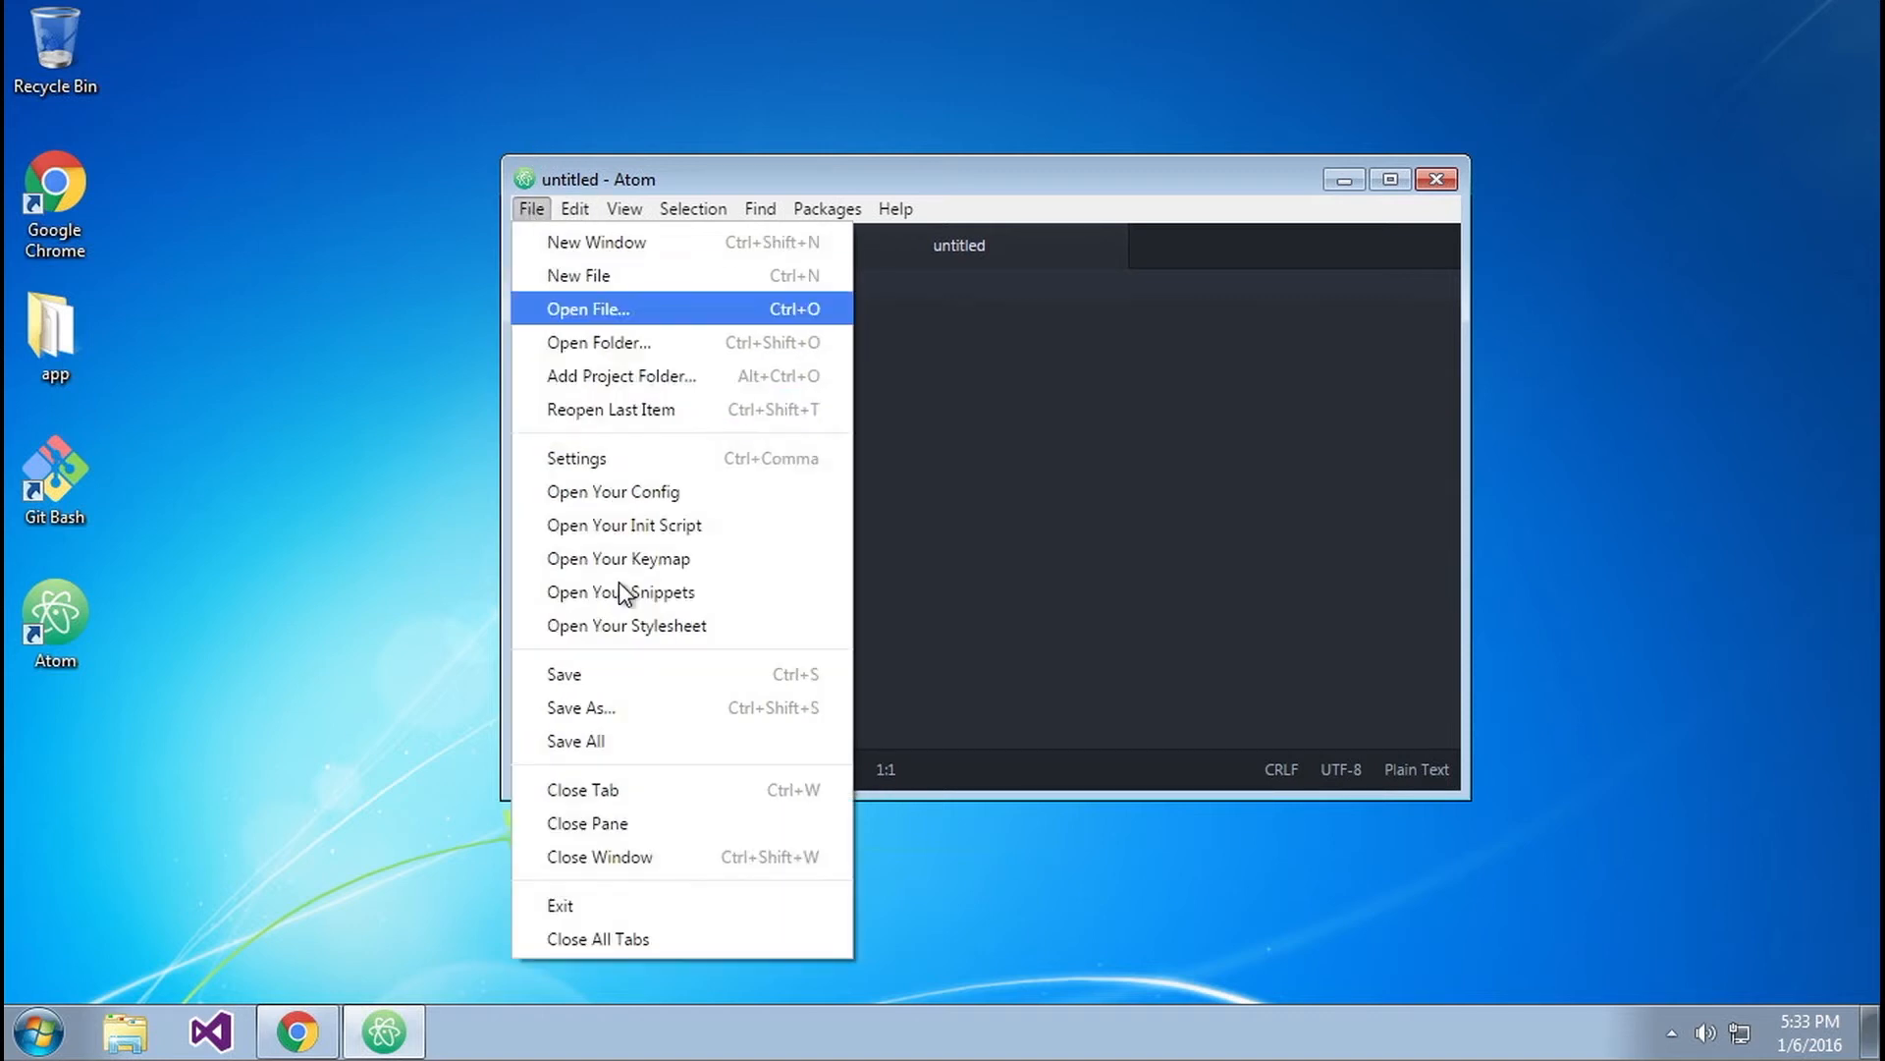
- Show Atom's Core Settings panel in a maximized window
{"action": "left_click", "coordinate": [575, 458]}
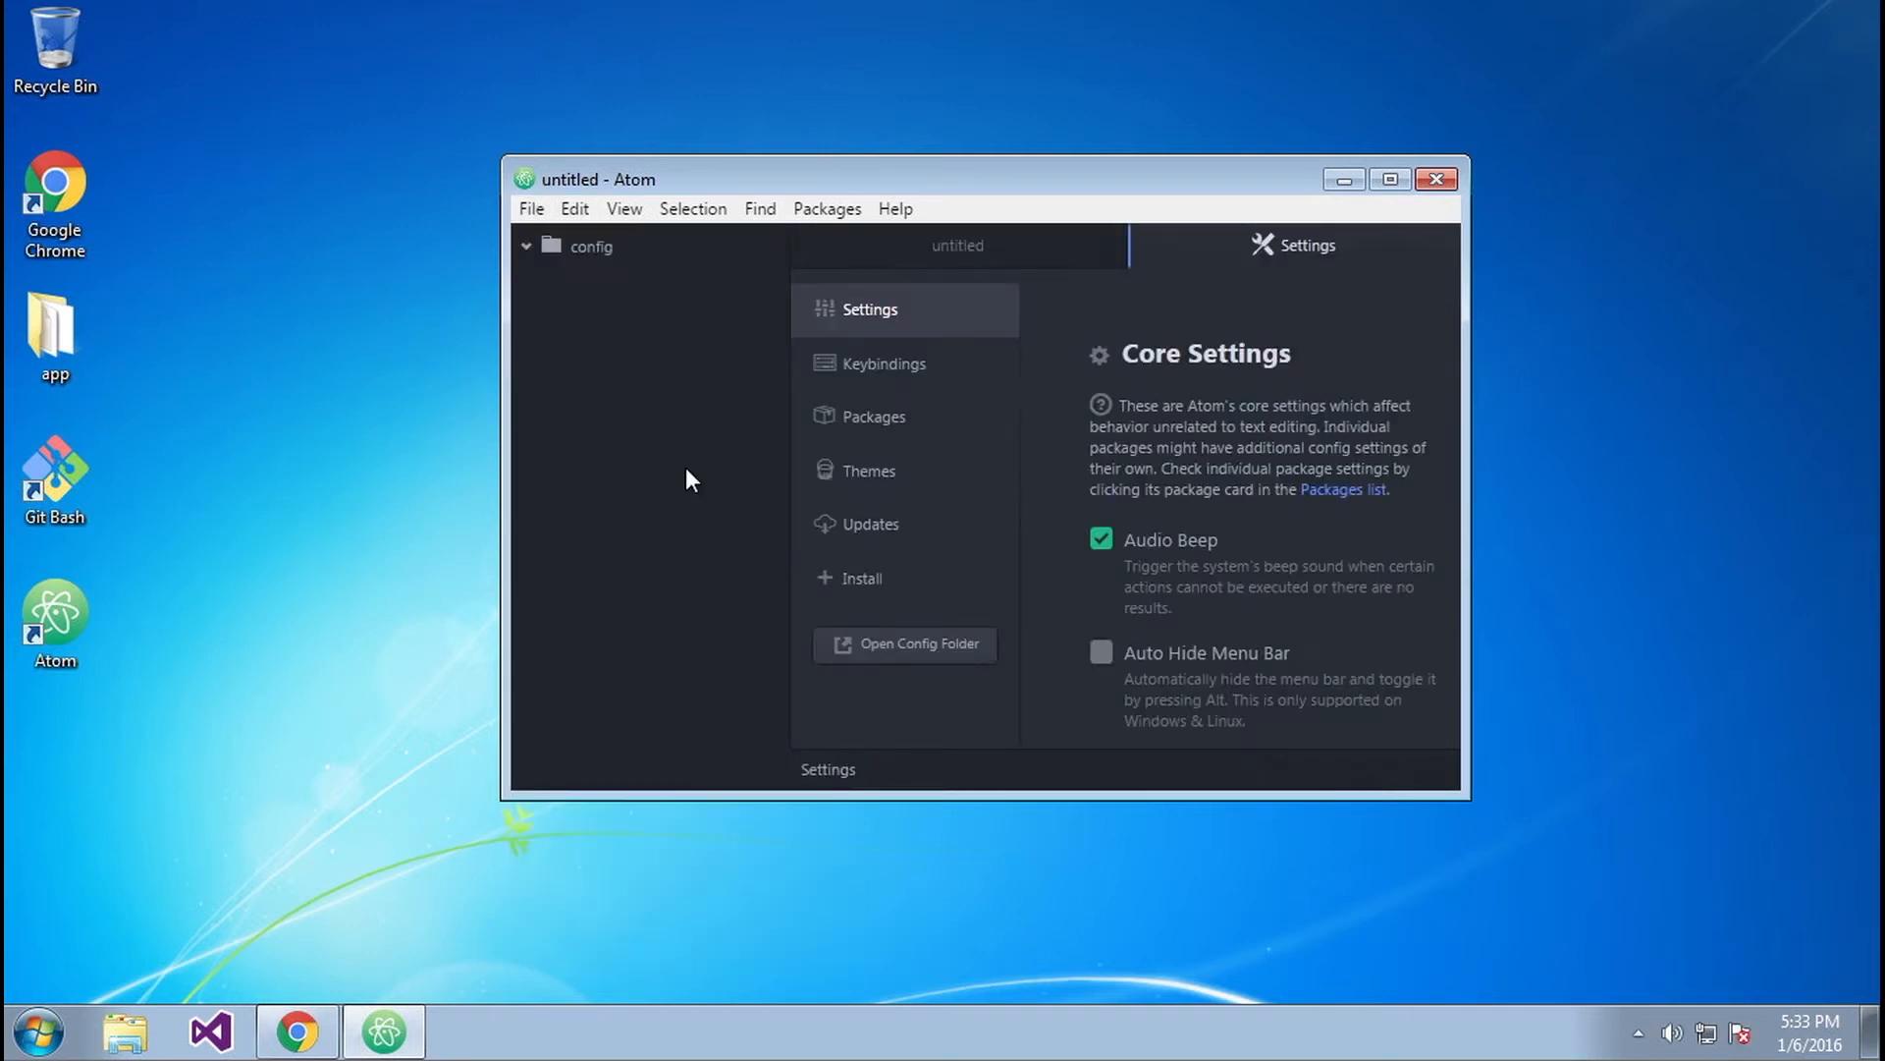
{"action": "left_click", "coordinate": [1389, 178]}
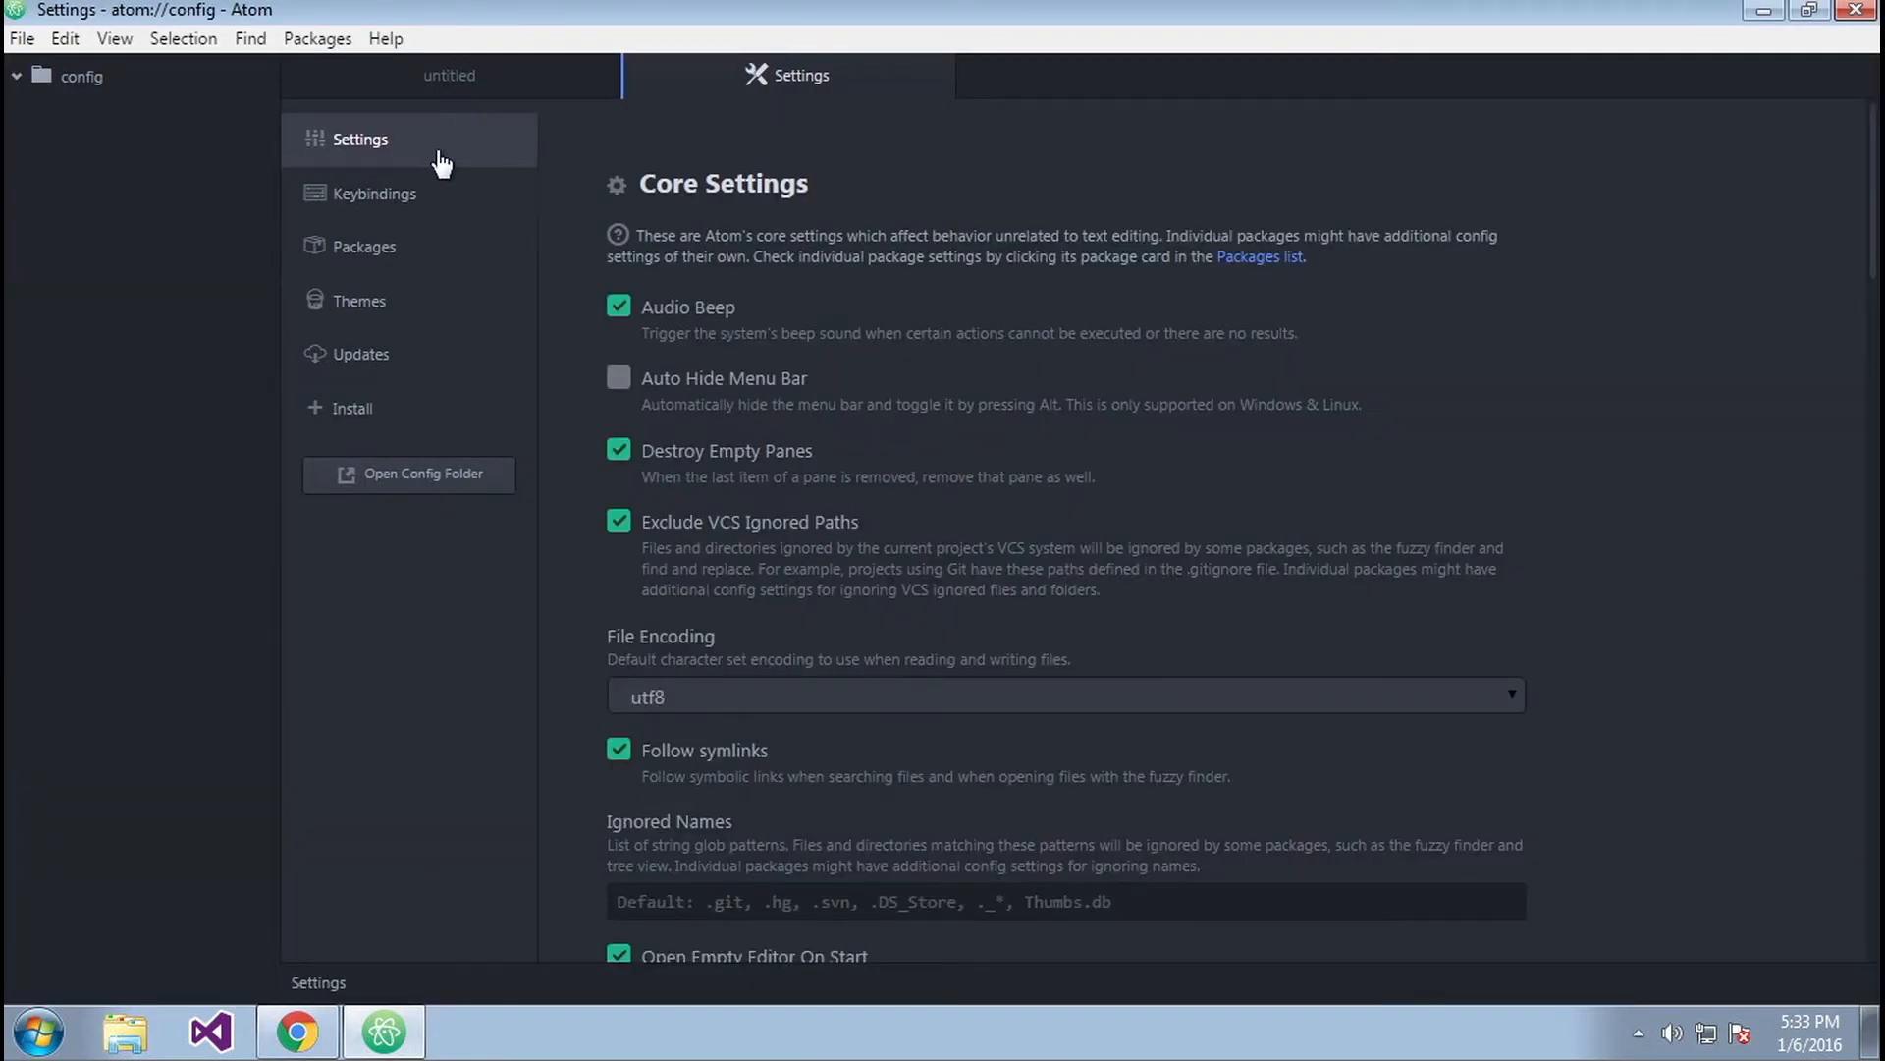
{"action": "scroll", "scroll_direction": "down", "scroll_amount": 3}
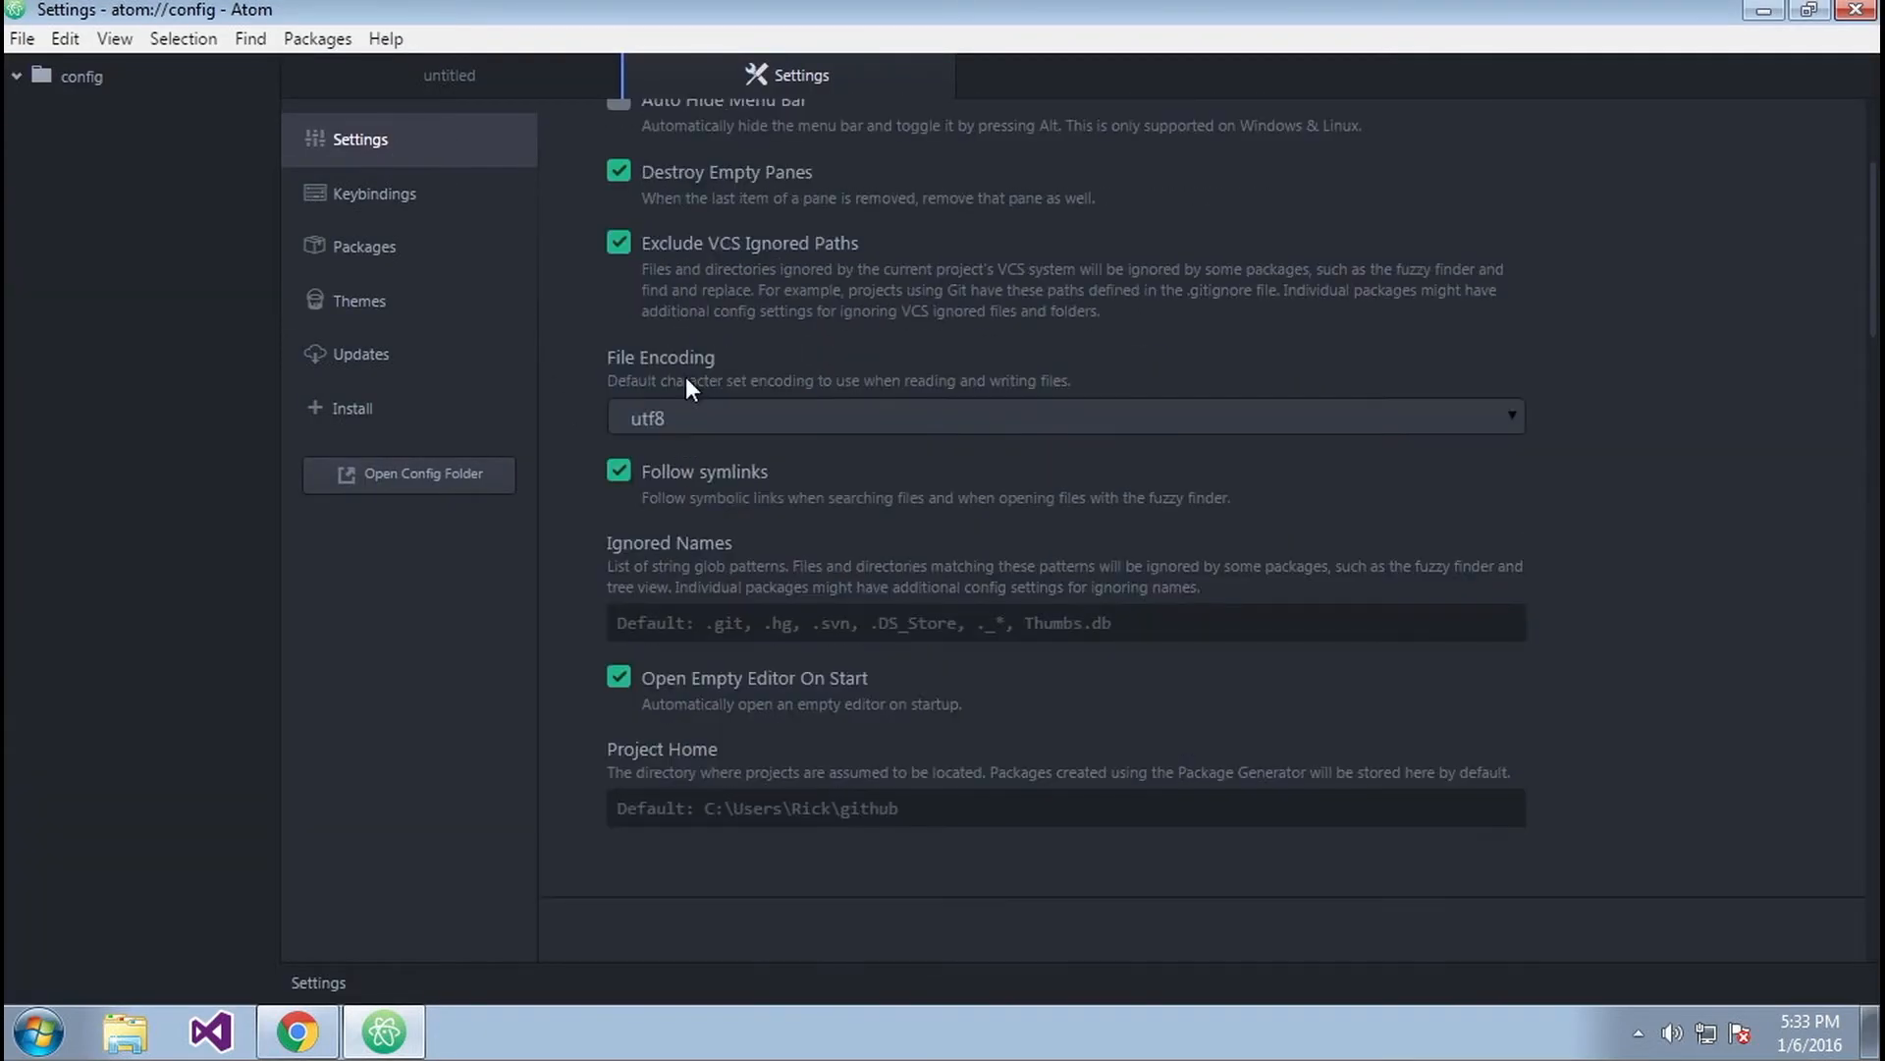
- Browse the Keybindings list, then show the 78 installed core packages
{"action": "left_click", "coordinate": [374, 192]}
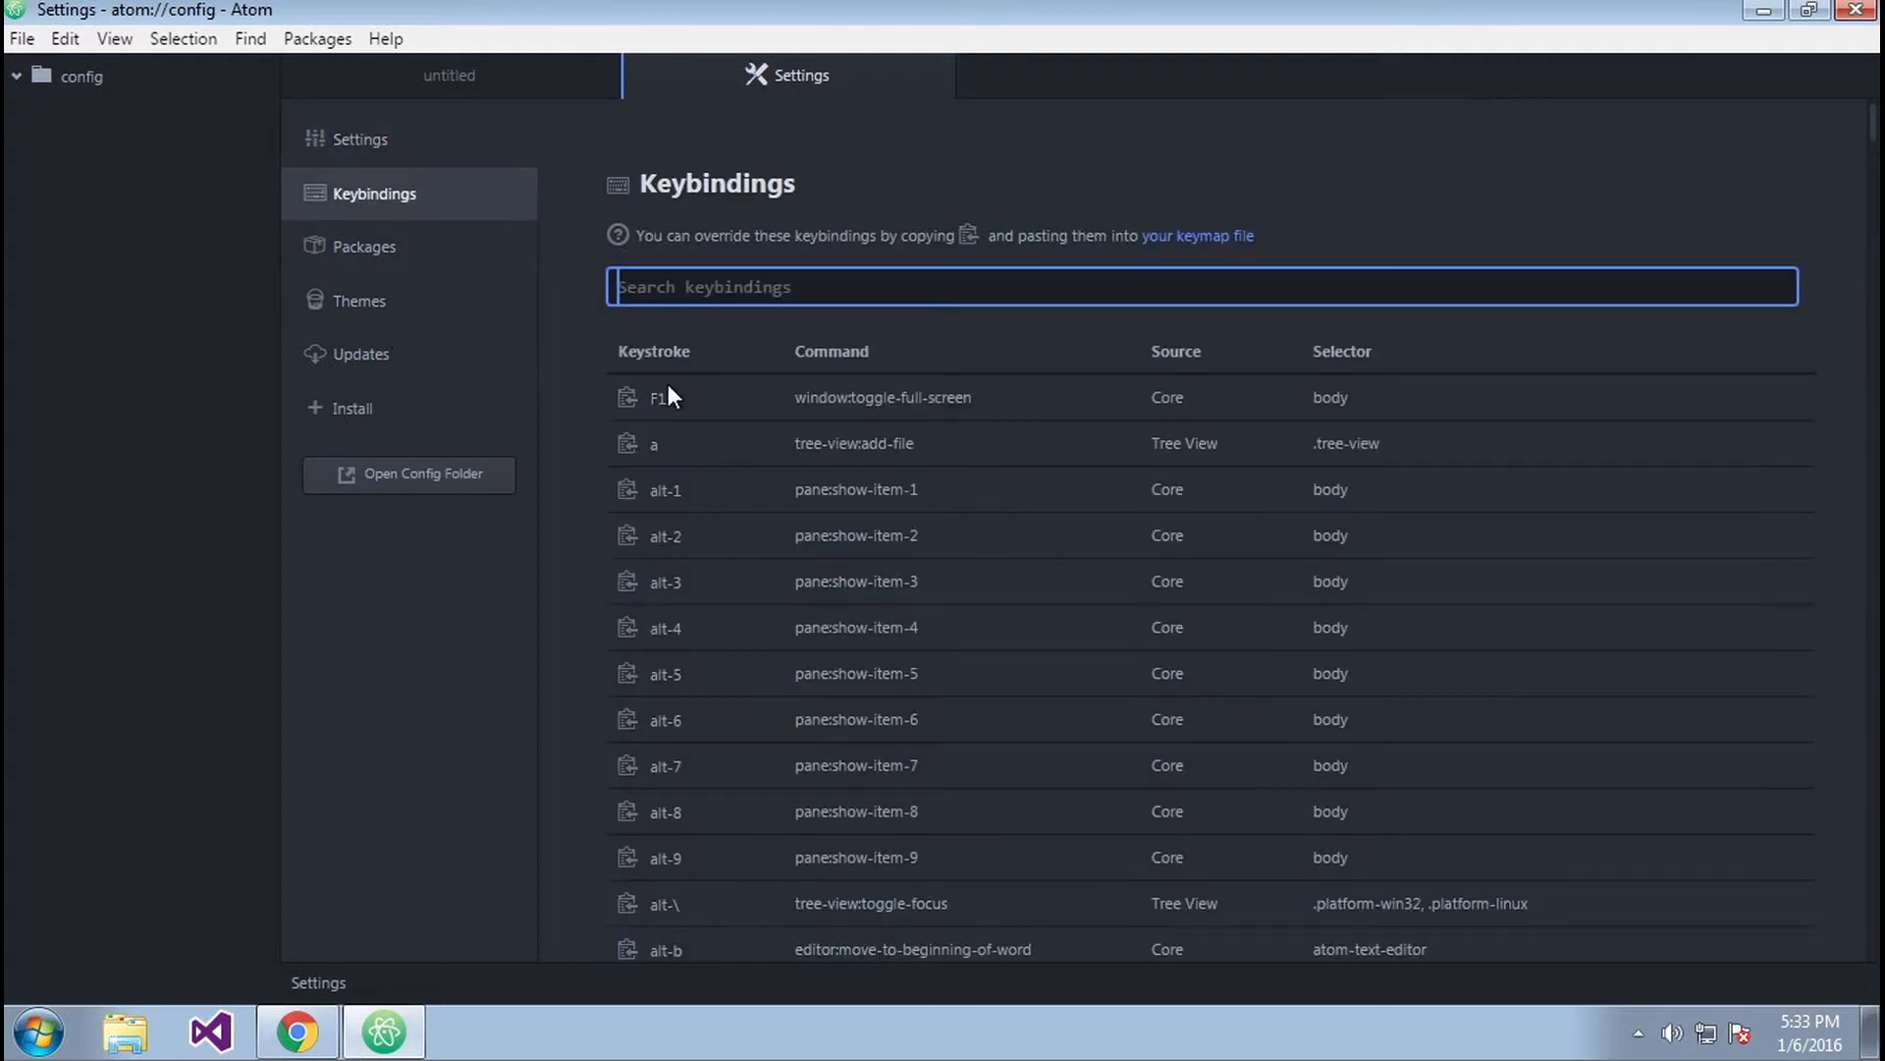
{"action": "scroll", "scroll_direction": "down", "scroll_amount": 3}
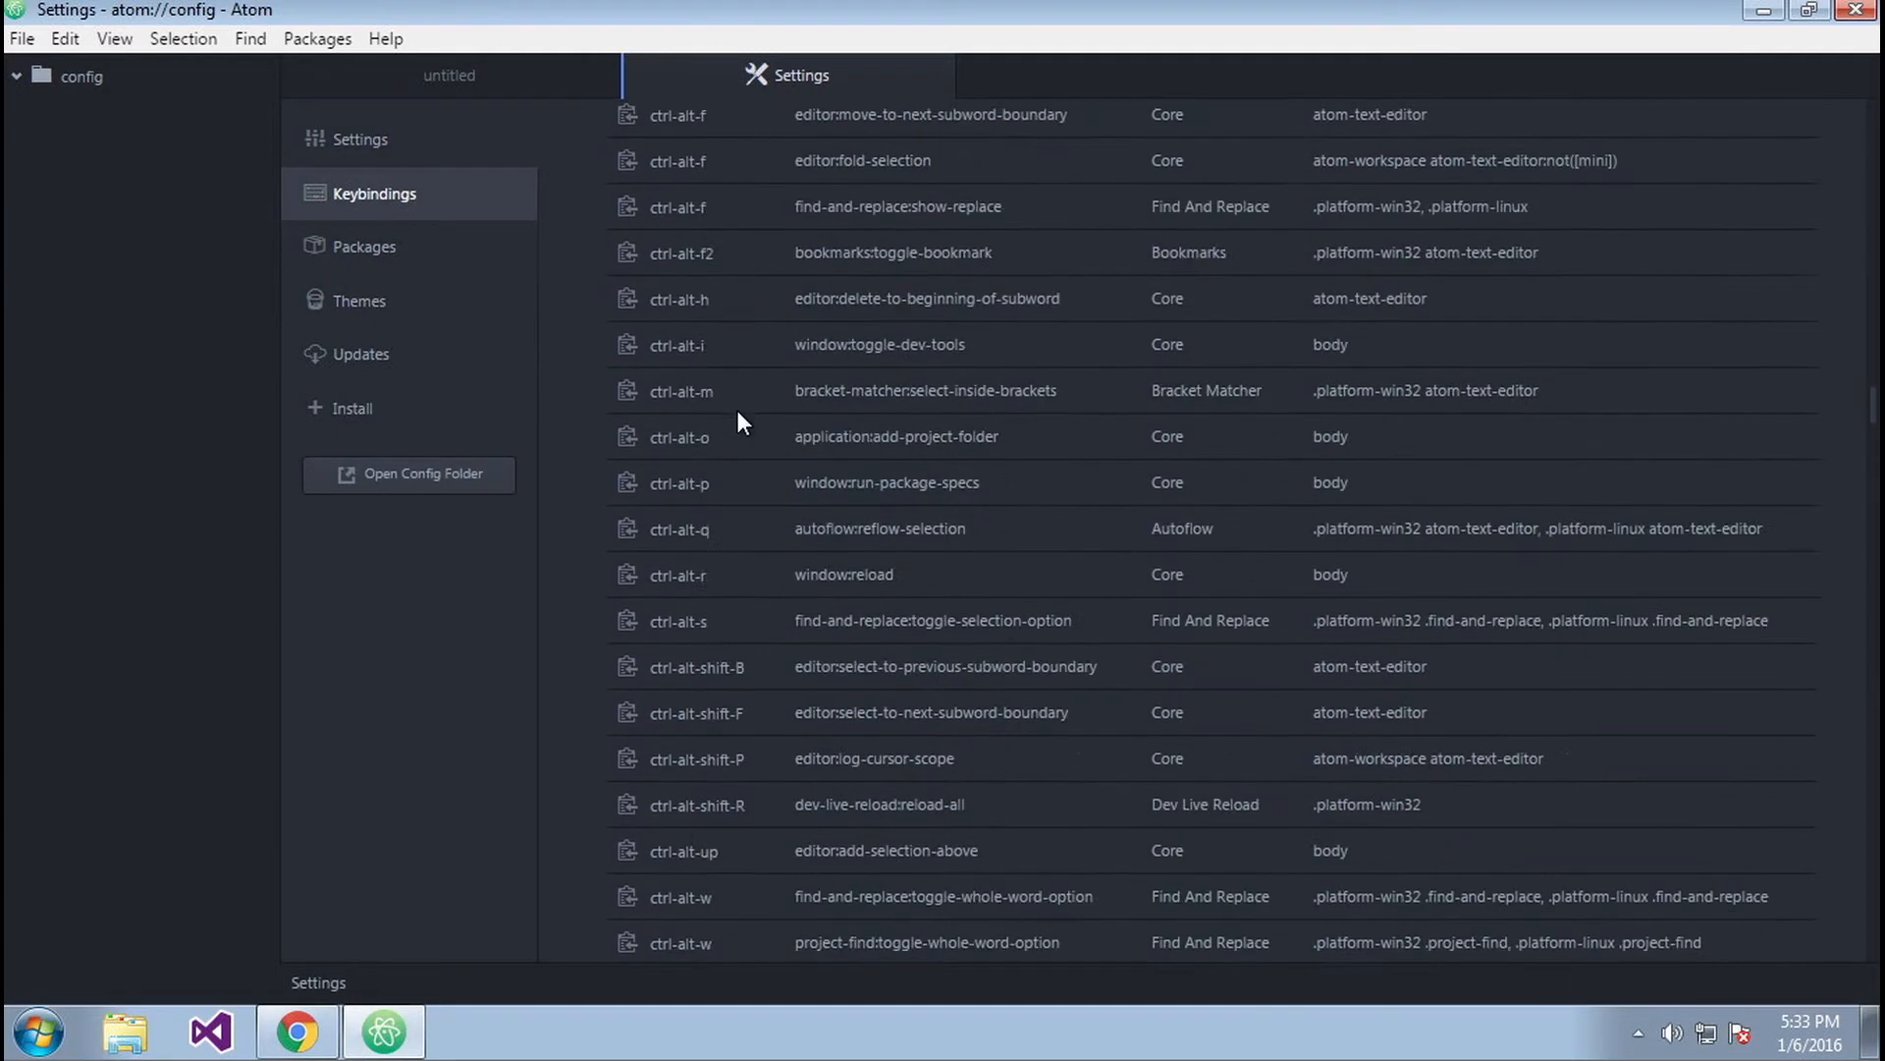
{"action": "scroll", "scroll_direction": "up", "scroll_amount": 3}
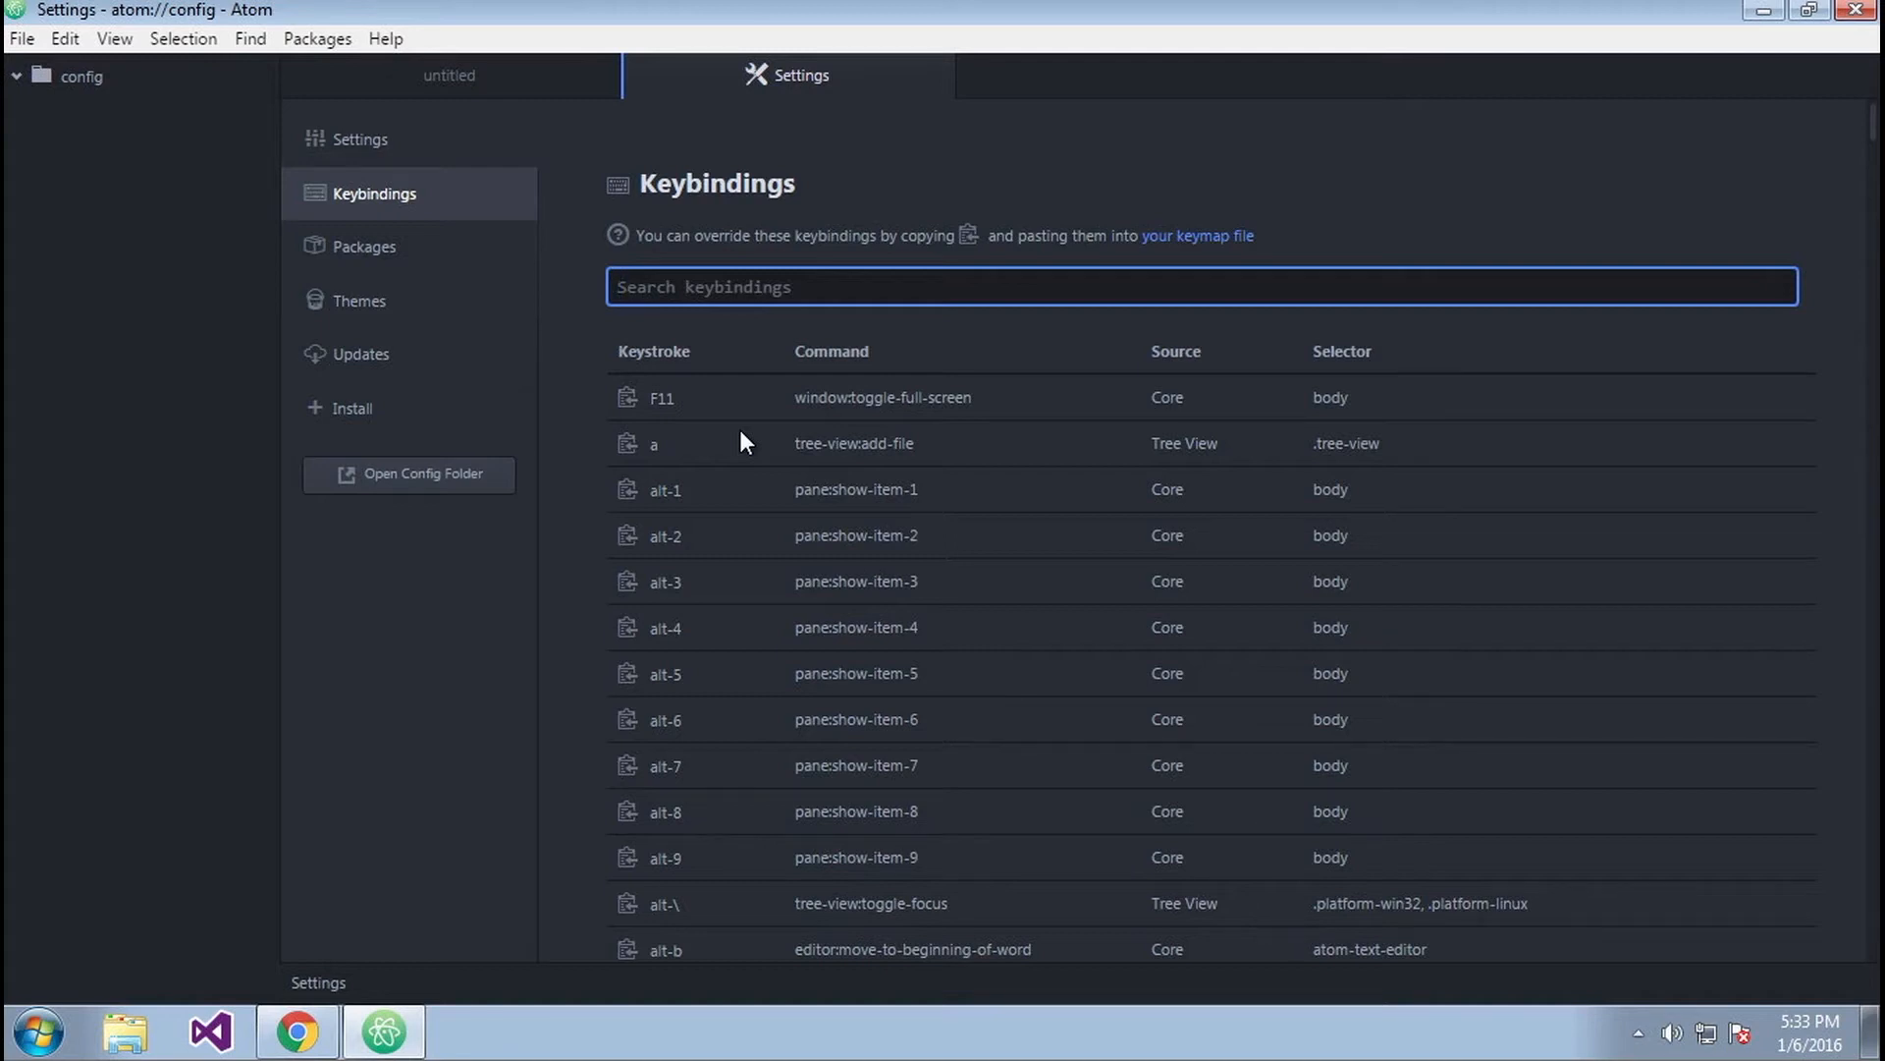
{"action": "left_click", "coordinate": [363, 247]}
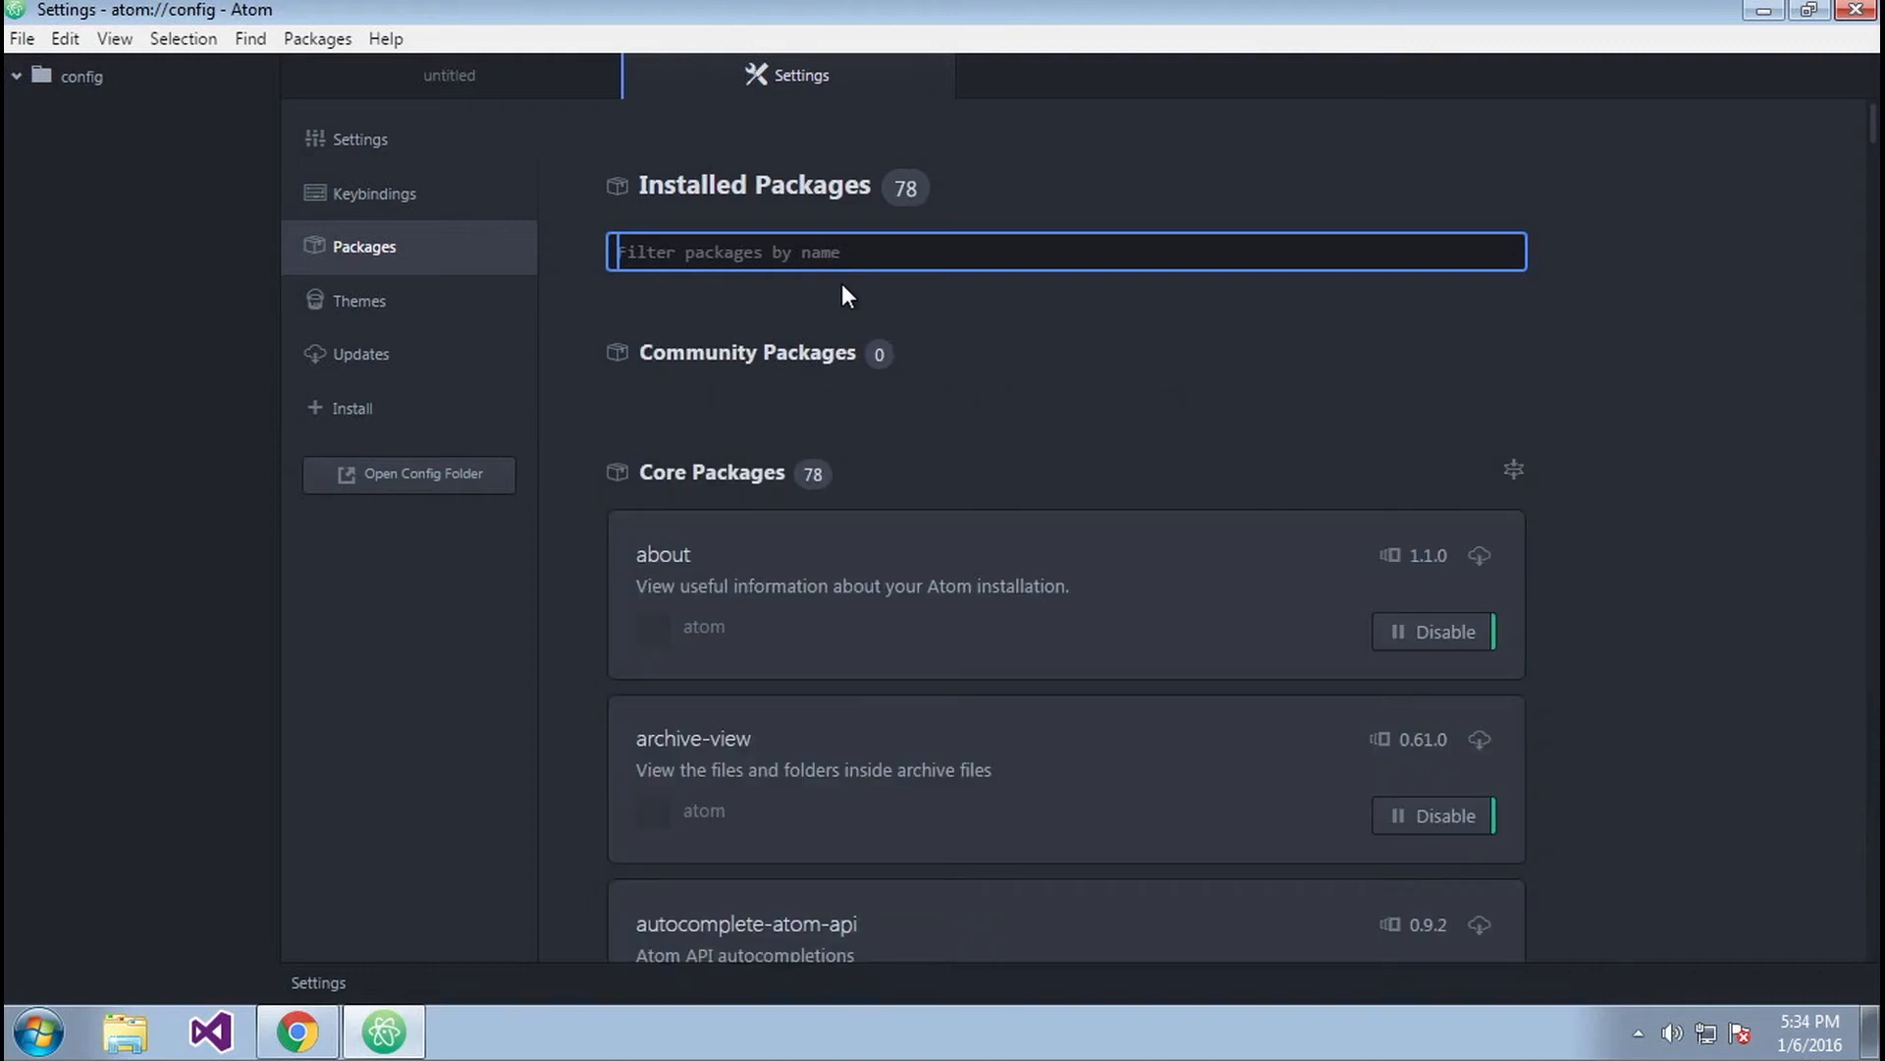
- Return to the JSecademy Atom lesson in Chrome and scroll to the favourite plugins list
{"action": "left_click", "coordinate": [296, 1031]}
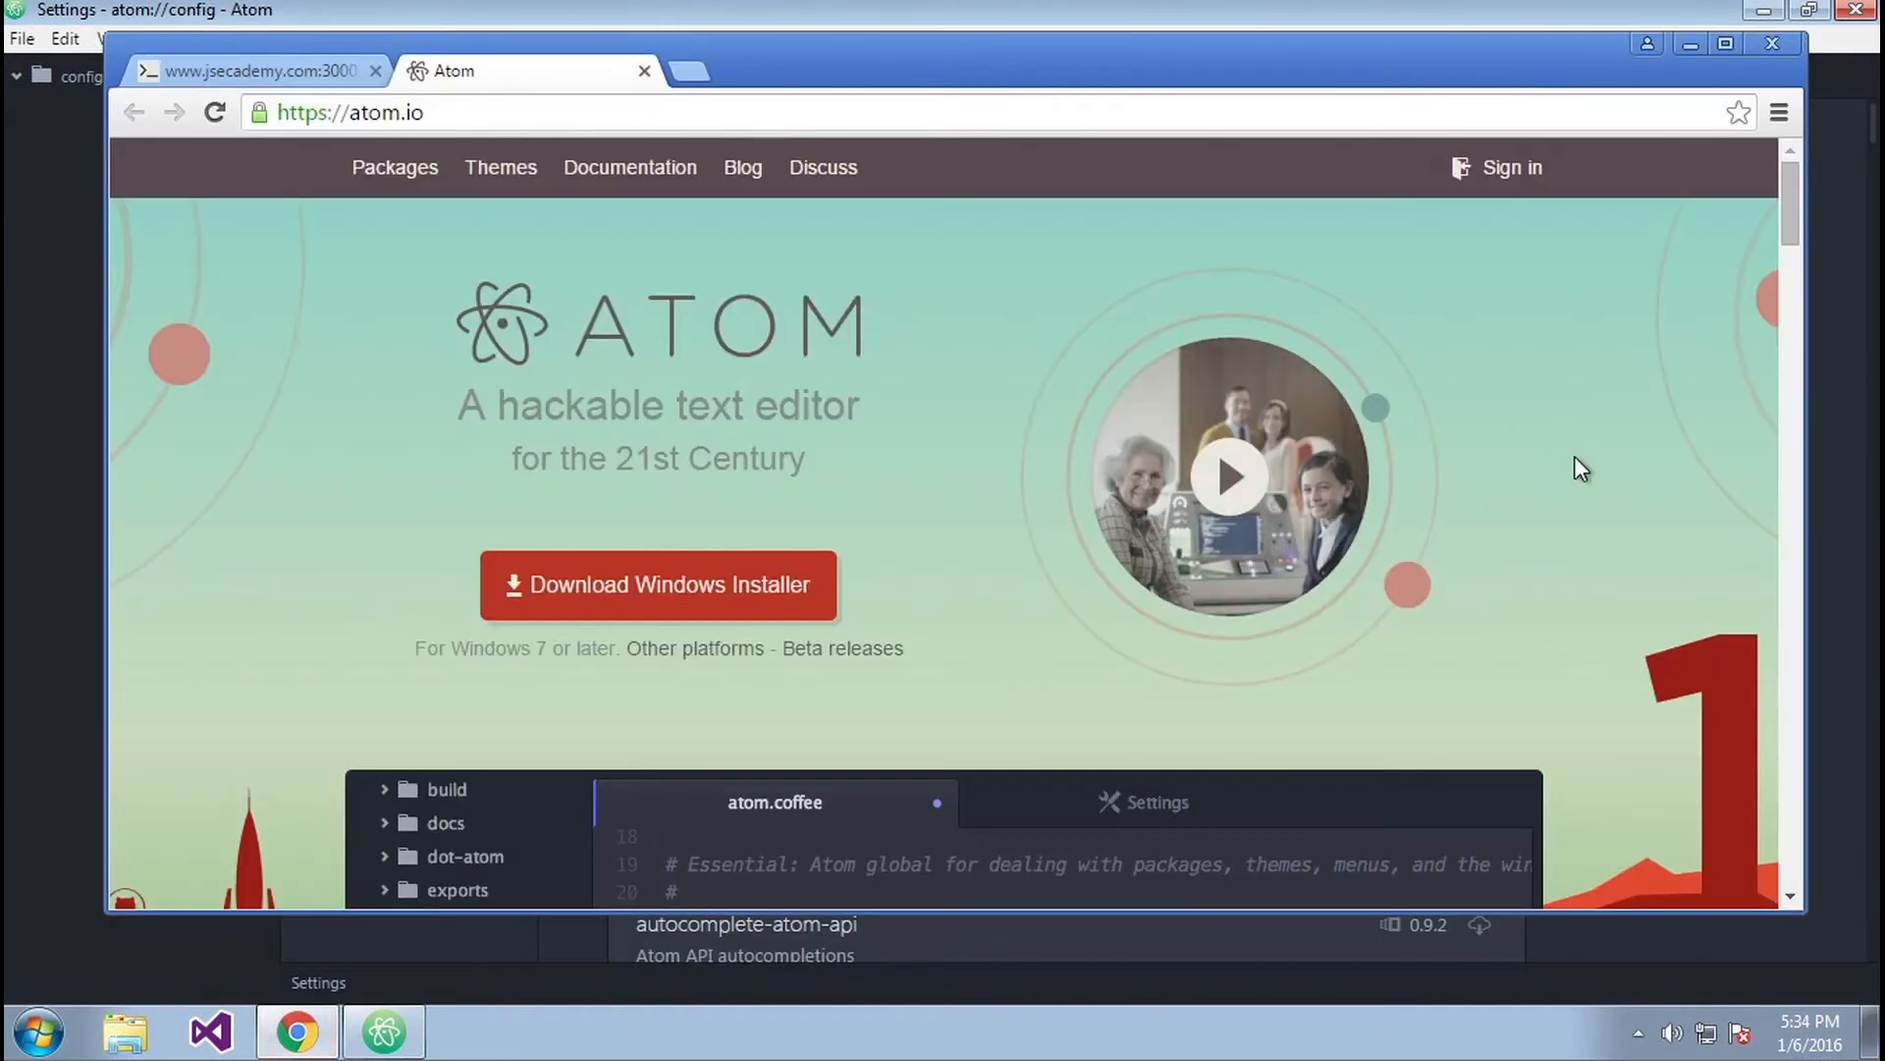
{"action": "left_click", "coordinate": [253, 71]}
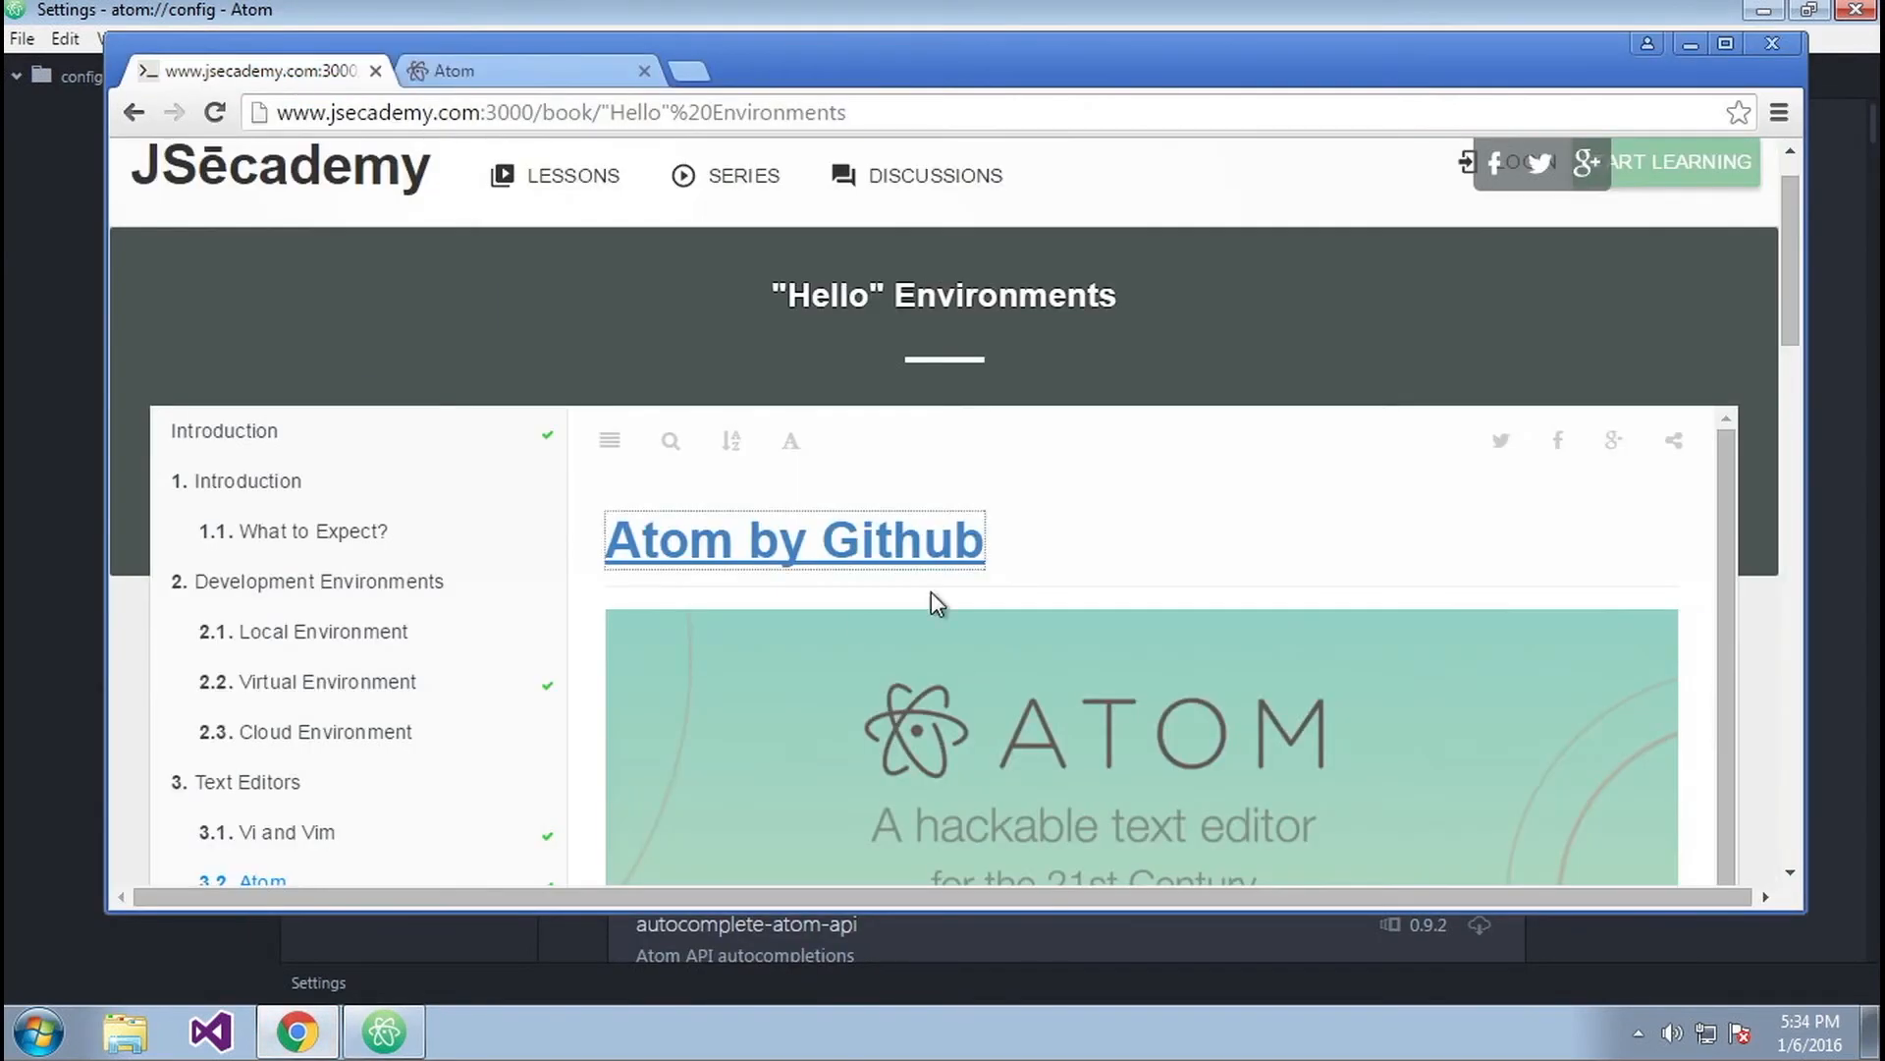
{"action": "scroll", "scroll_direction": "down", "scroll_amount": 3}
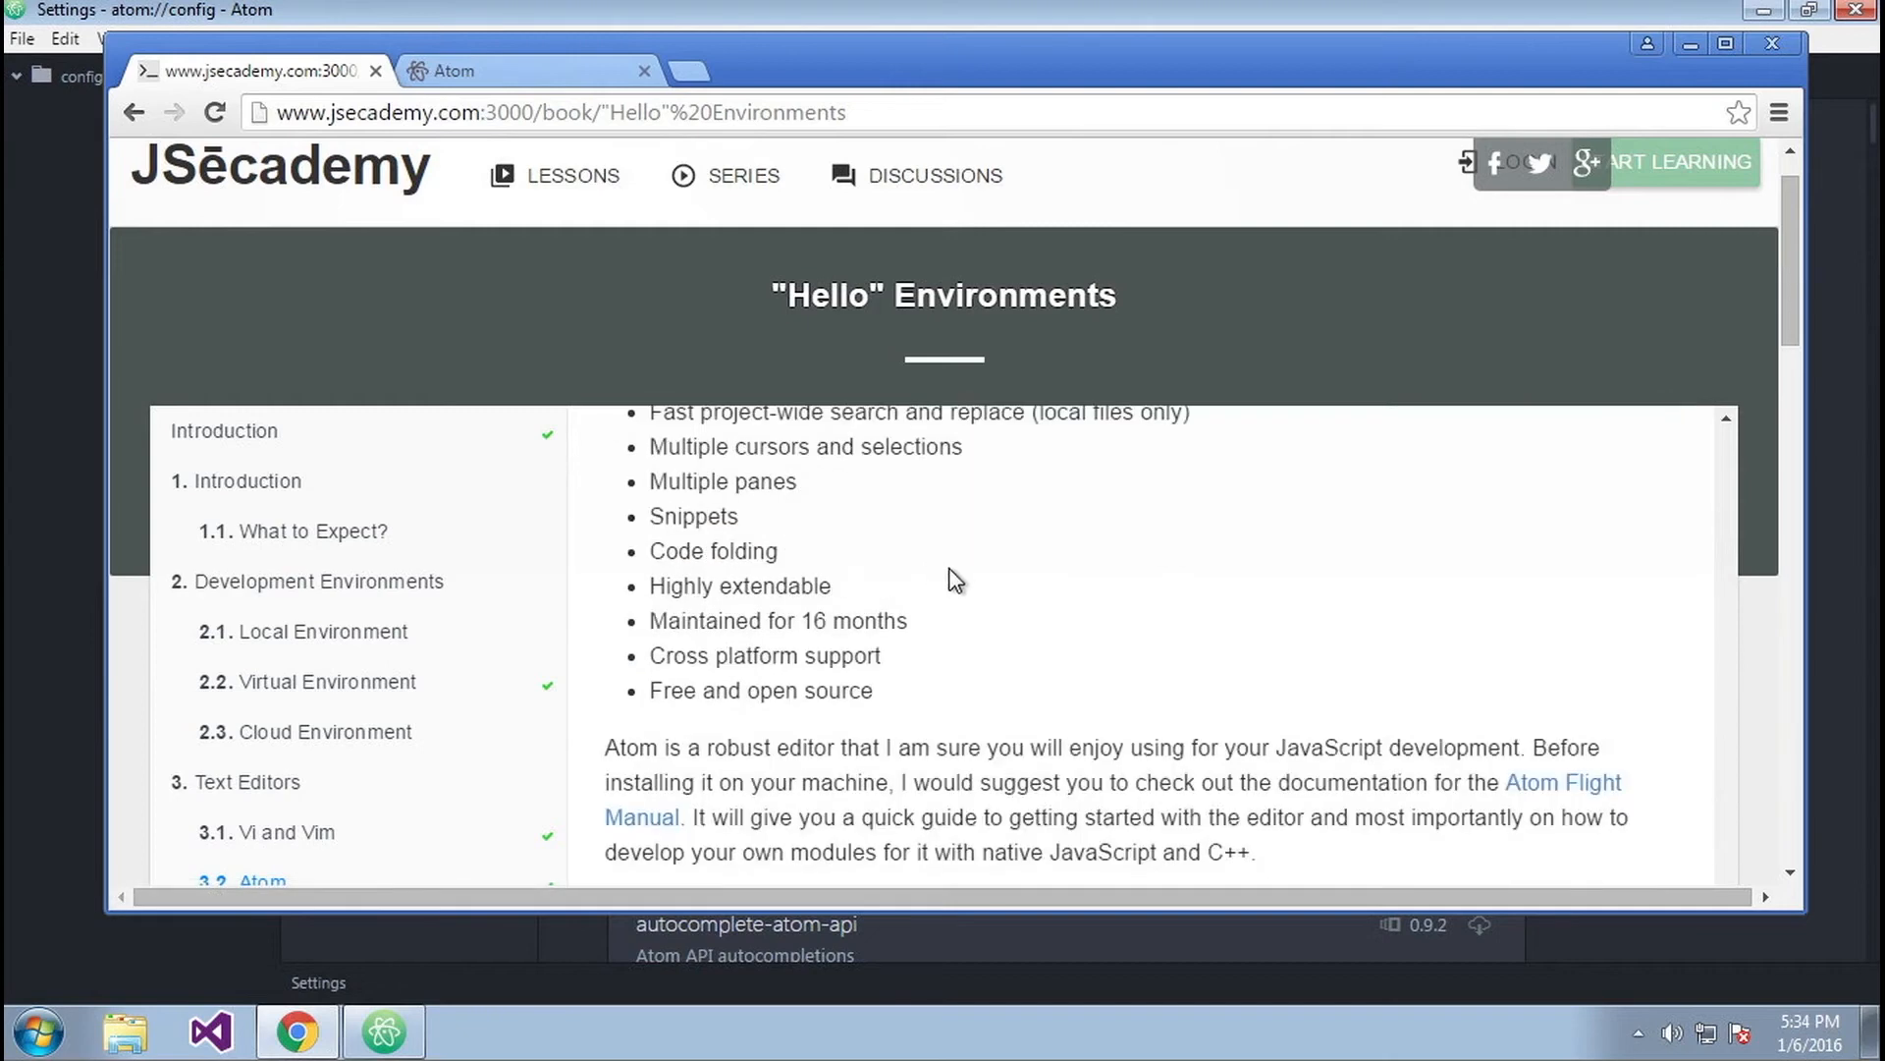
{"action": "scroll", "scroll_direction": "down", "scroll_amount": 3}
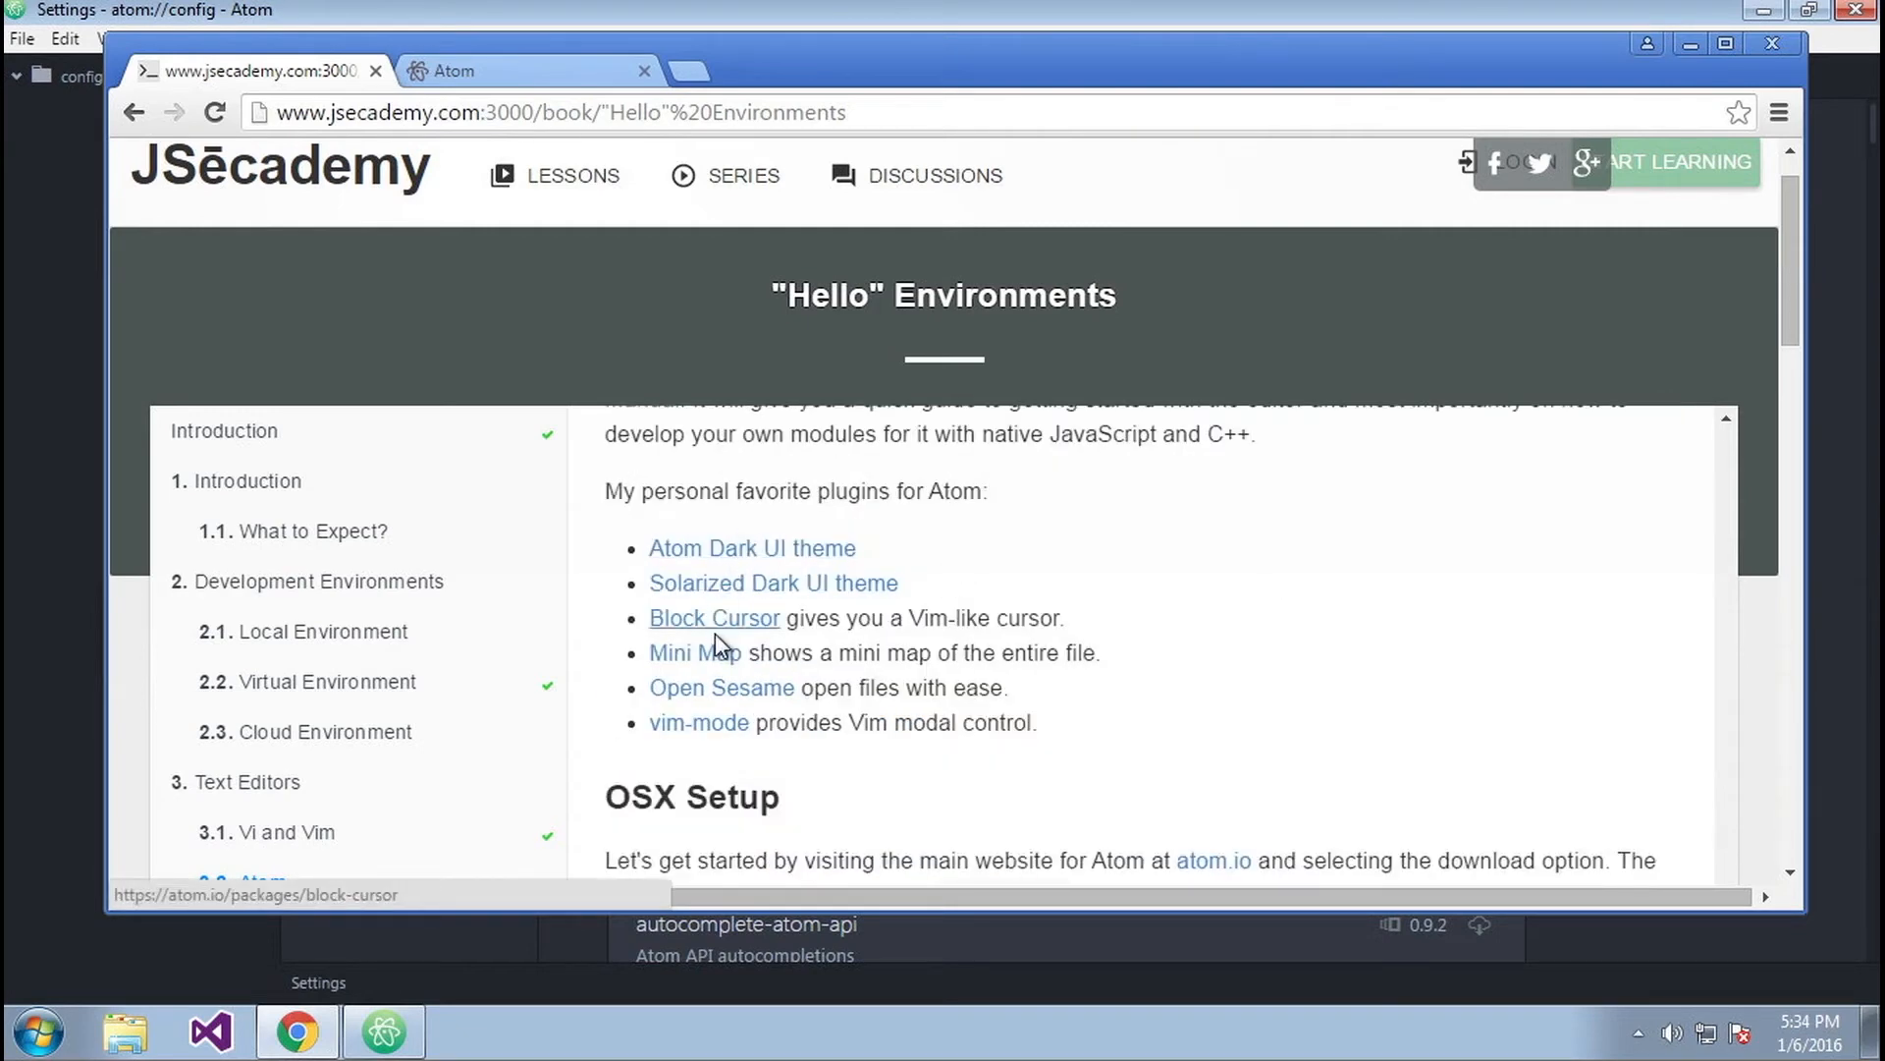
{"action": "mouse_move", "coordinate": [718, 556]}
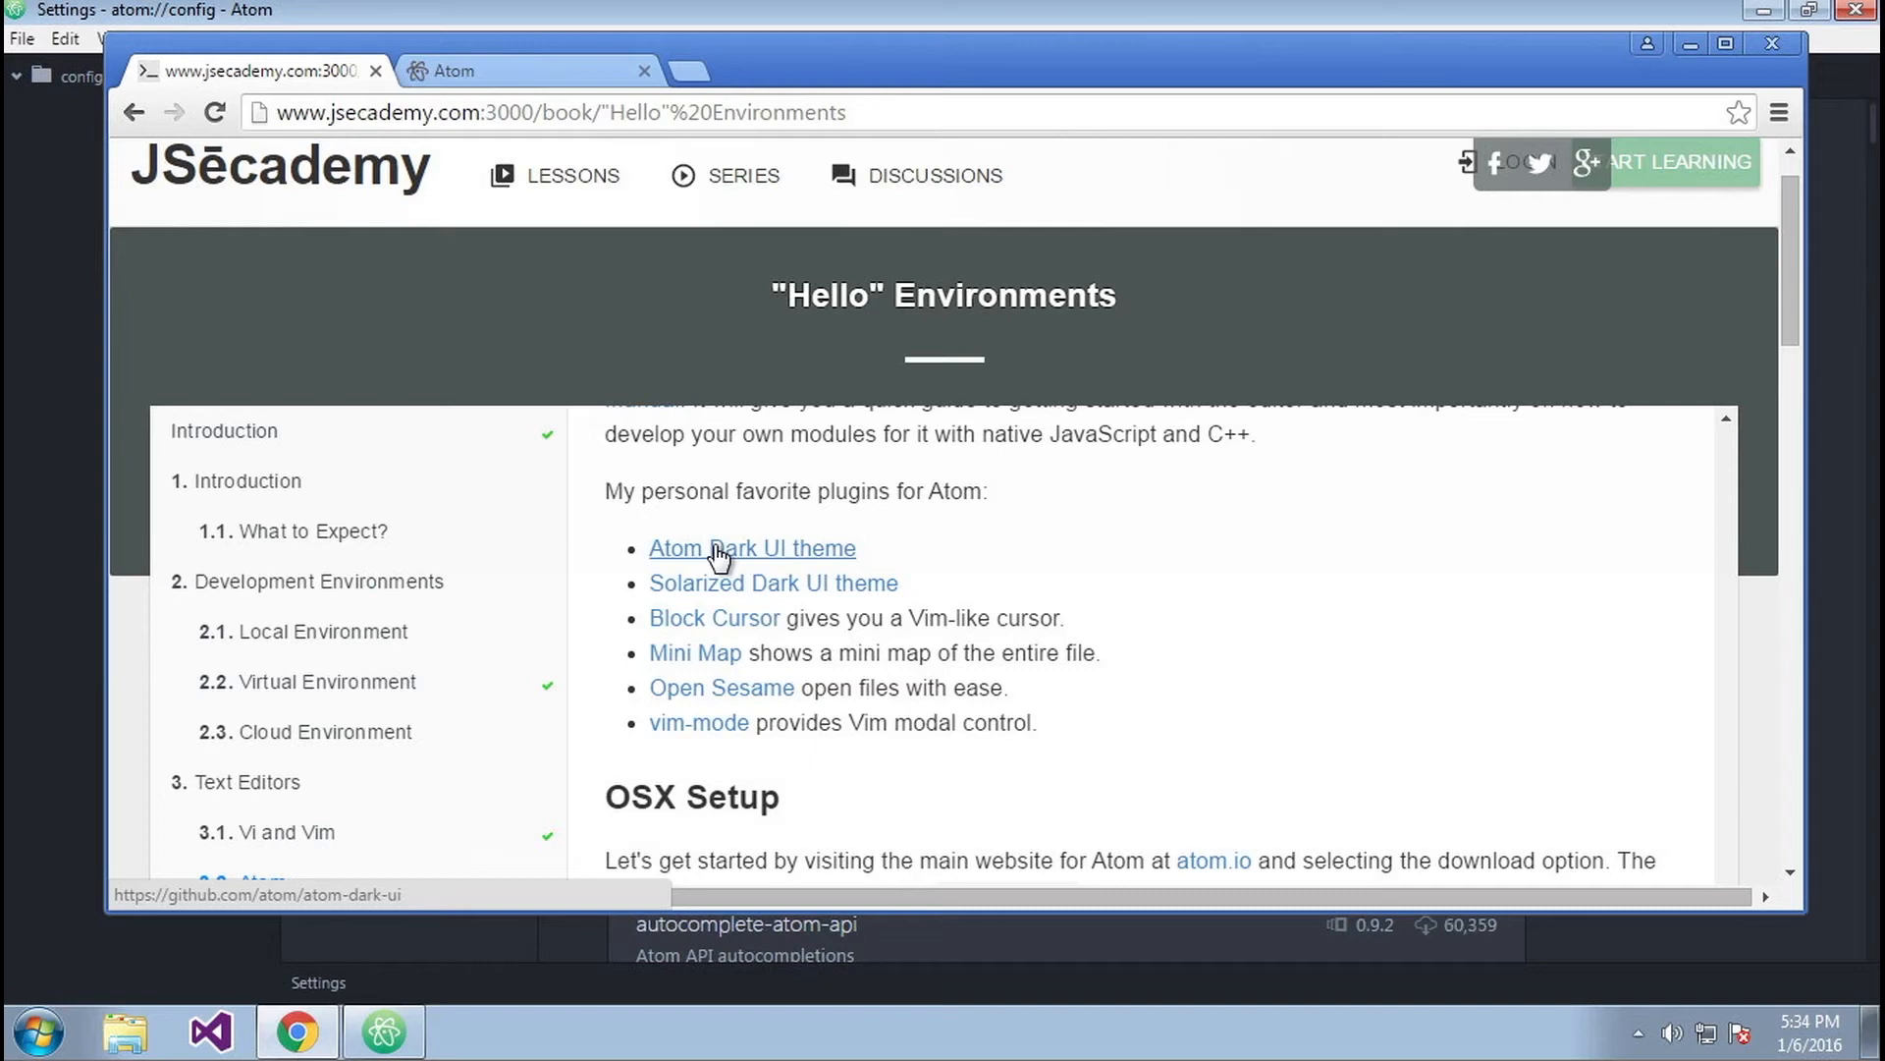
{"action": "mouse_move", "coordinate": [733, 554]}
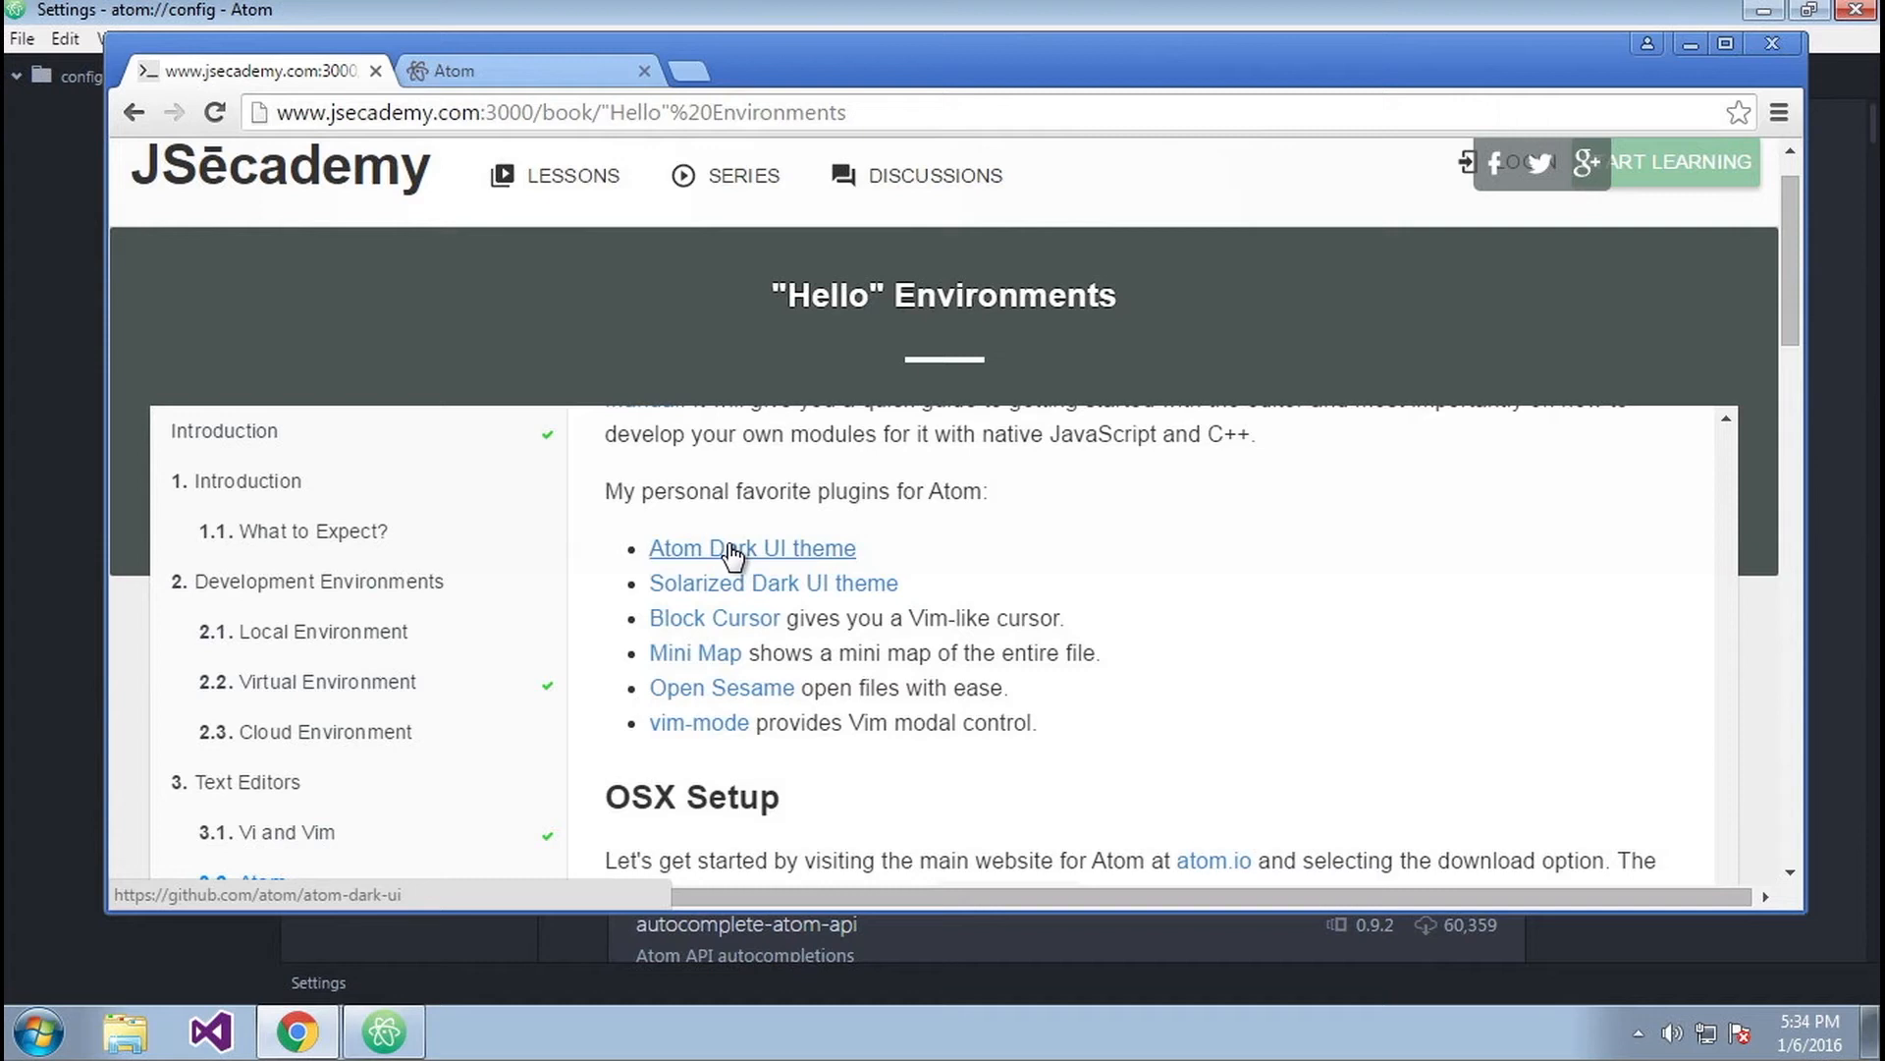
{"action": "mouse_move", "coordinate": [774, 584]}
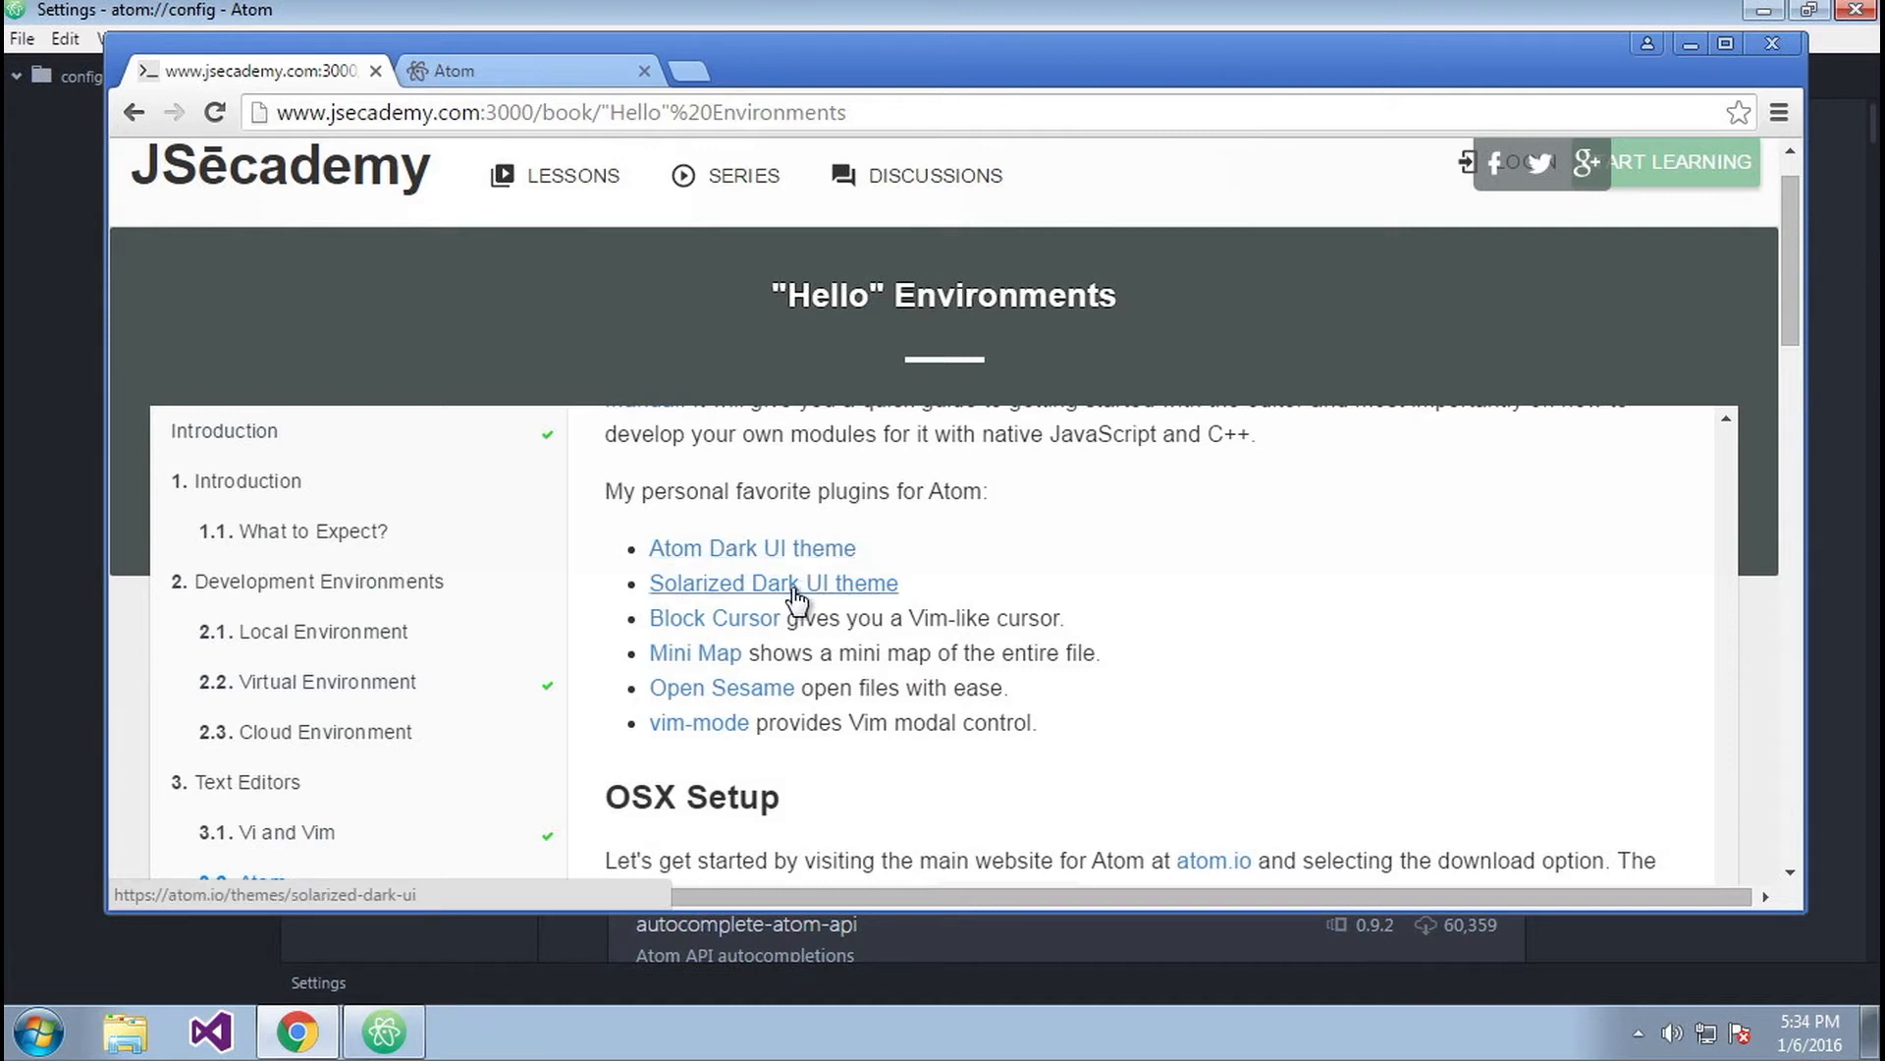
{"action": "mouse_move", "coordinate": [1105, 984]}
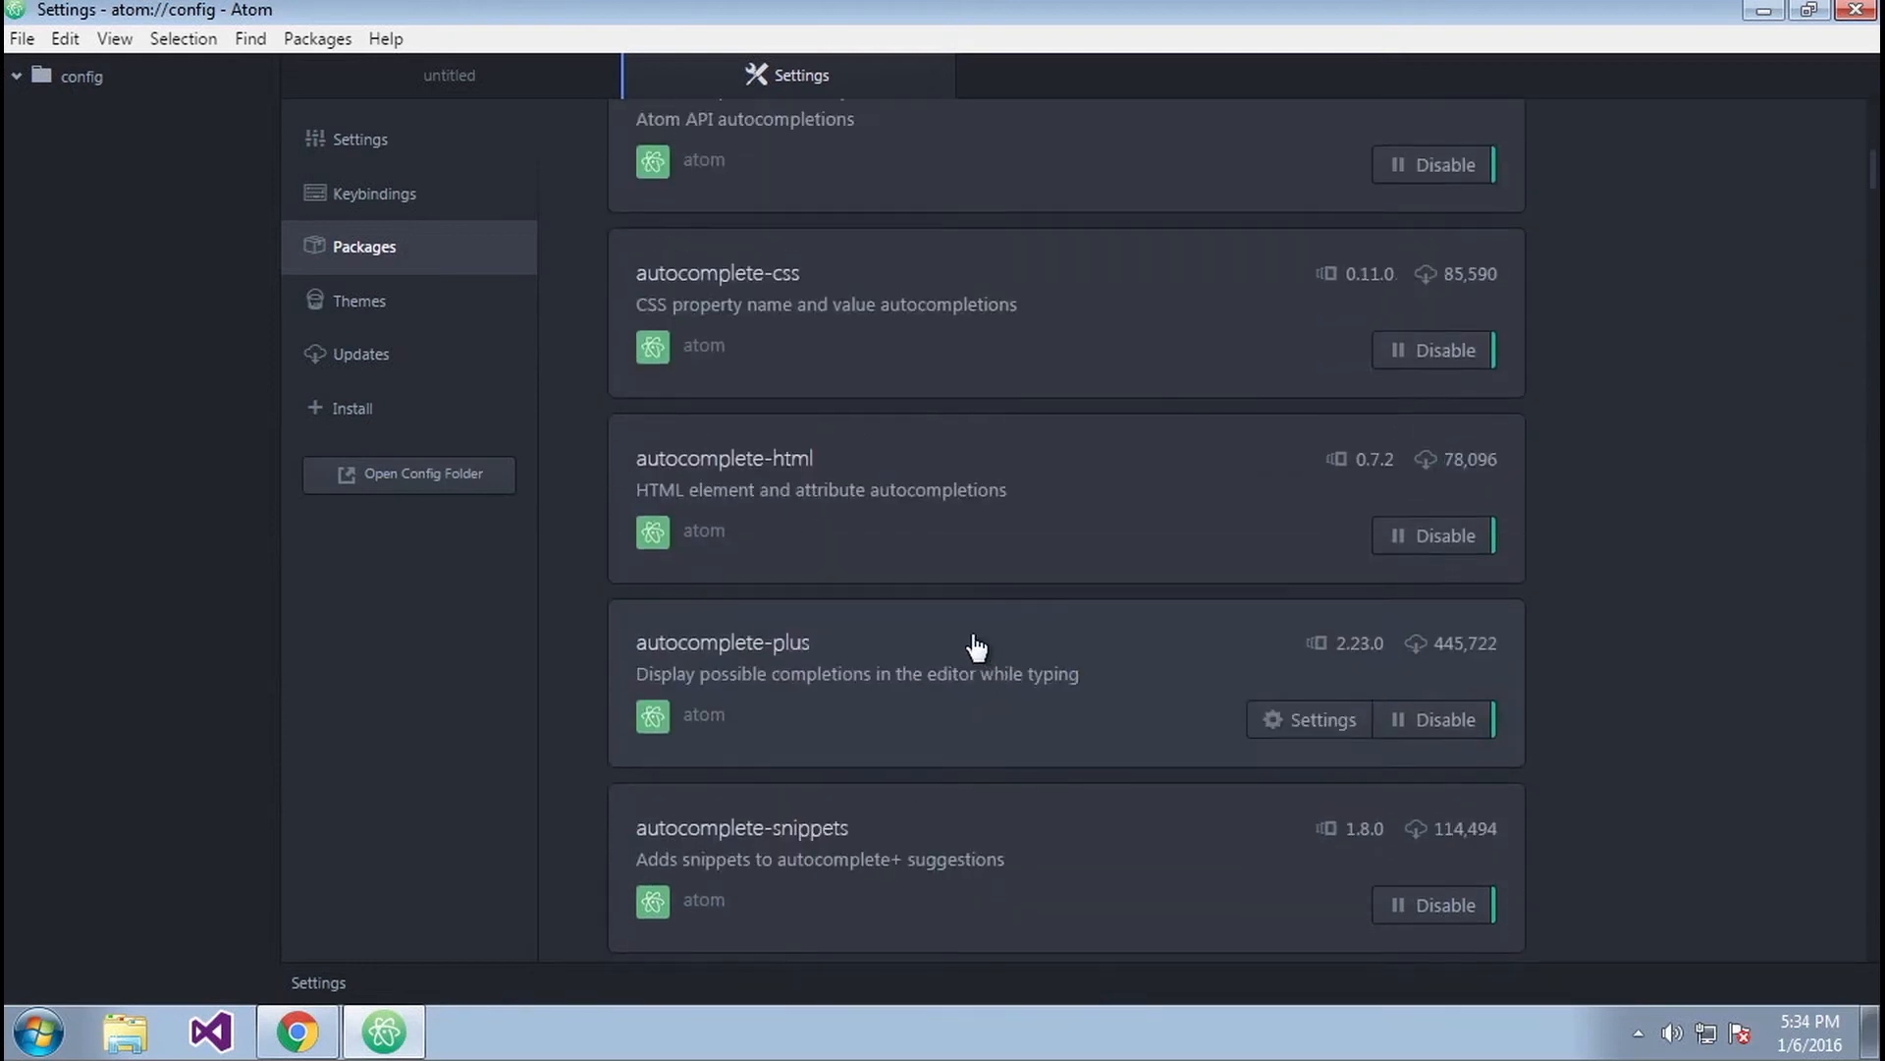
- View the Themes, Updates and Install panels, scrolling through Featured Packages
{"action": "left_click", "coordinate": [358, 299]}
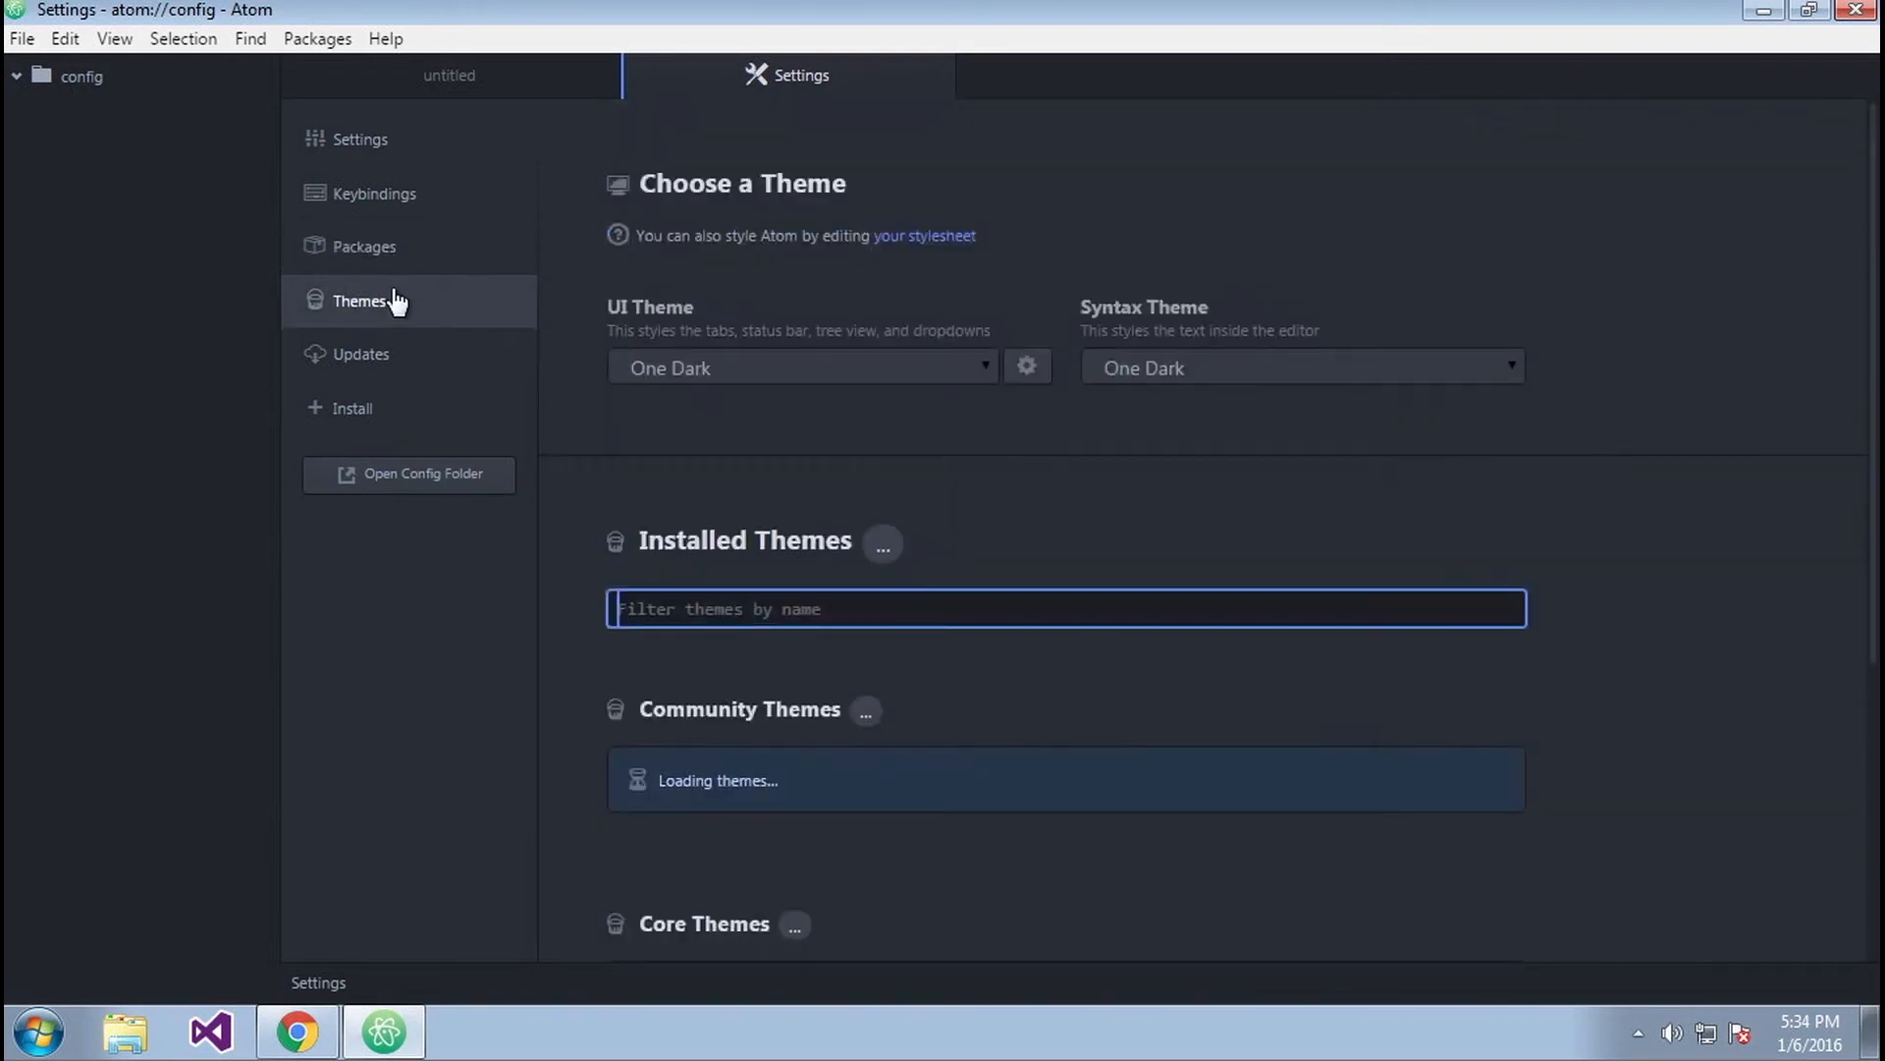
{"action": "left_click", "coordinate": [361, 354]}
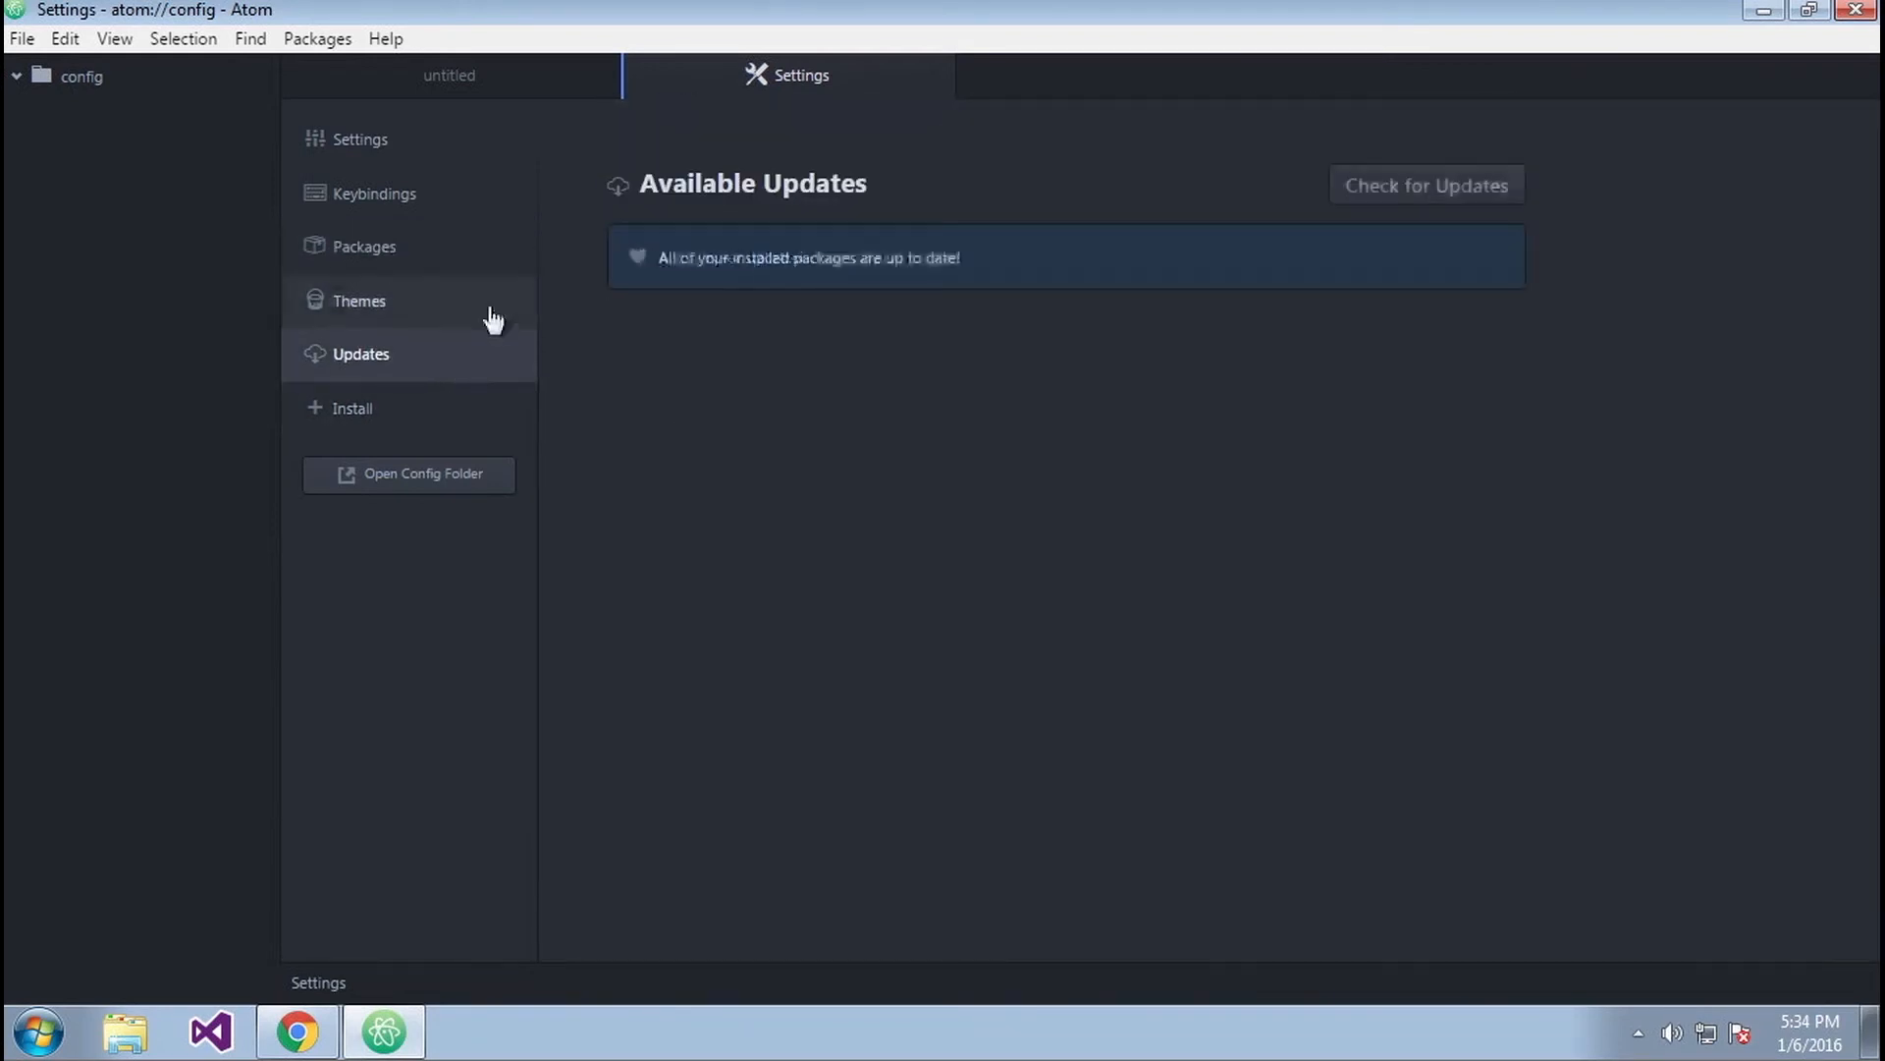
{"action": "left_click", "coordinate": [352, 408]}
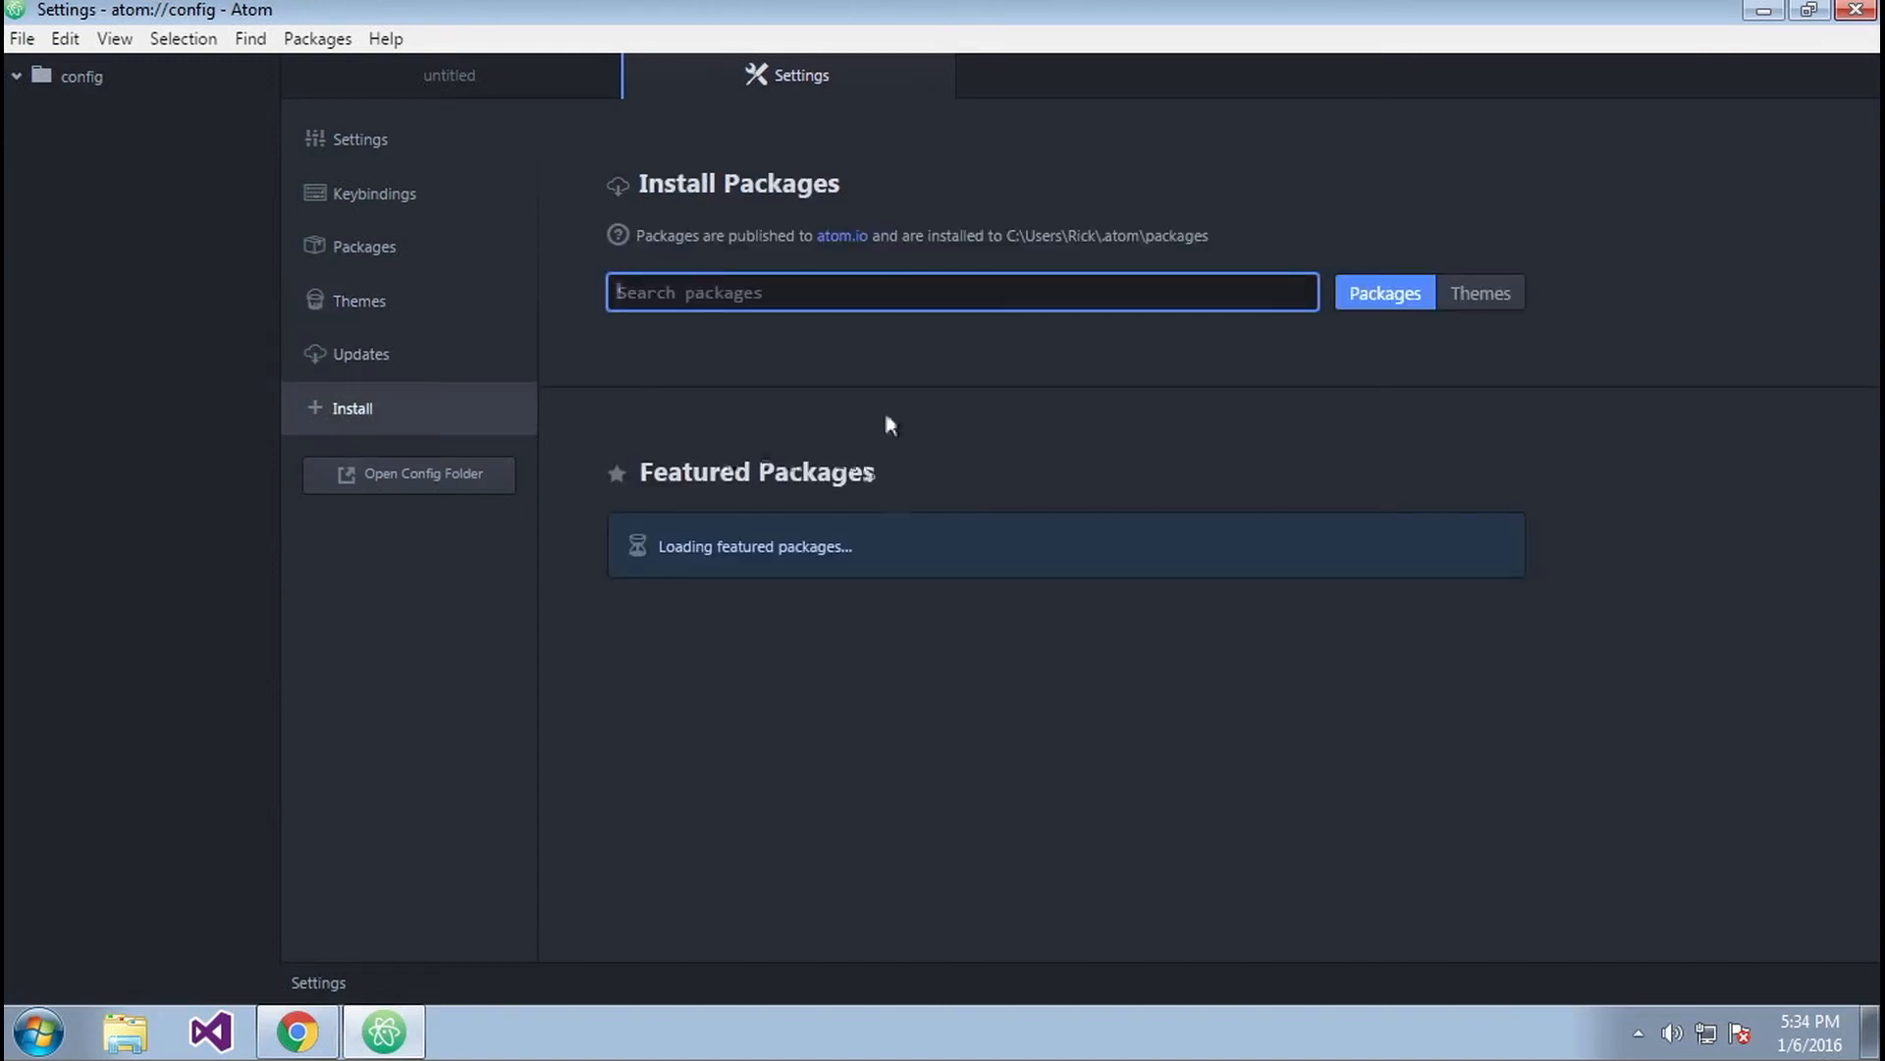
{"action": "scroll", "scroll_direction": "down", "scroll_amount": 3}
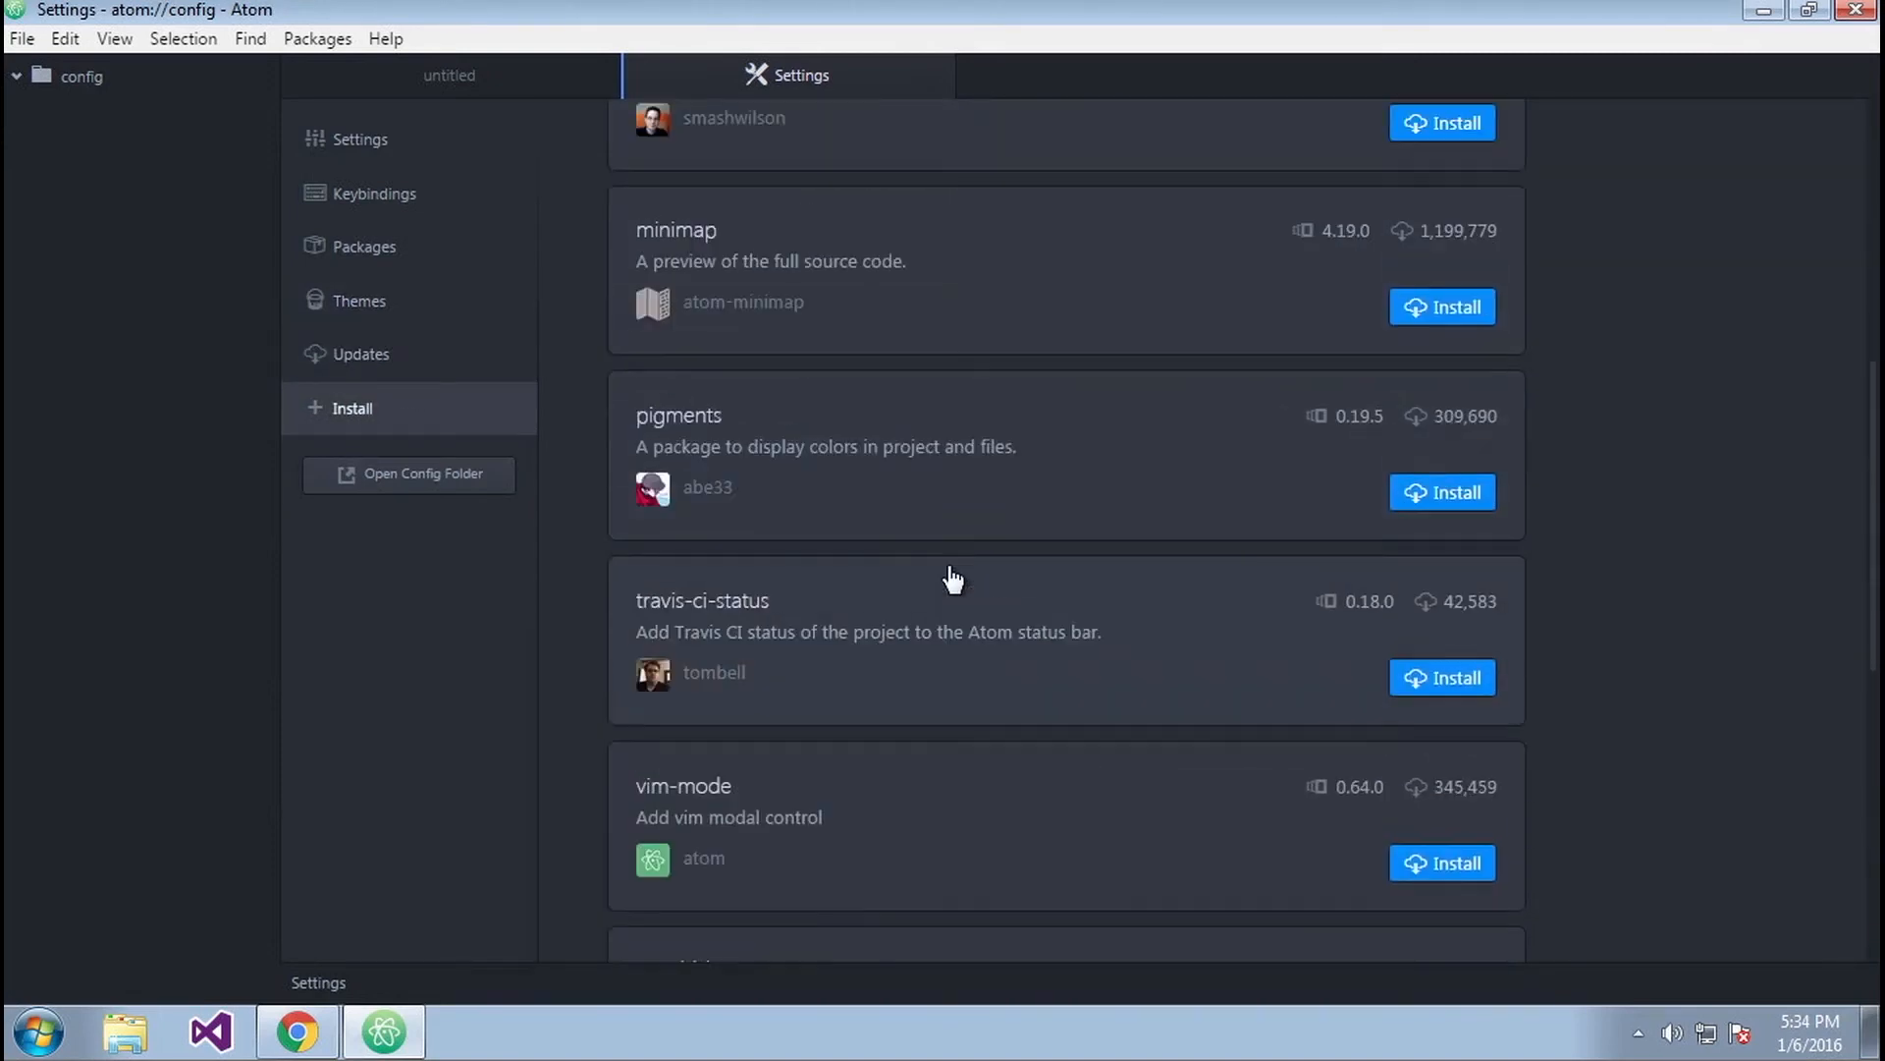
{"action": "scroll", "scroll_direction": "down", "scroll_amount": 3}
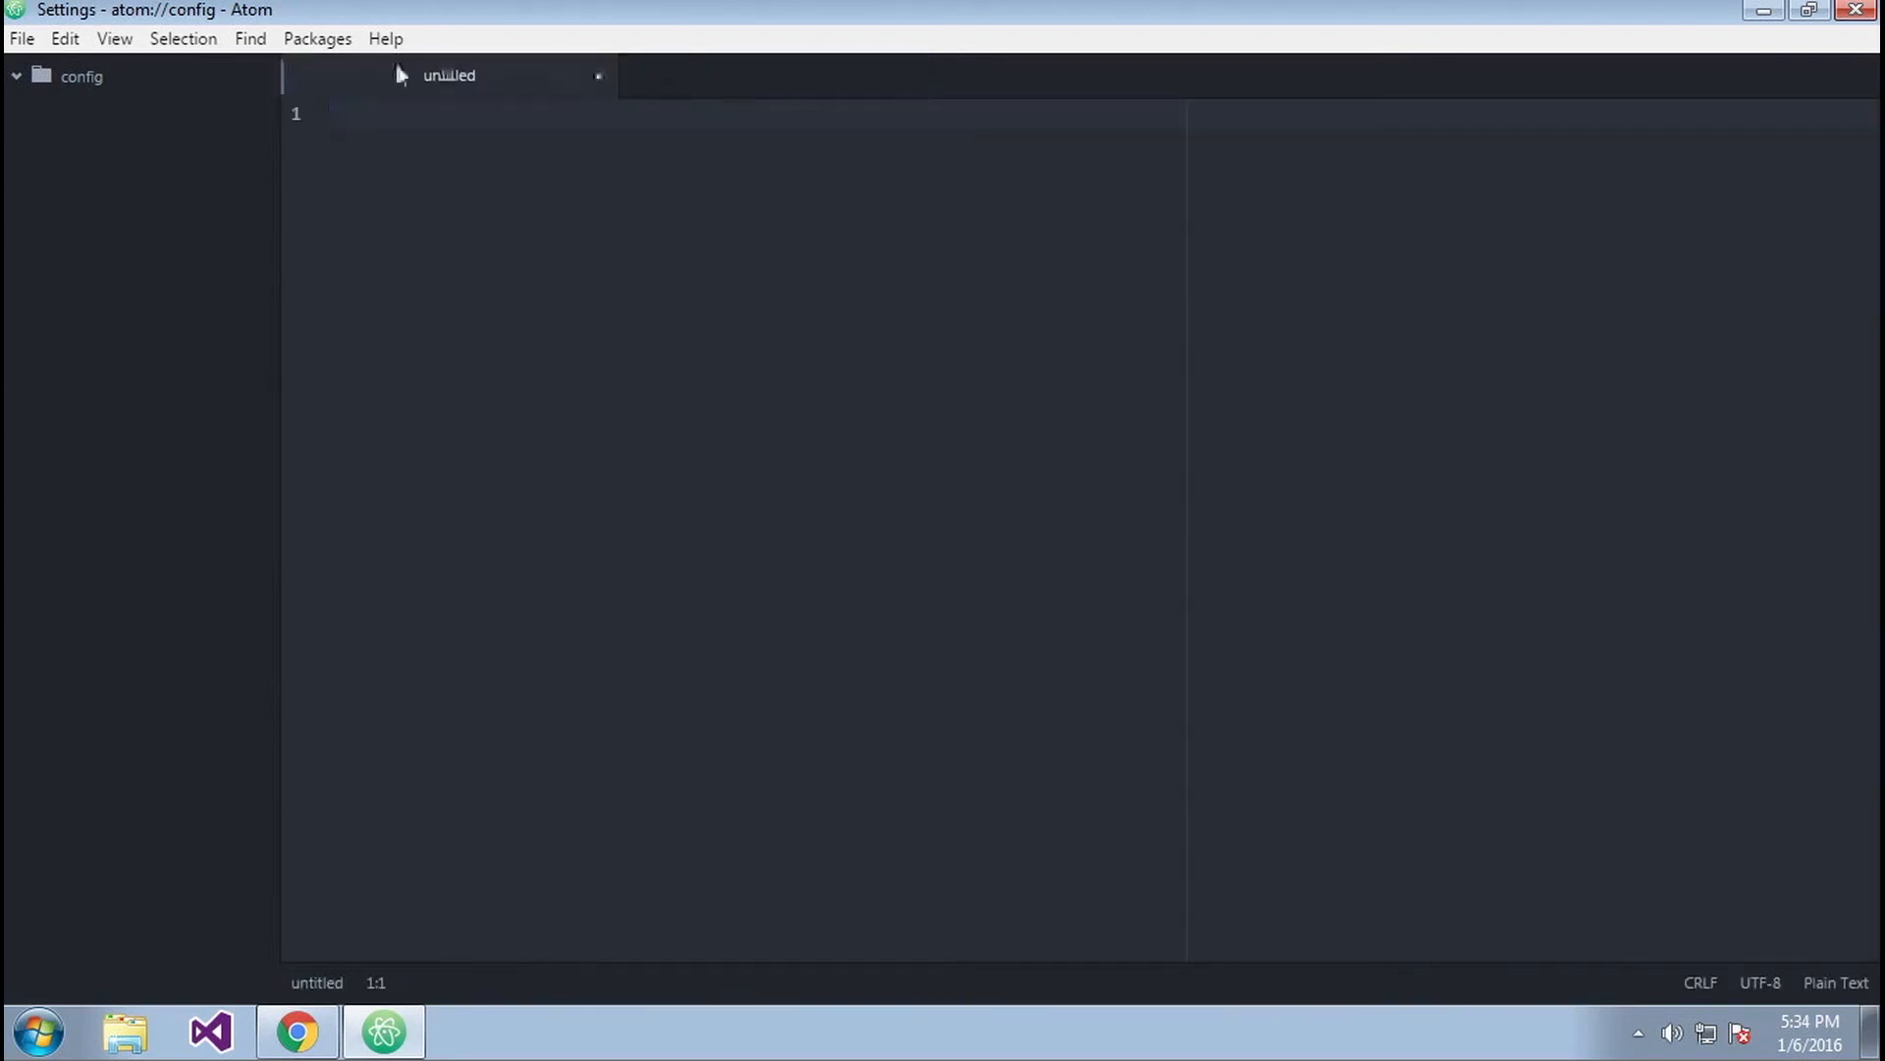
- Close the untitled file, browse the Selection and Edit menus, and minimize Atom
{"action": "left_click", "coordinate": [597, 74]}
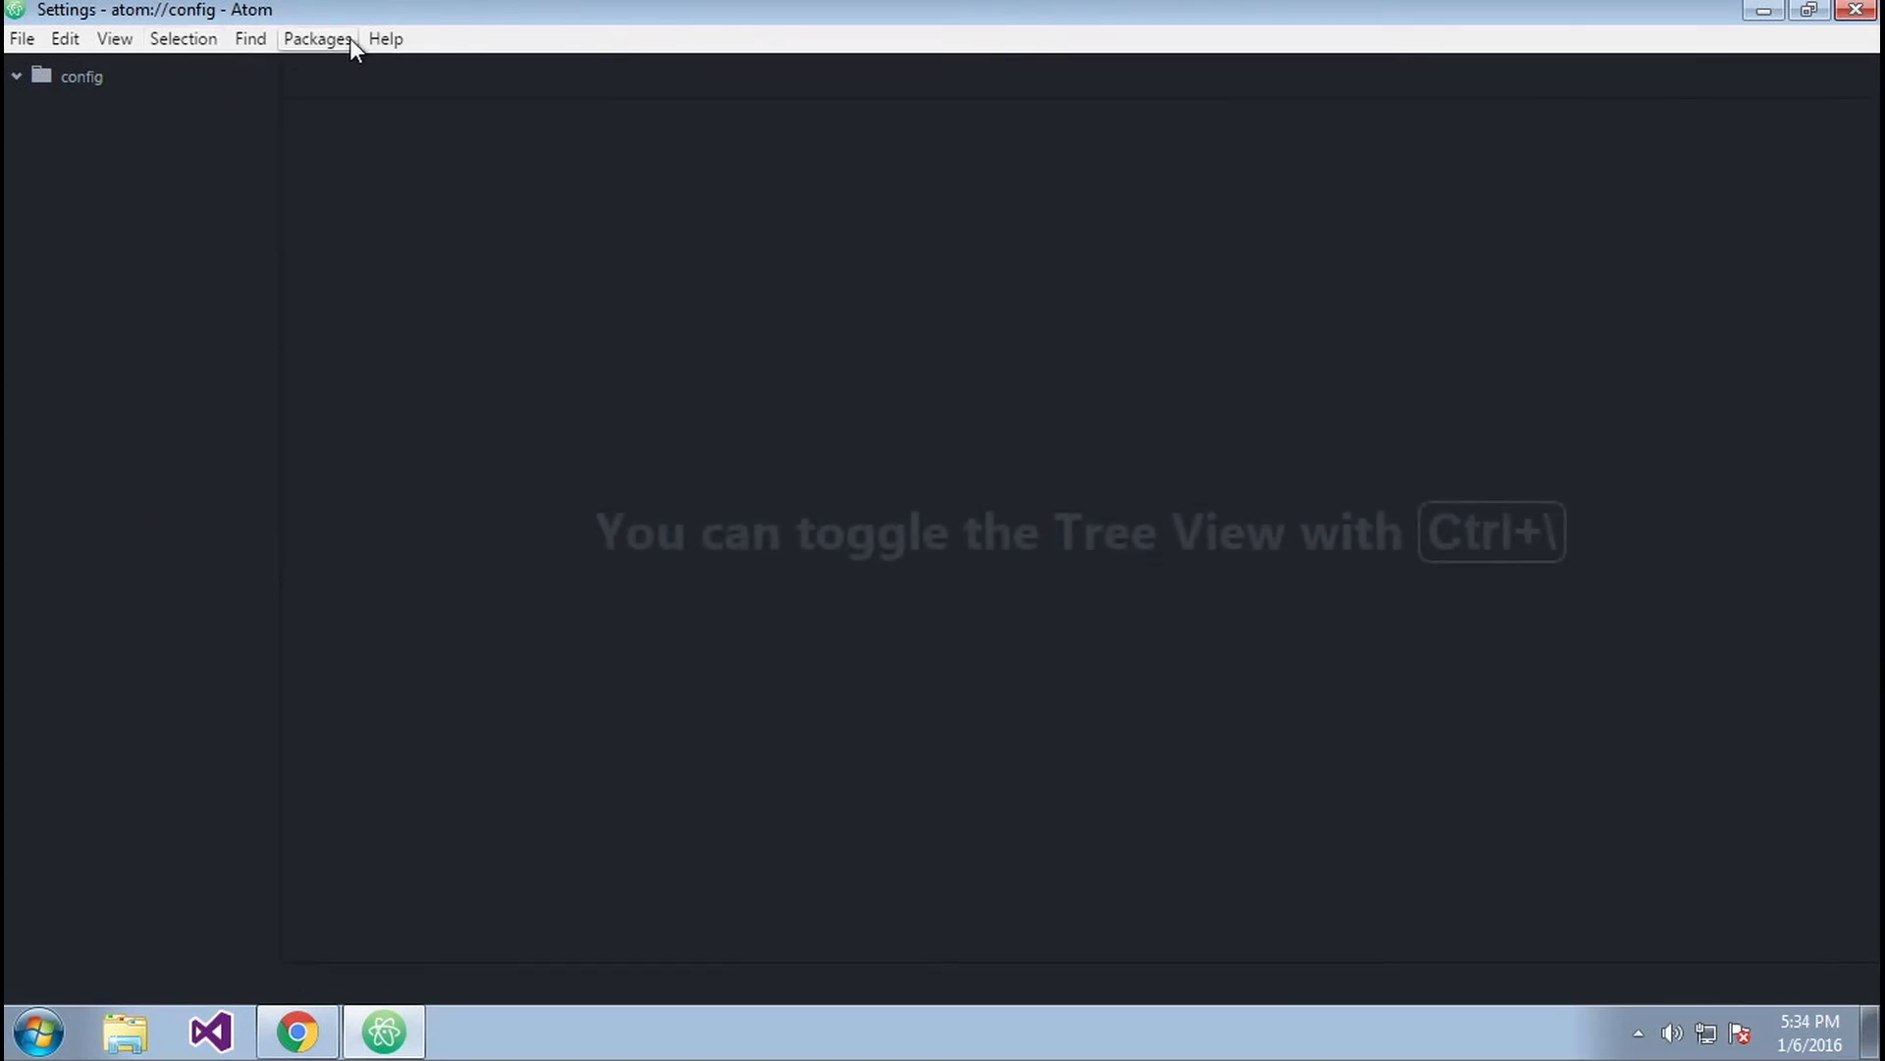
{"action": "left_click", "coordinate": [183, 39]}
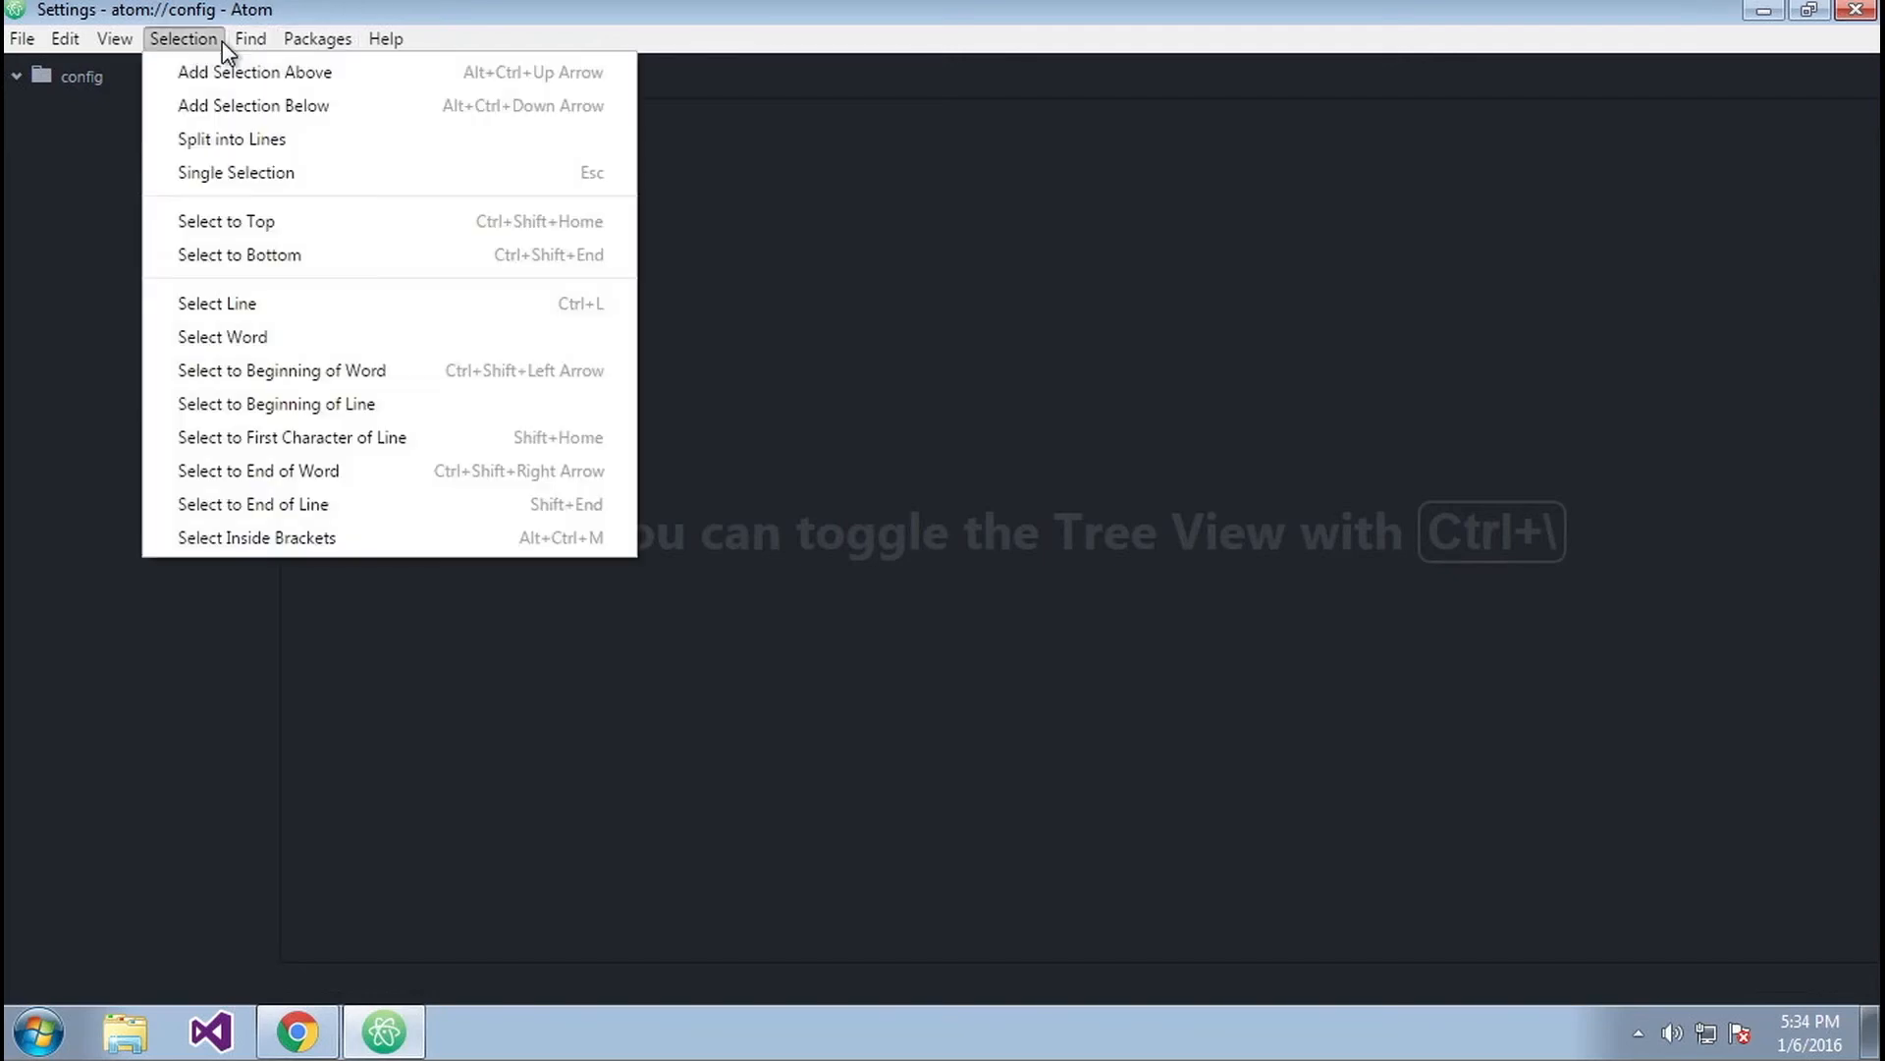
{"action": "left_click", "coordinate": [65, 37]}
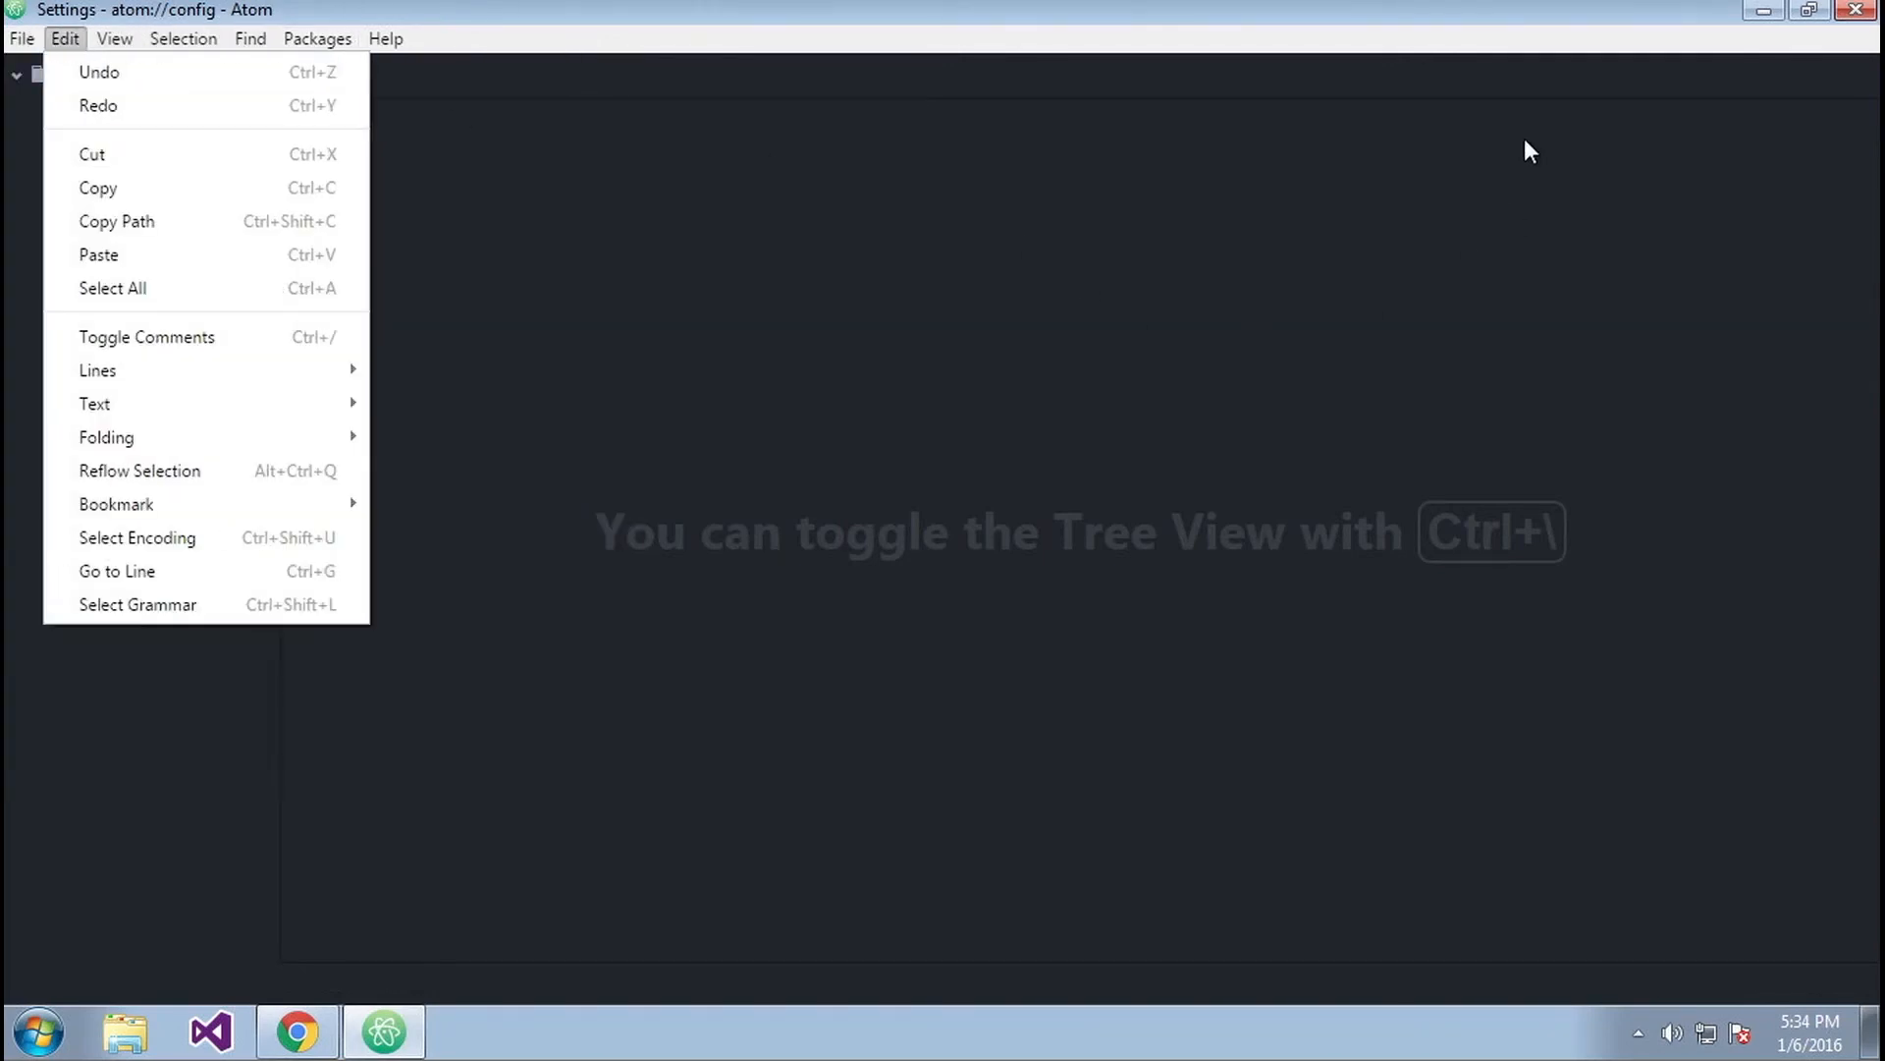
{"action": "left_click", "coordinate": [294, 1031]}
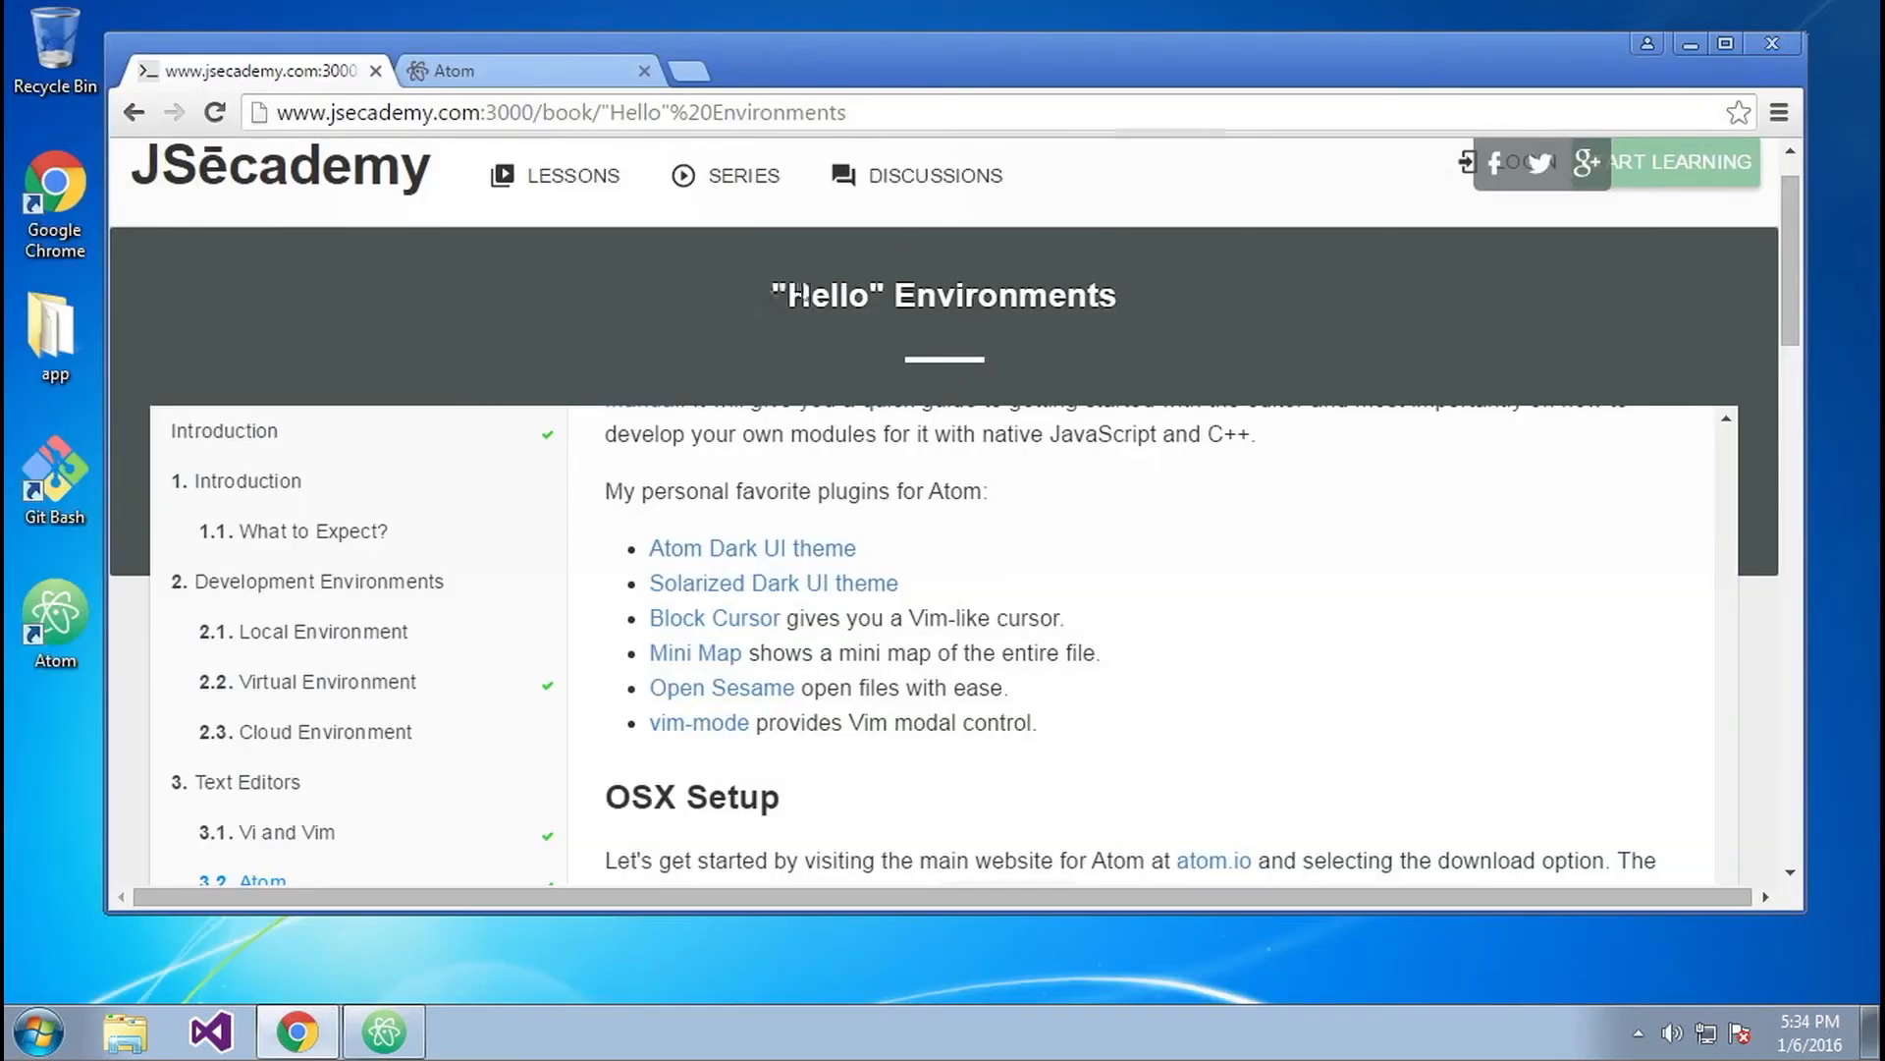